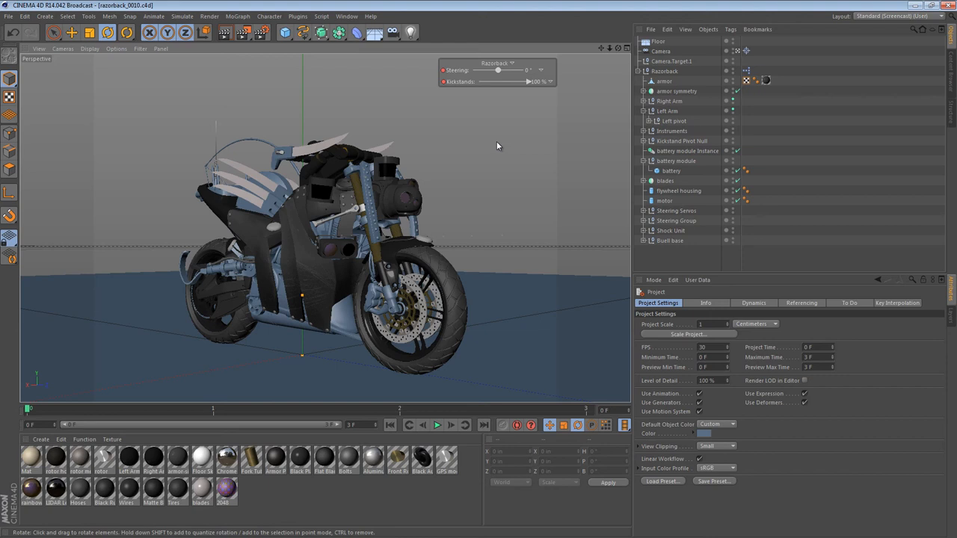
{"action": "mouse_move", "coordinate": [417, 193]}
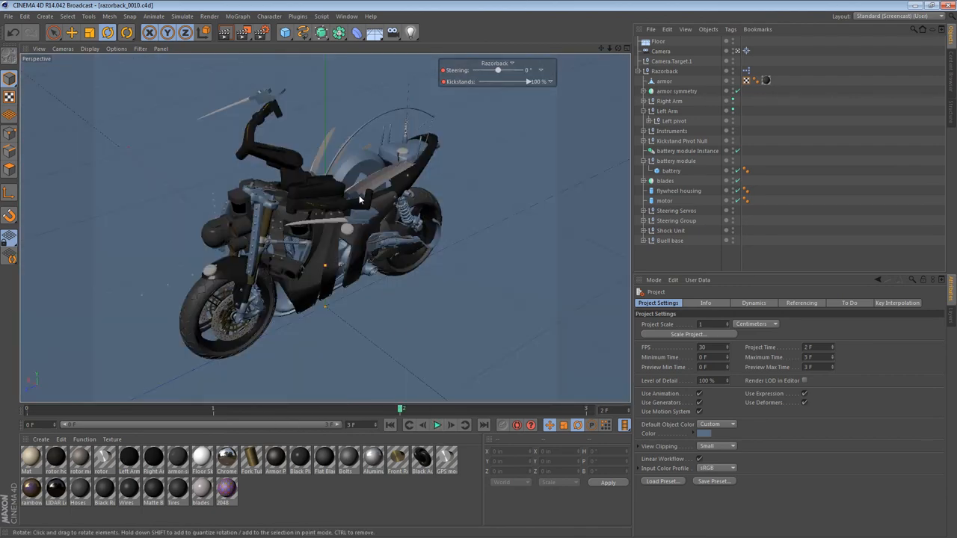
{"action": "mouse_move", "coordinate": [321, 244]}
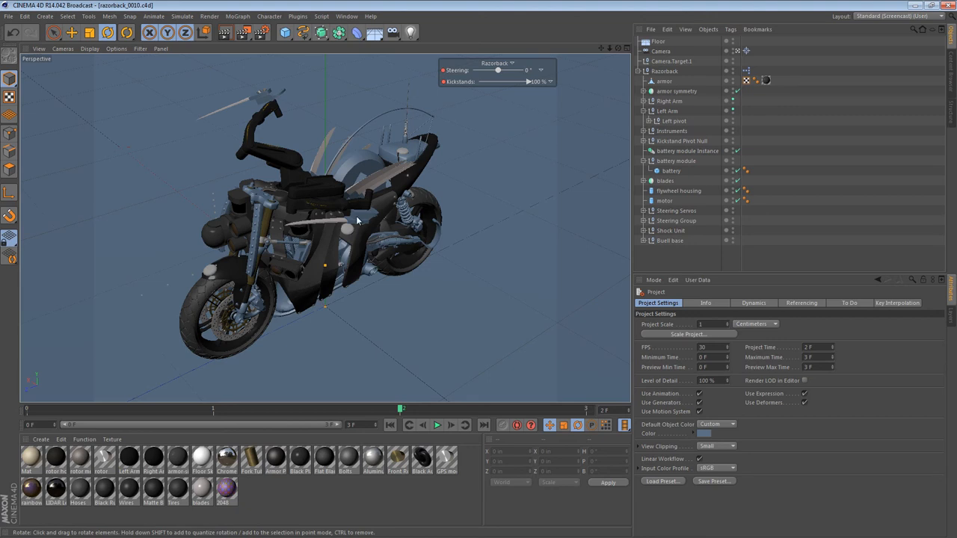
{"action": "mouse_move", "coordinate": [367, 216]}
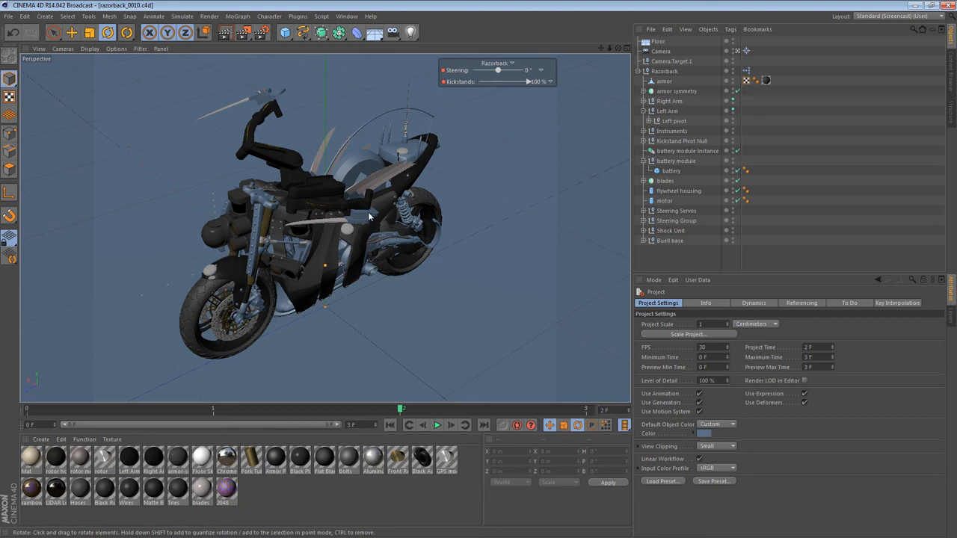
{"action": "mouse_move", "coordinate": [341, 144]}
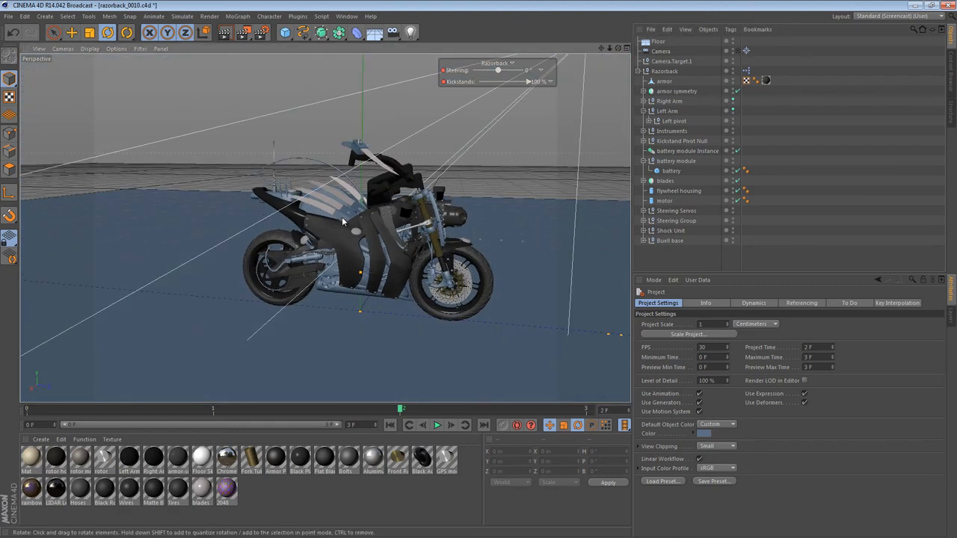
Step: Give the flywheel housing cylinder 4 cap fillet segments for a rounded rim
{"action": "left_click_drag", "start_coordinate": [344, 224], "coordinate": [407, 217]}
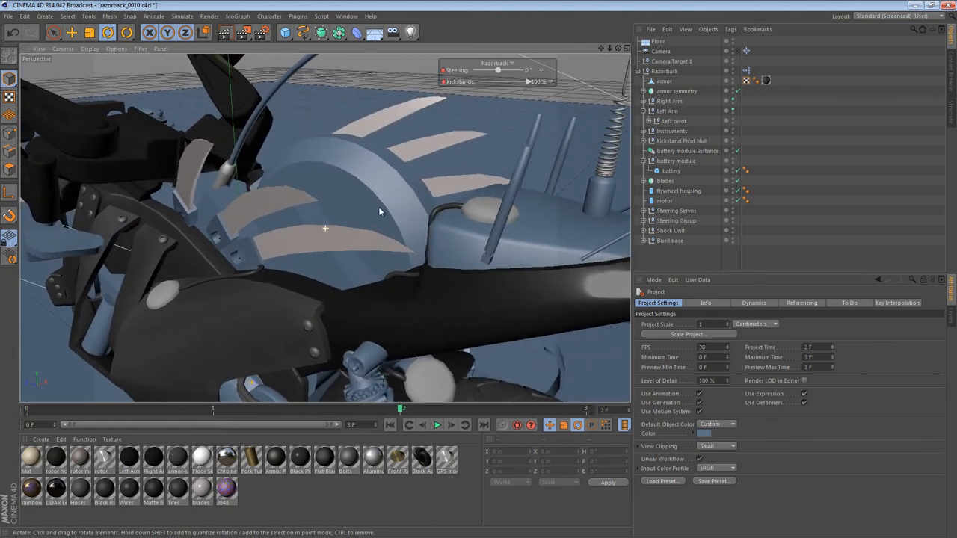
{"action": "left_click_drag", "start_coordinate": [379, 212], "coordinate": [365, 292]}
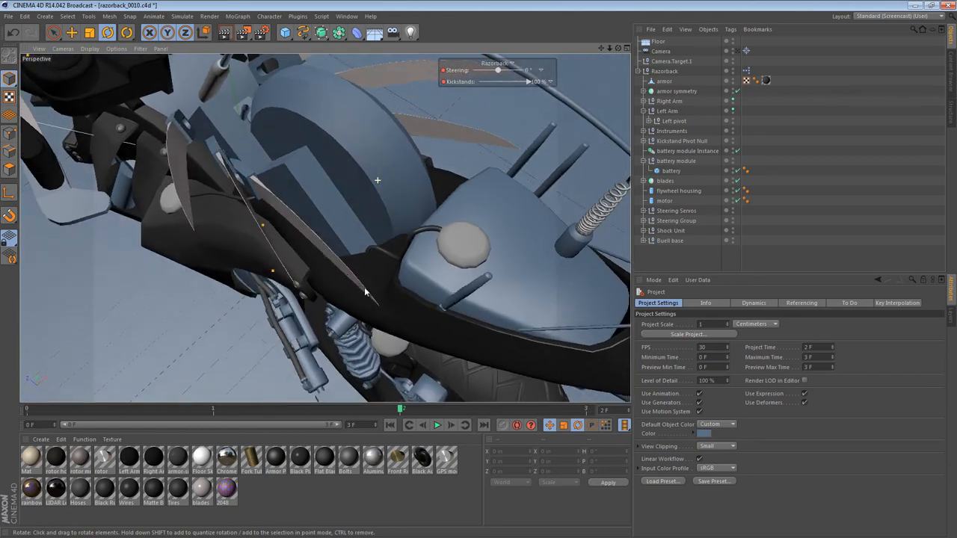
{"action": "left_click_drag", "start_coordinate": [377, 180], "coordinate": [366, 149]}
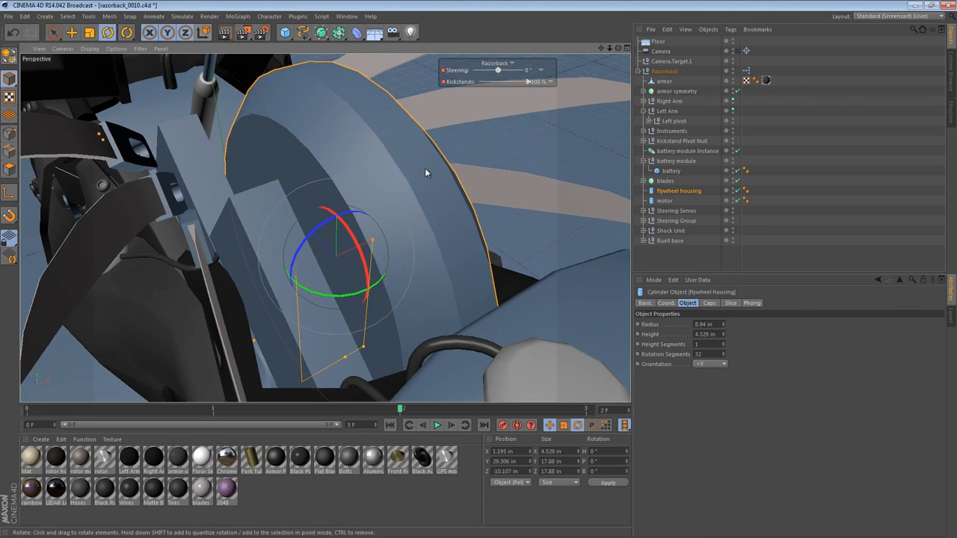
{"action": "left_click_drag", "start_coordinate": [426, 172], "coordinate": [370, 161]}
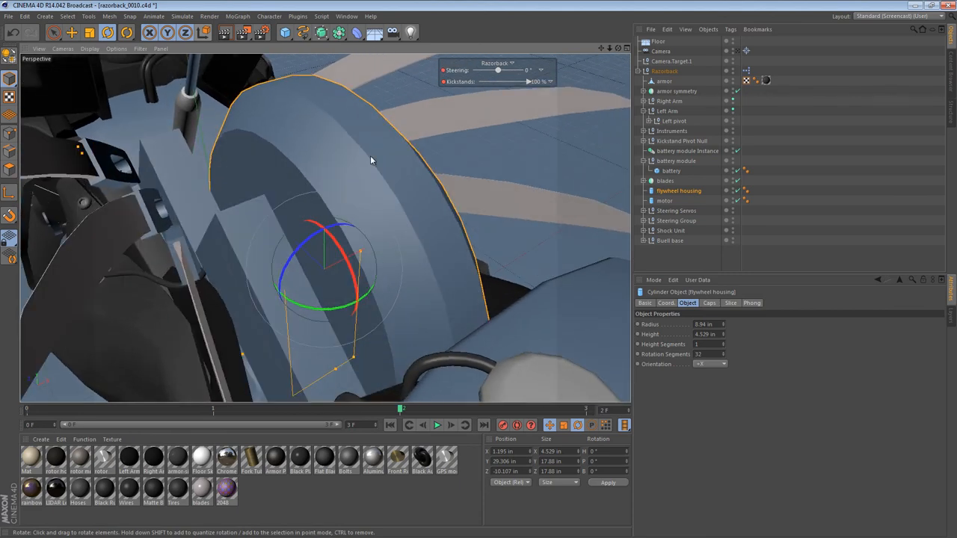
{"action": "left_click_drag", "start_coordinate": [370, 159], "coordinate": [494, 136]}
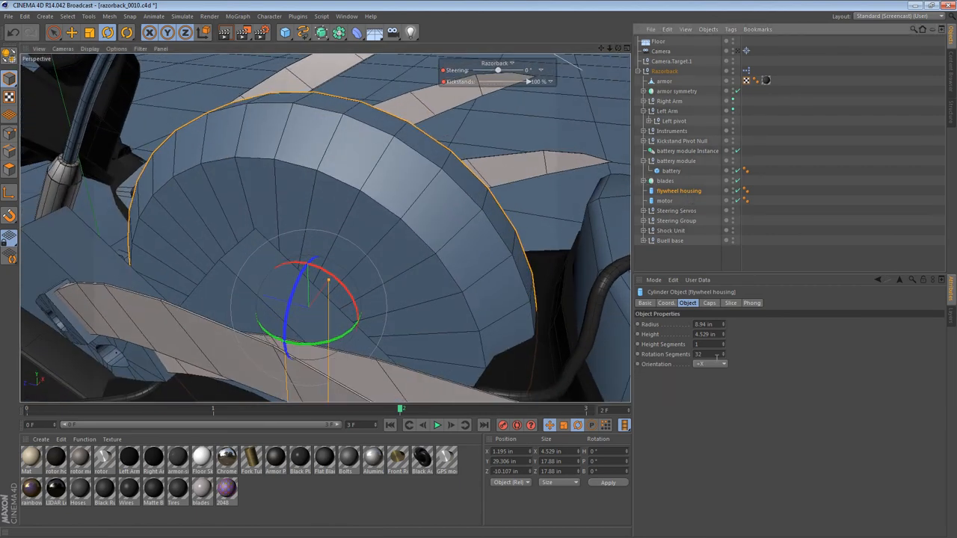
{"action": "type", "text": "4"}
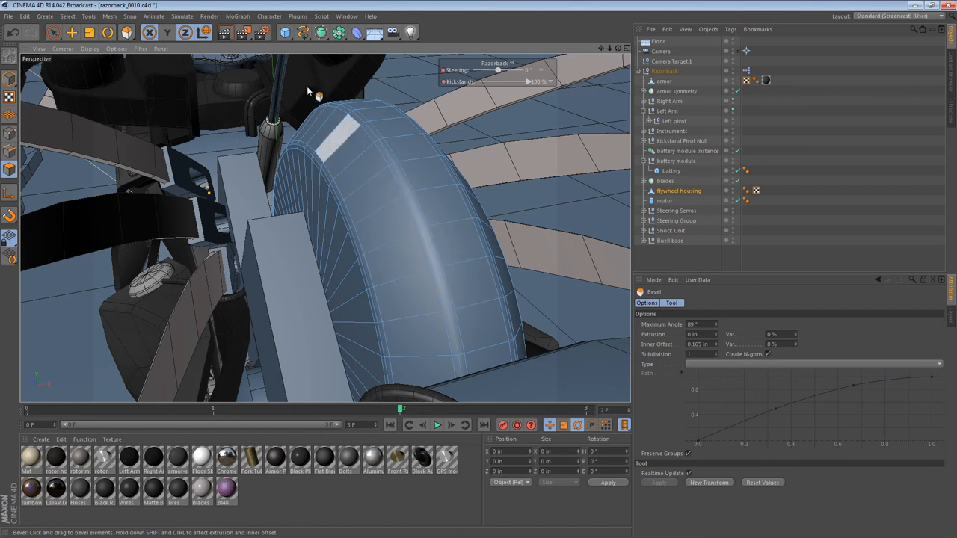
Step: Bevel the flywheel housing's selected polygons inward as an inset
{"action": "left_click_drag", "start_coordinate": [307, 90], "coordinate": [400, 230]}
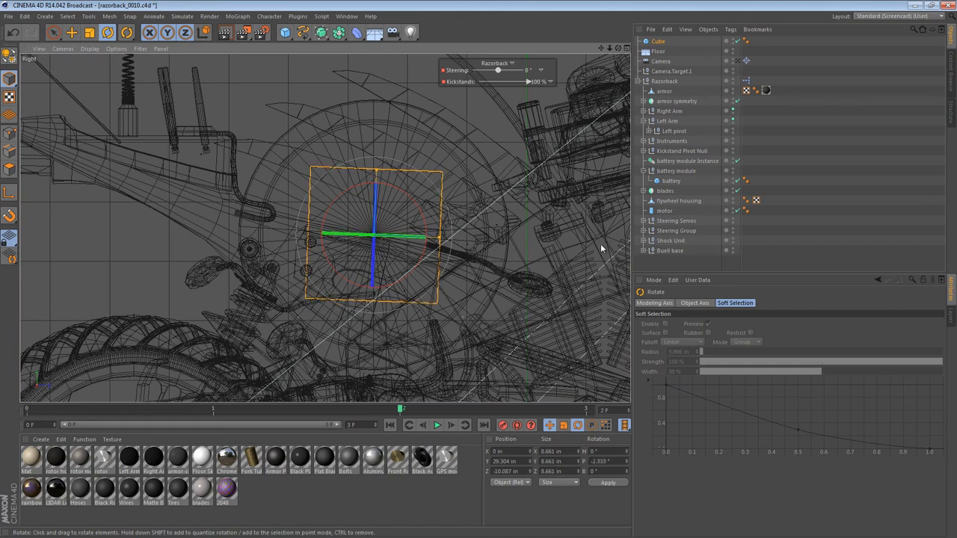
Step: Tilt the new cube about -12.9° and scale it into a narrow 1.342 by 5.544 in slab
{"action": "left_click_drag", "start_coordinate": [377, 235], "coordinate": [359, 277]}
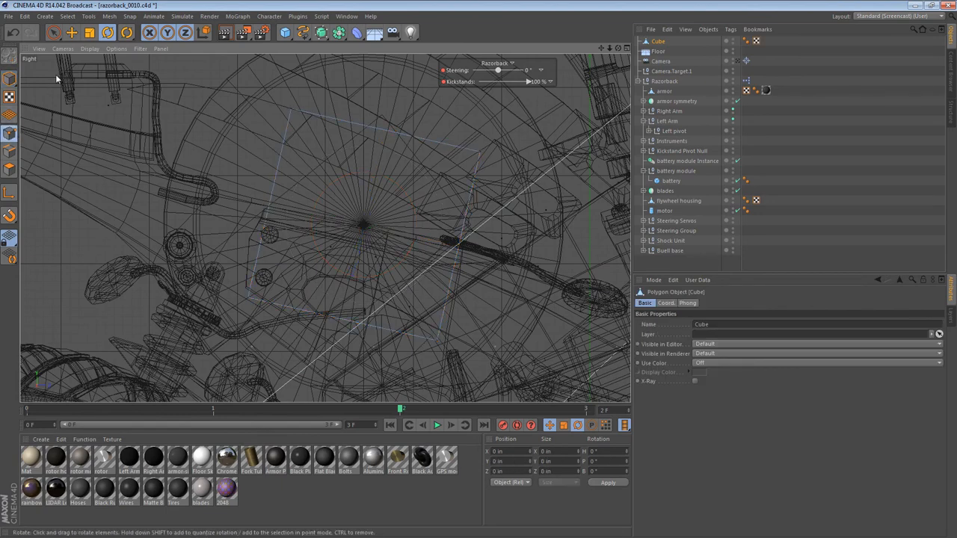
{"action": "left_click", "coordinate": [53, 33]}
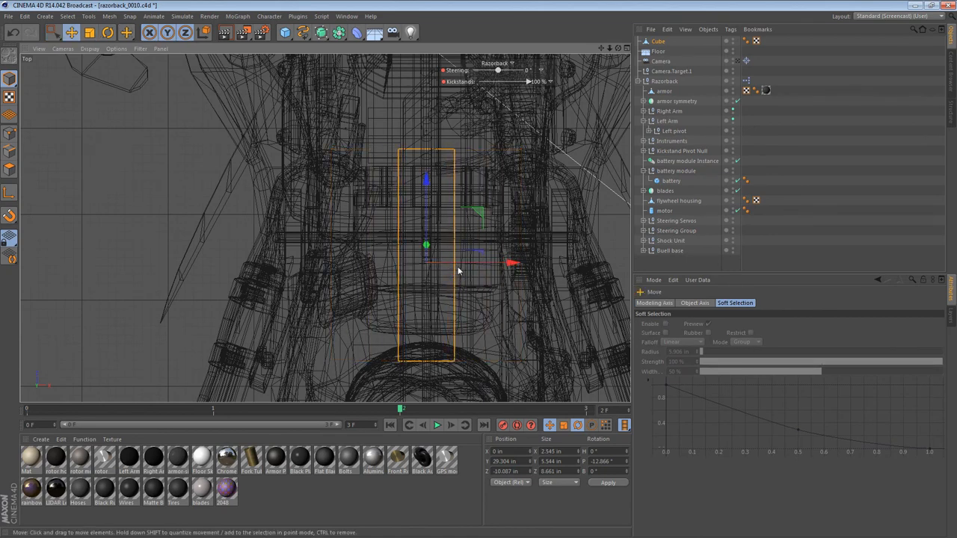
{"action": "left_click_drag", "start_coordinate": [512, 262], "coordinate": [627, 263]}
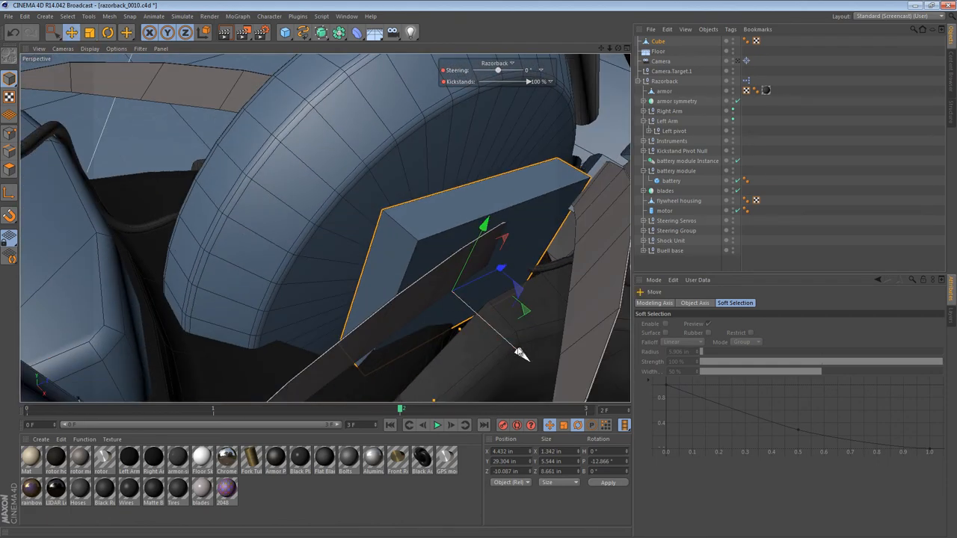
Step: Pull the cube's face inward to thin it into a plate, and choose Rectangle Selection
{"action": "left_click_drag", "start_coordinate": [519, 351], "coordinate": [486, 329]}
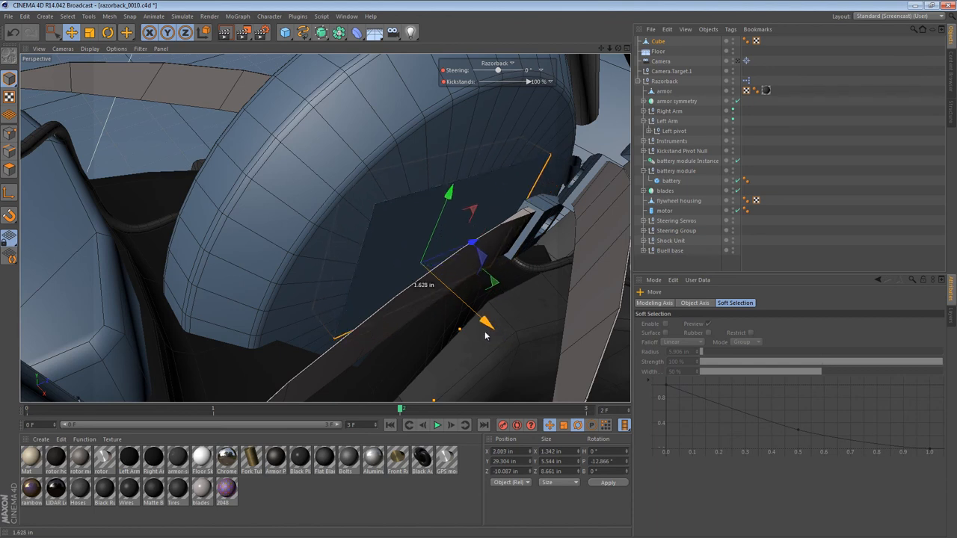
{"action": "left_click_drag", "start_coordinate": [486, 322], "coordinate": [490, 329]}
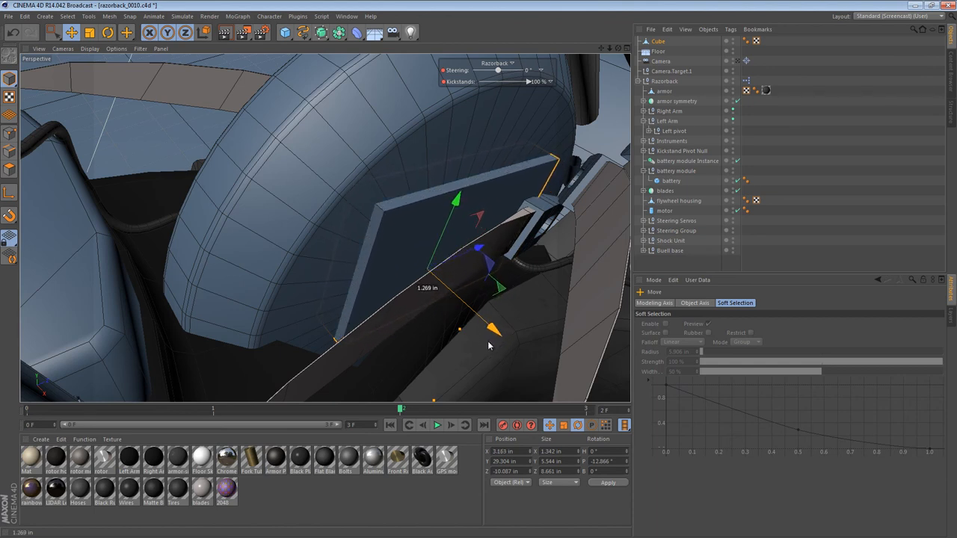
{"action": "left_click_drag", "start_coordinate": [493, 327], "coordinate": [500, 335]}
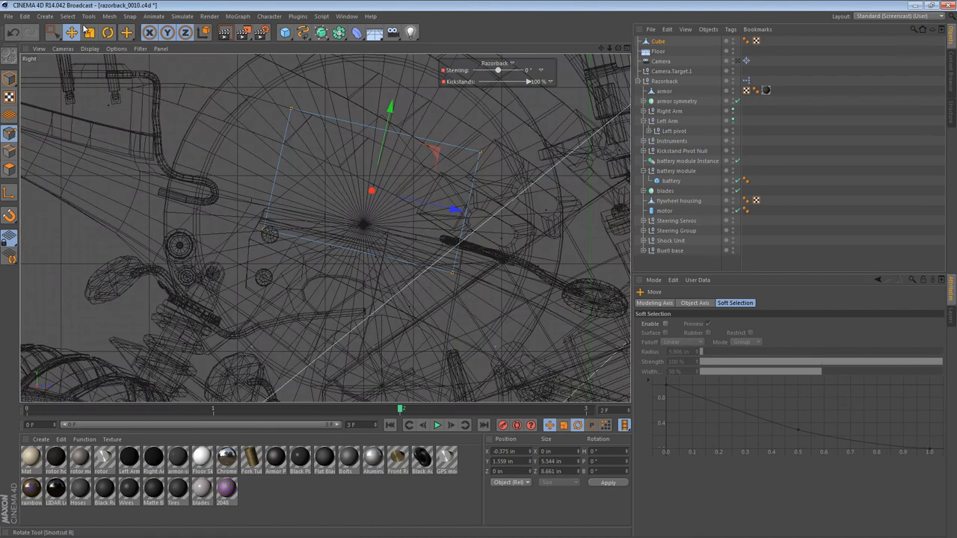
{"action": "left_click", "coordinate": [54, 32]}
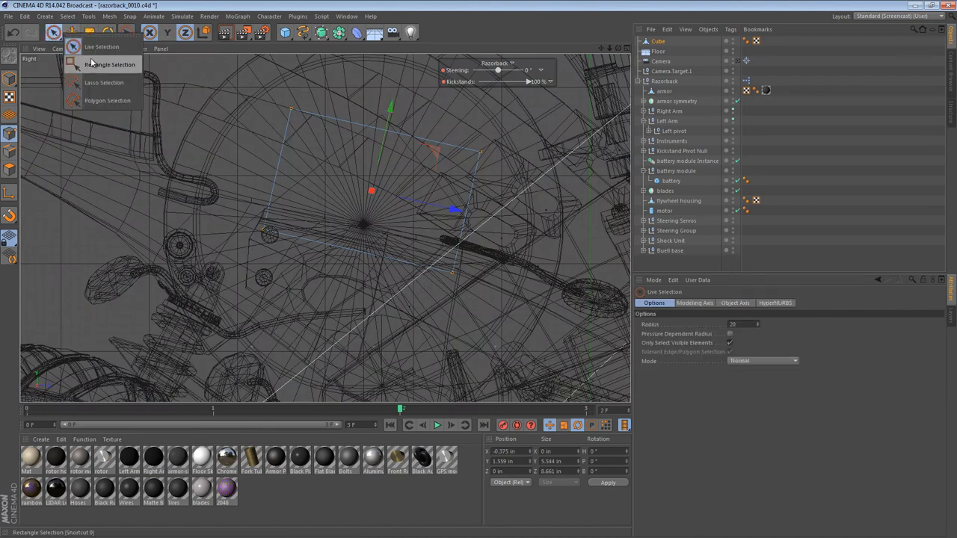
{"action": "left_click", "coordinate": [111, 64]}
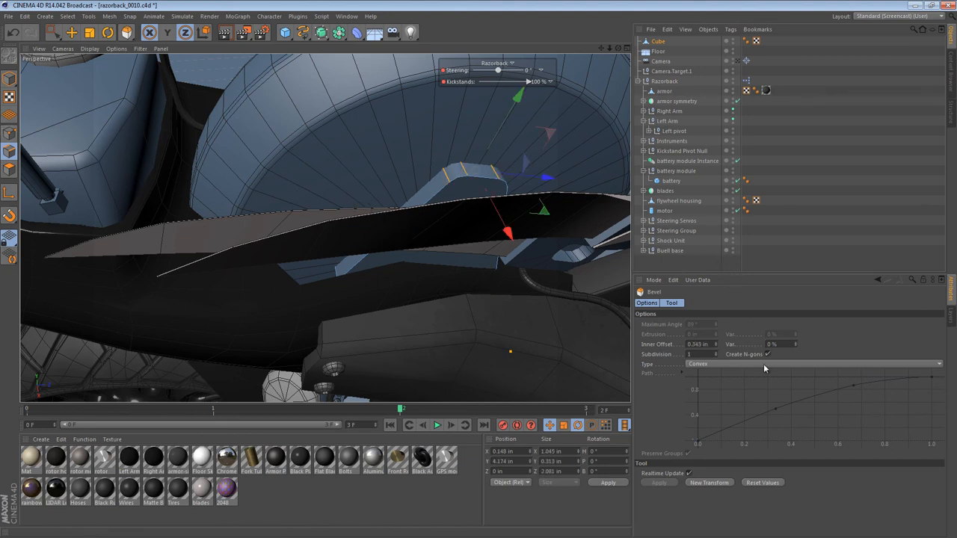
Step: Select the plate's corner edges in Top view and bevel them with Convex type
{"action": "left_click", "coordinate": [768, 353]}
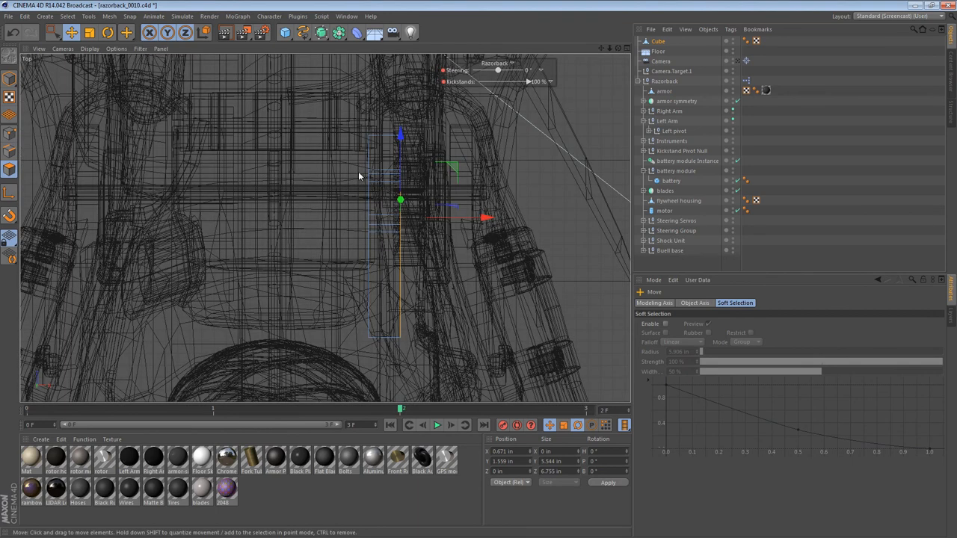
{"action": "left_click_drag", "start_coordinate": [400, 200], "coordinate": [384, 182]}
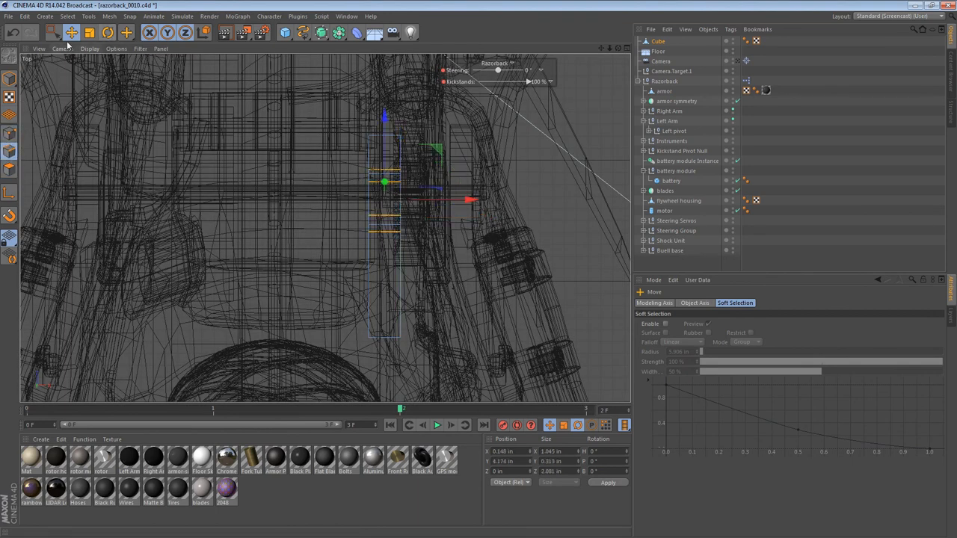
{"action": "left_click", "coordinate": [54, 32]}
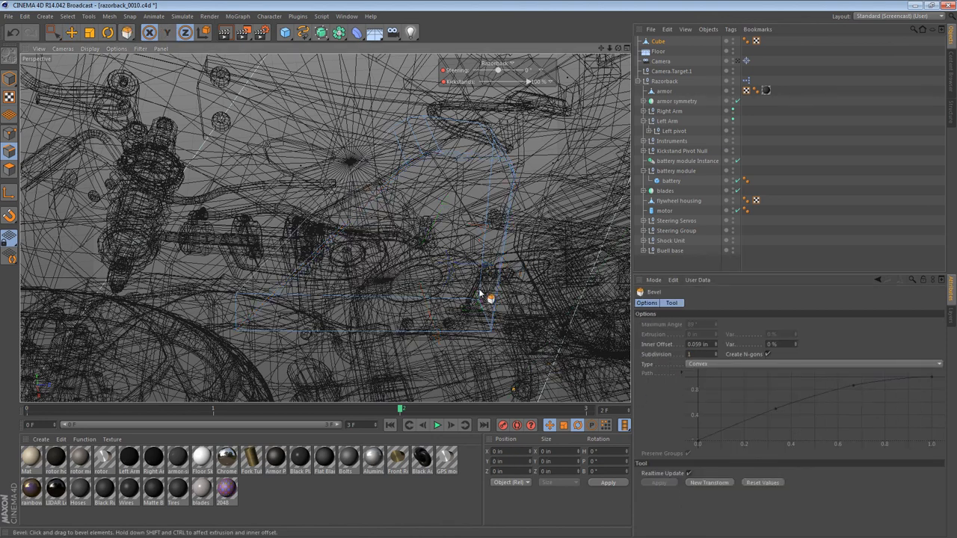
{"action": "left_click_drag", "start_coordinate": [491, 300], "coordinate": [478, 291]}
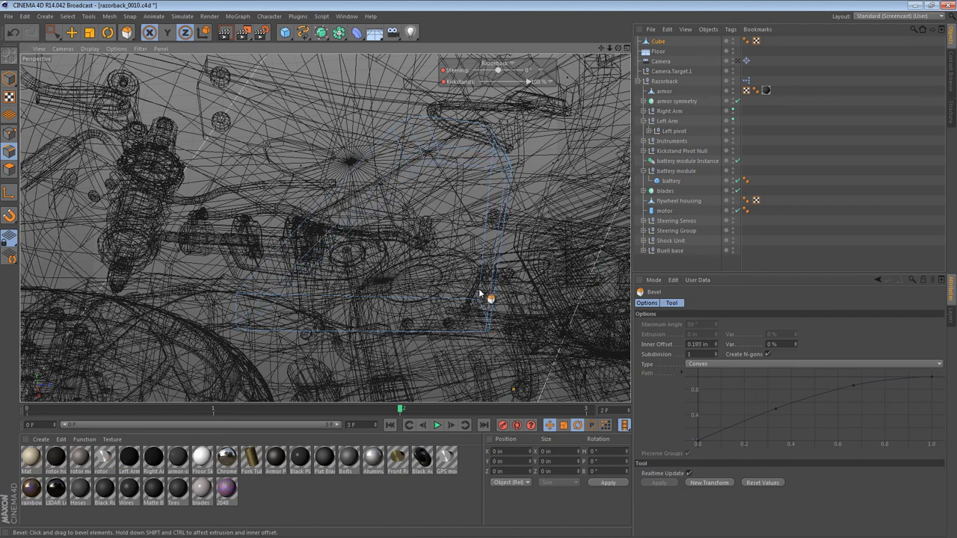
{"action": "left_click", "coordinate": [292, 265]}
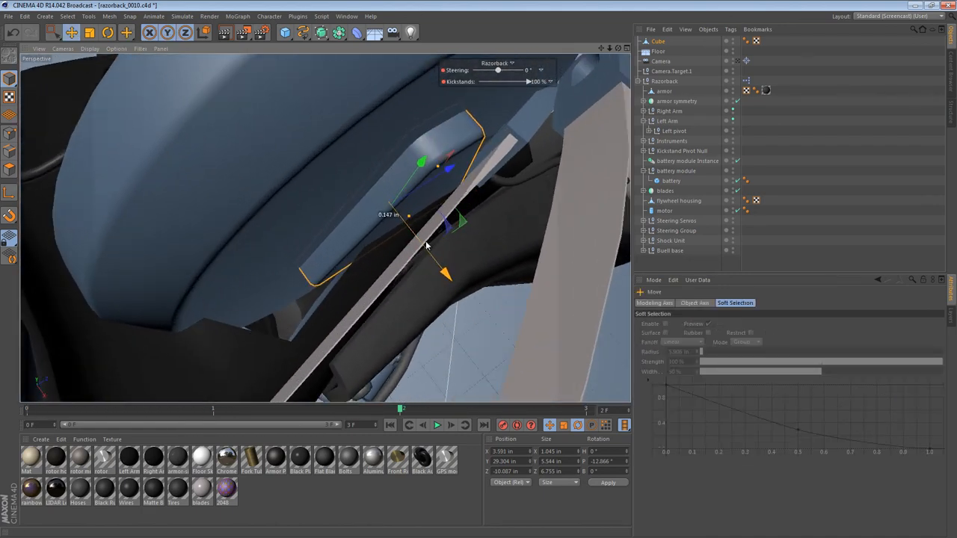
Step: Move the beveled plate 0.147 in along its depth to rest against the housing
{"action": "left_click_drag", "start_coordinate": [427, 247], "coordinate": [482, 292]}
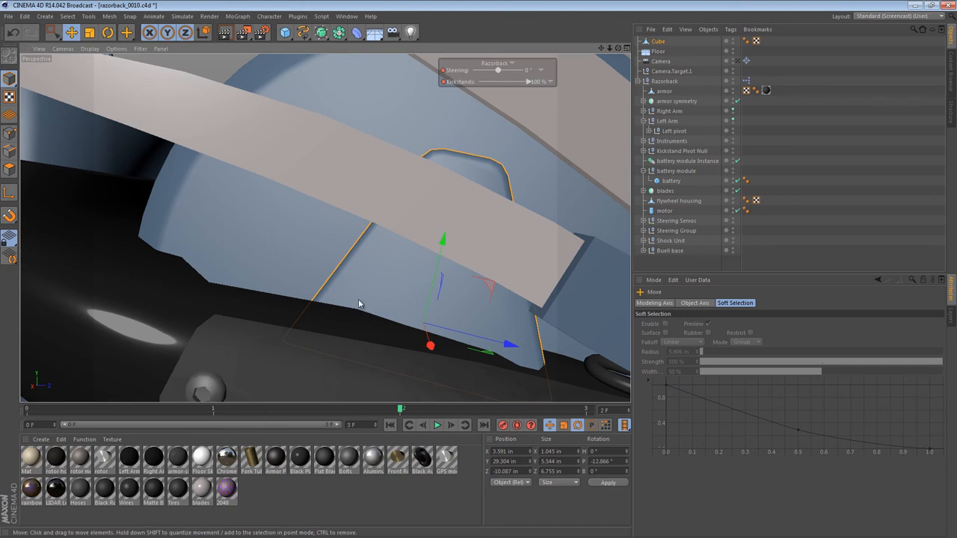
{"action": "mouse_move", "coordinate": [353, 259]}
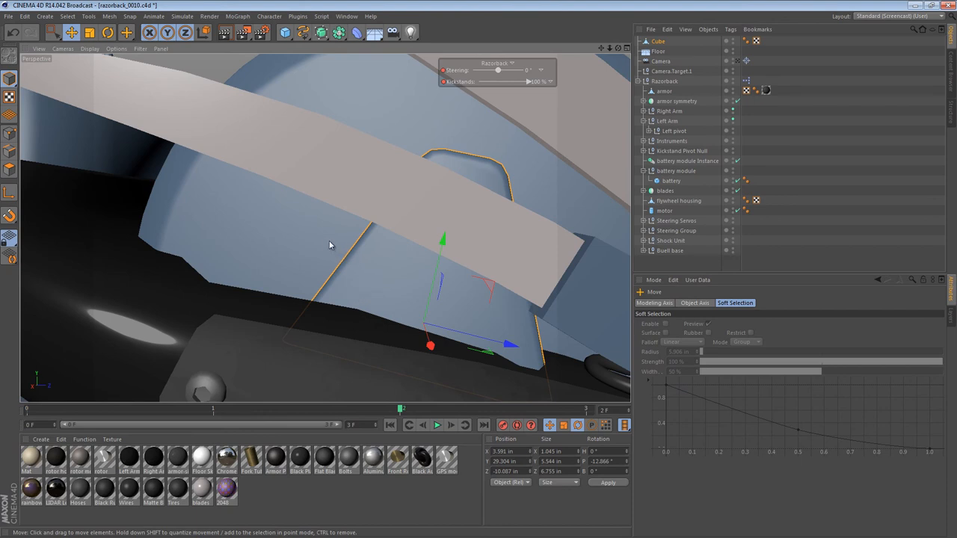
{"action": "mouse_move", "coordinate": [303, 238]}
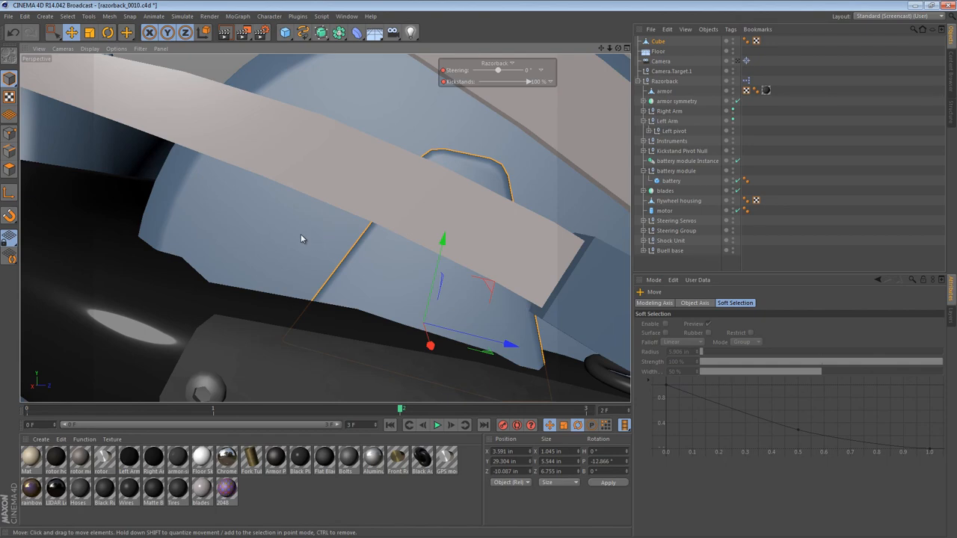
{"action": "mouse_move", "coordinate": [311, 219]}
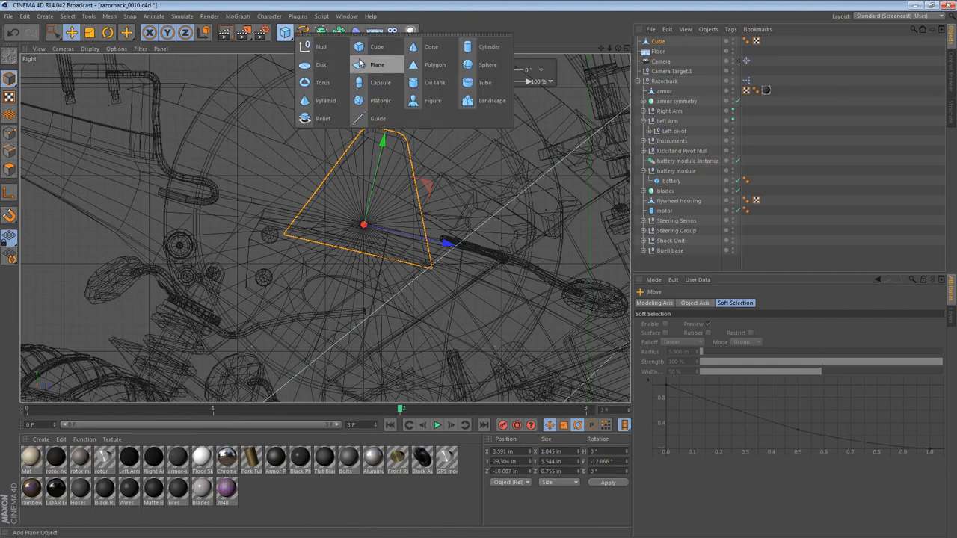
Step: Add a cylinder with +X orientation and 24 rotation segments
{"action": "left_click", "coordinate": [489, 47]}
{"action": "type", "text": "tra"}
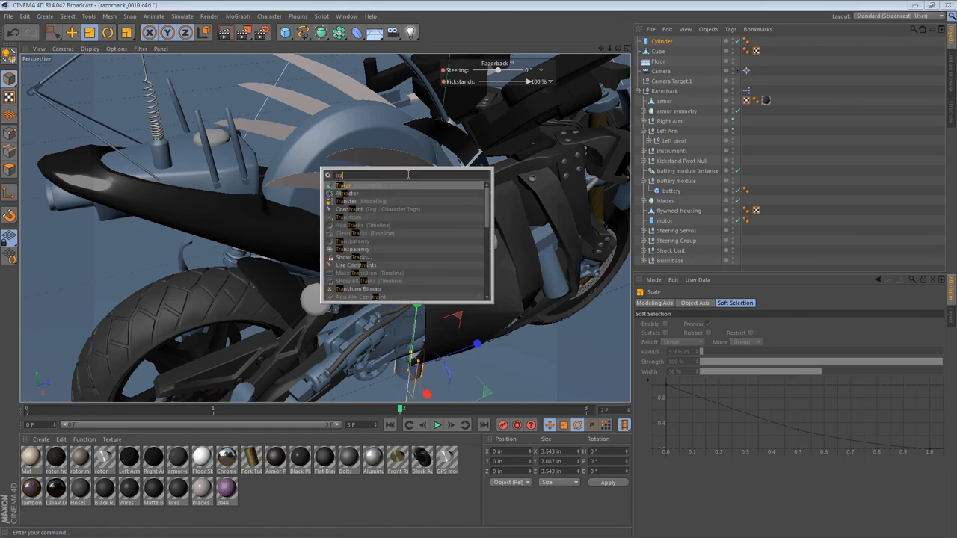
{"action": "left_click", "coordinate": [347, 186]}
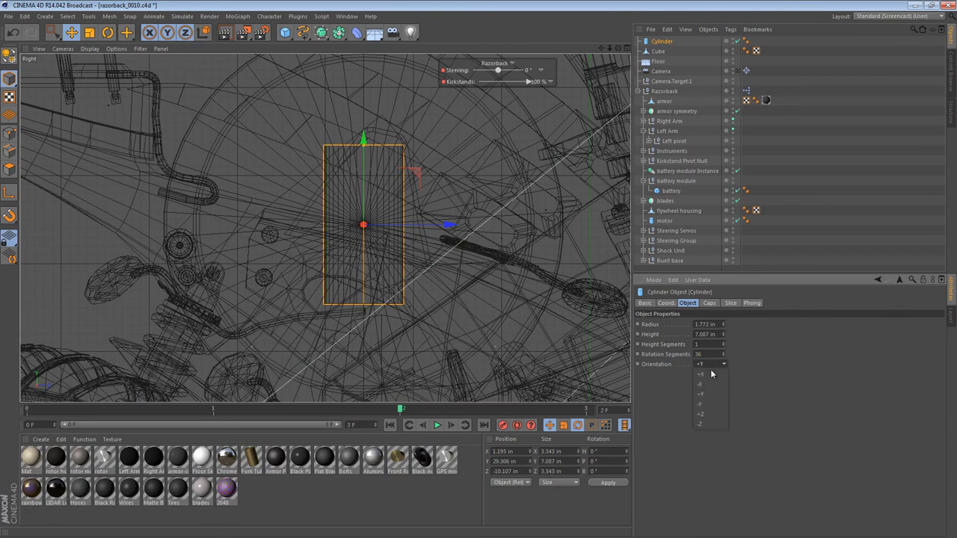
{"action": "left_click", "coordinate": [701, 374]}
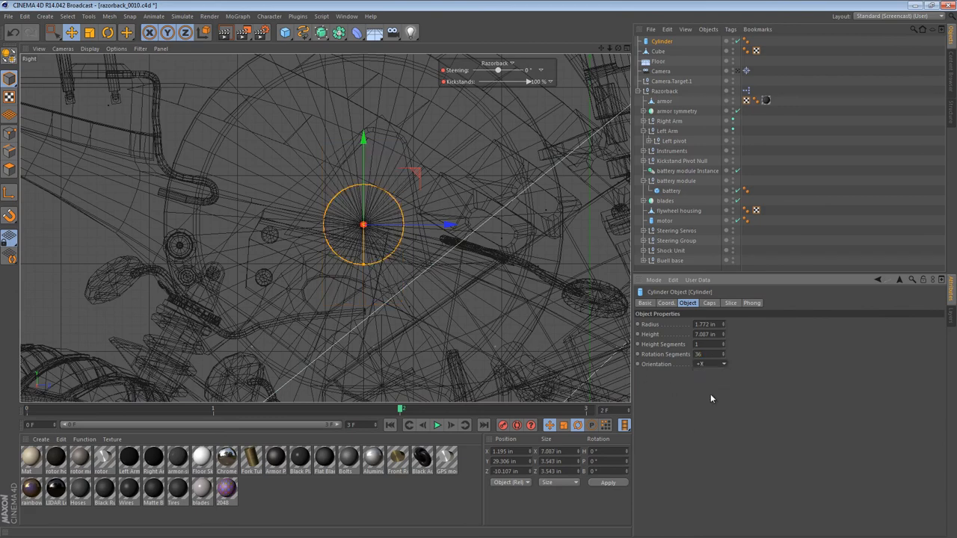
{"action": "left_click", "coordinate": [700, 354]}
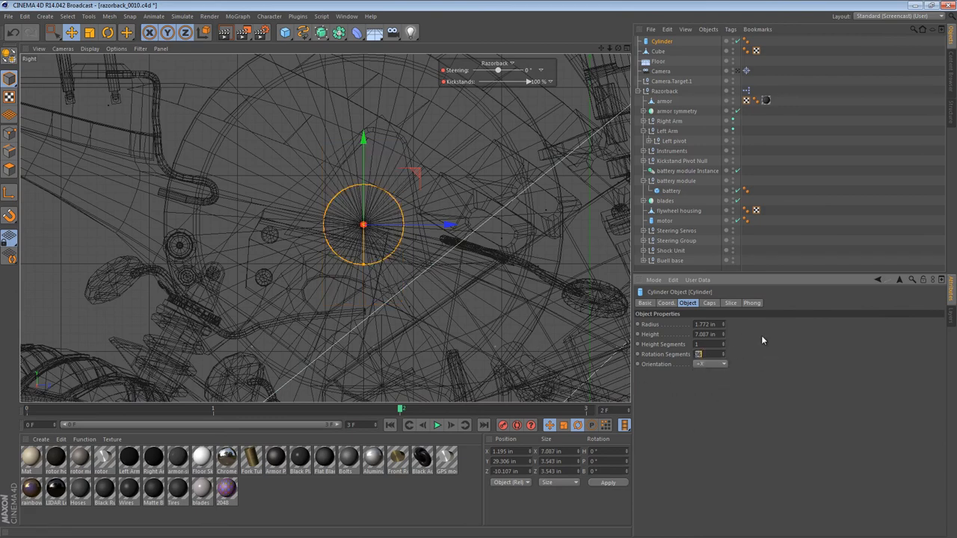
{"action": "type", "text": "24"}
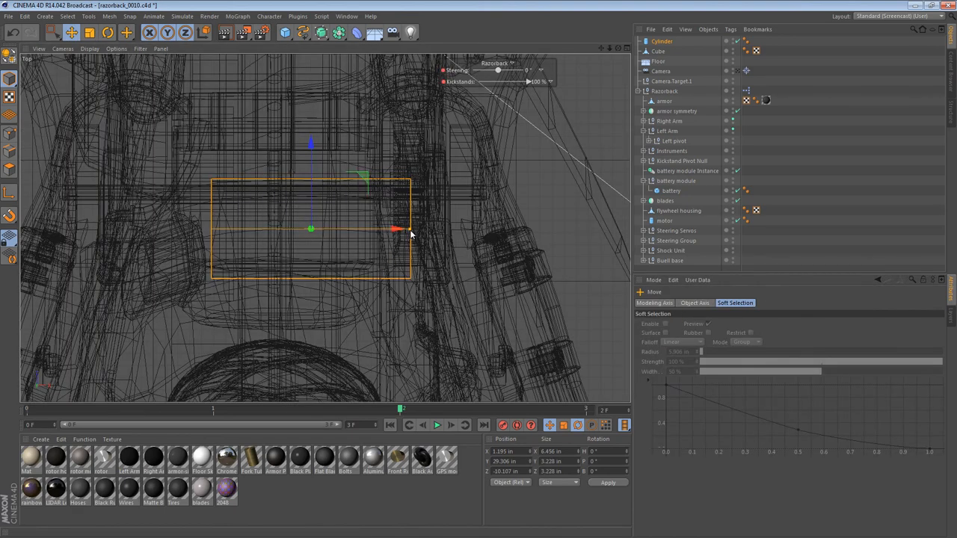
Step: Slide the cylinder along X and push it flush against the flywheel housing as a collar
{"action": "left_click_drag", "start_coordinate": [396, 229], "coordinate": [346, 229]}
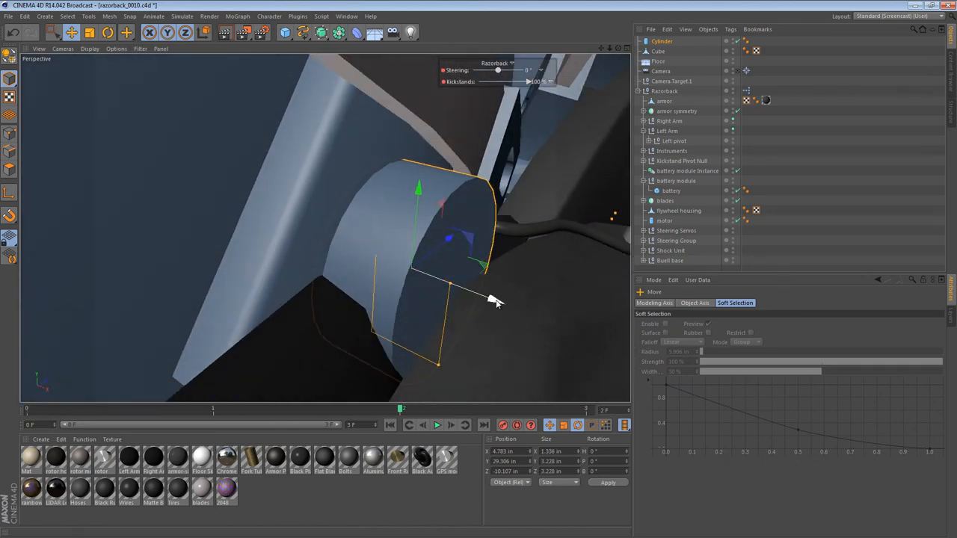
{"action": "left_click_drag", "start_coordinate": [494, 299], "coordinate": [449, 288]}
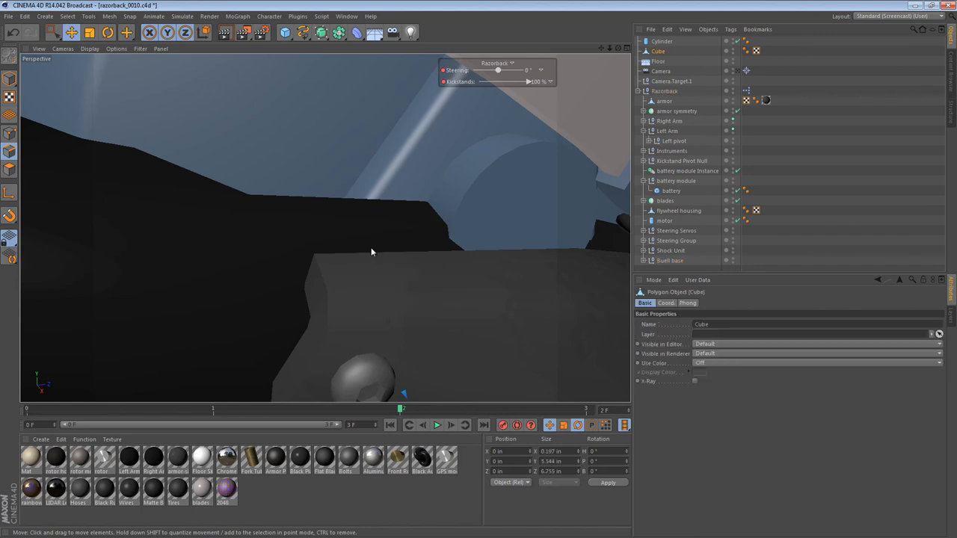
{"action": "right_click", "coordinate": [372, 240]}
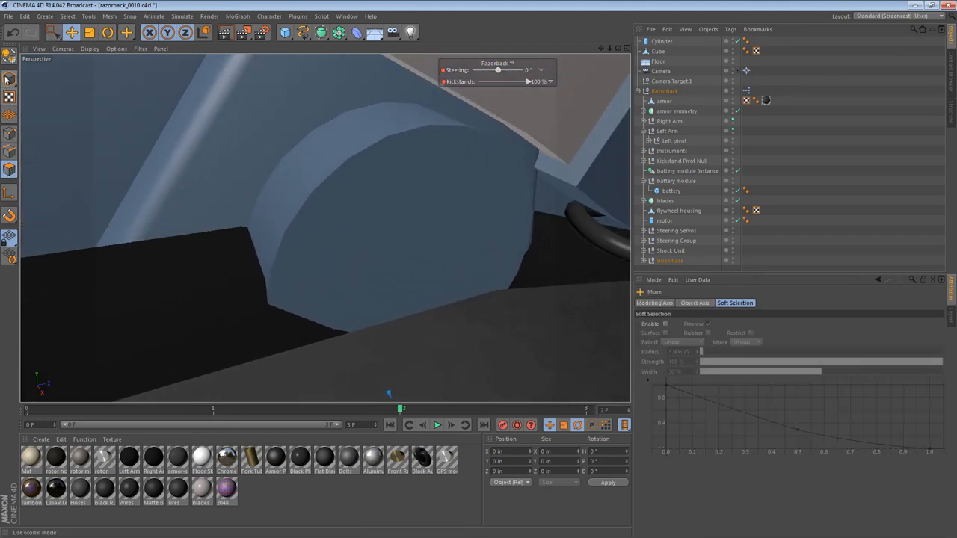
{"action": "left_click", "coordinate": [661, 41]}
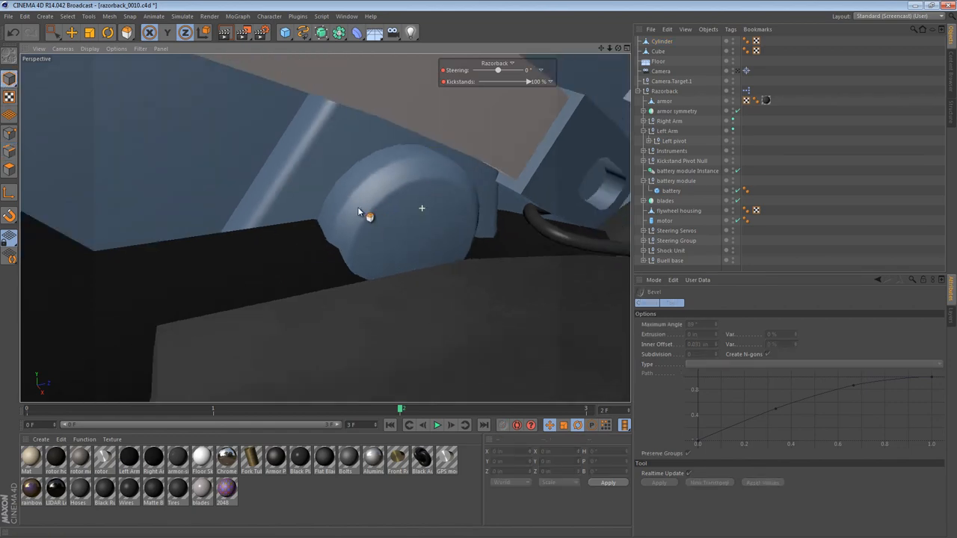
Step: Orbit and zoom the Perspective view to inspect the beveled collar on the housing
{"action": "left_click_drag", "start_coordinate": [359, 209], "coordinate": [299, 150]}
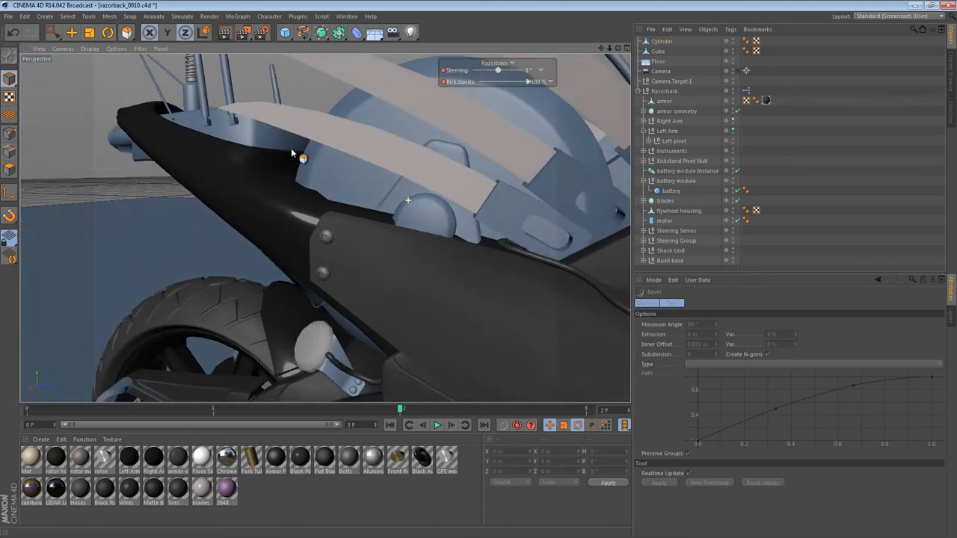
{"action": "left_click_drag", "start_coordinate": [291, 153], "coordinate": [444, 180]}
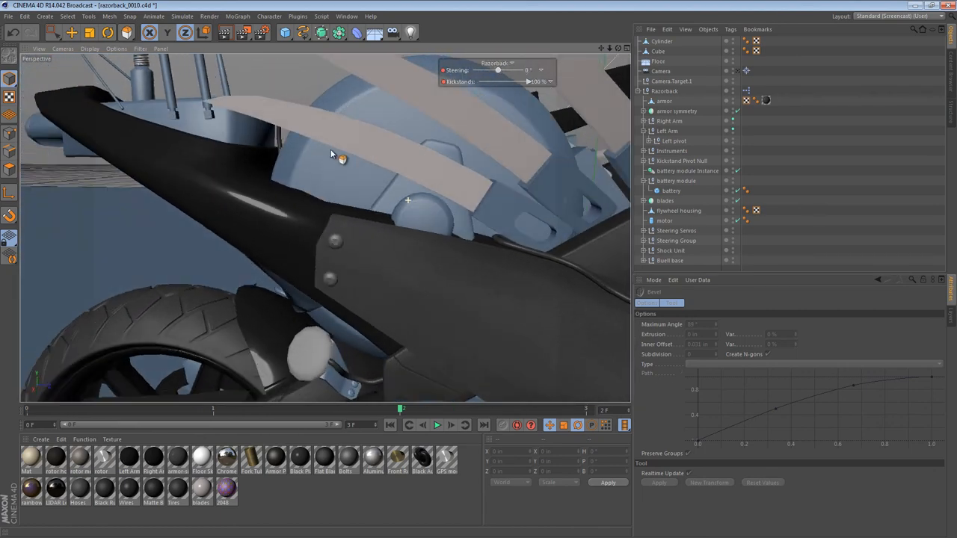
{"action": "left_click_drag", "start_coordinate": [342, 160], "coordinate": [389, 232]}
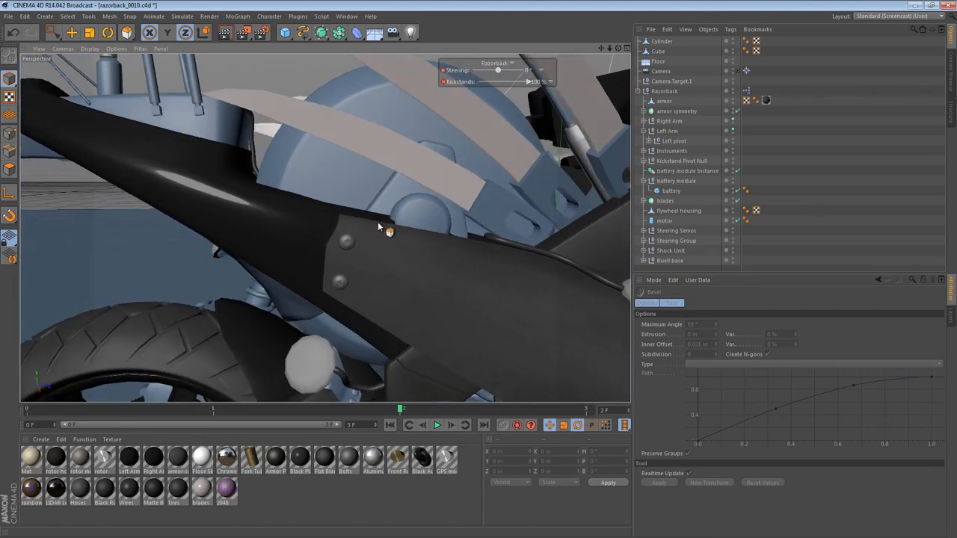
{"action": "left_click_drag", "start_coordinate": [382, 228], "coordinate": [355, 220]}
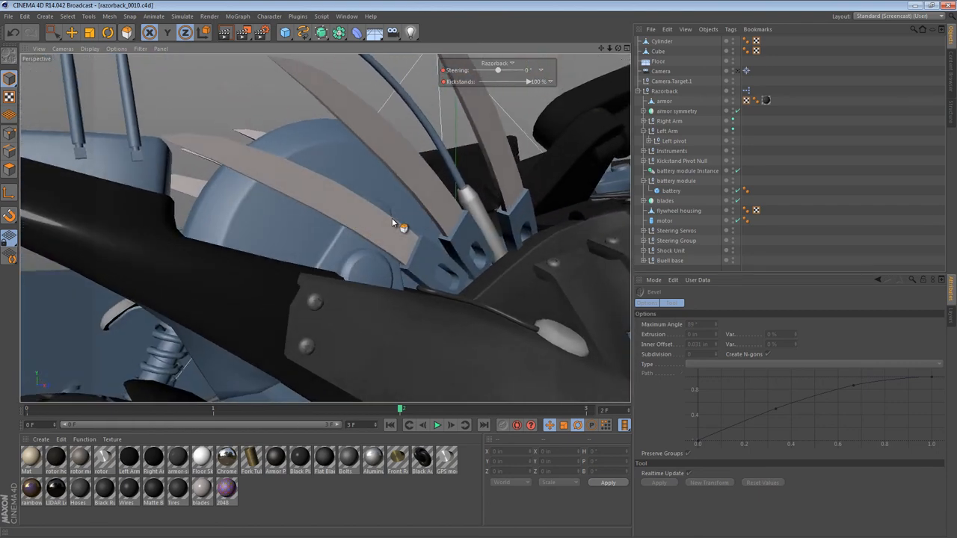
{"action": "mouse_move", "coordinate": [333, 264]}
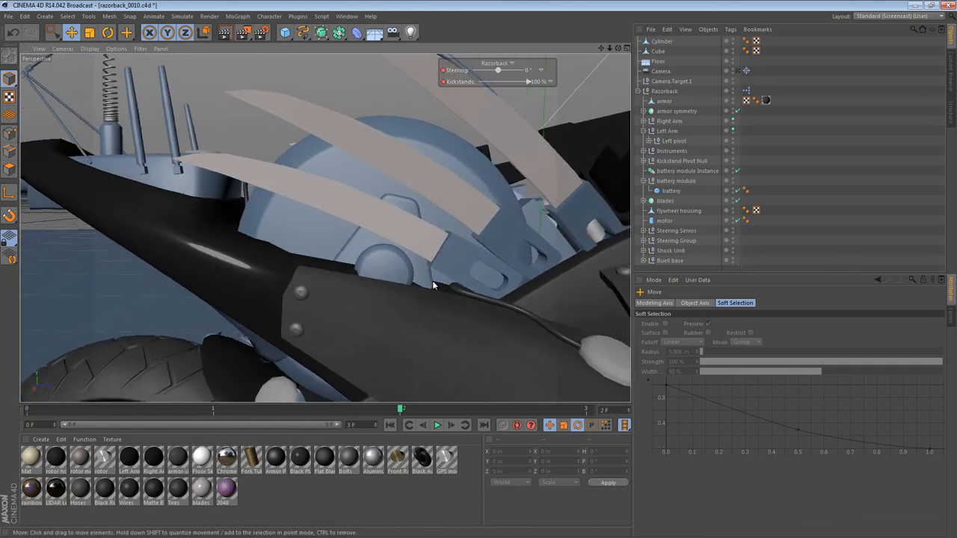
{"action": "mouse_move", "coordinate": [366, 192]}
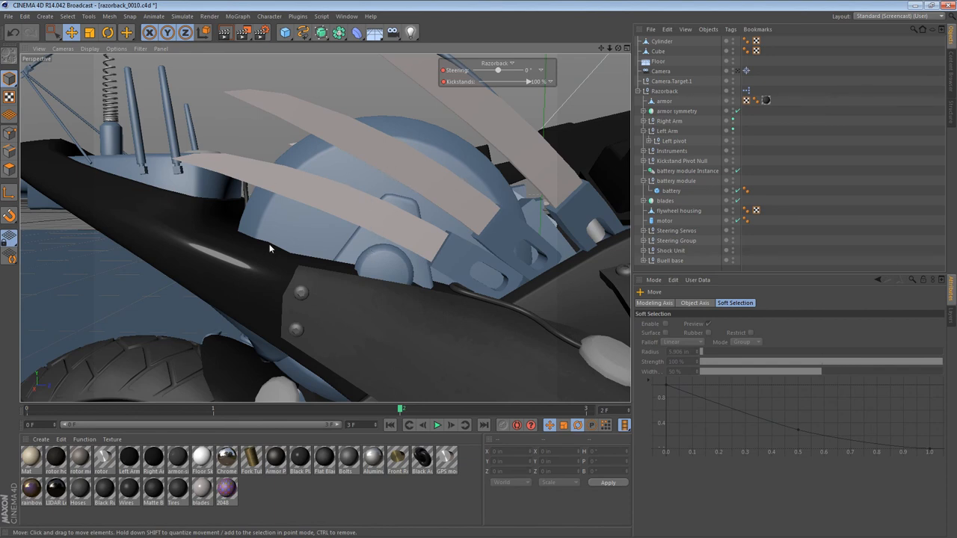
{"action": "mouse_move", "coordinate": [360, 252]}
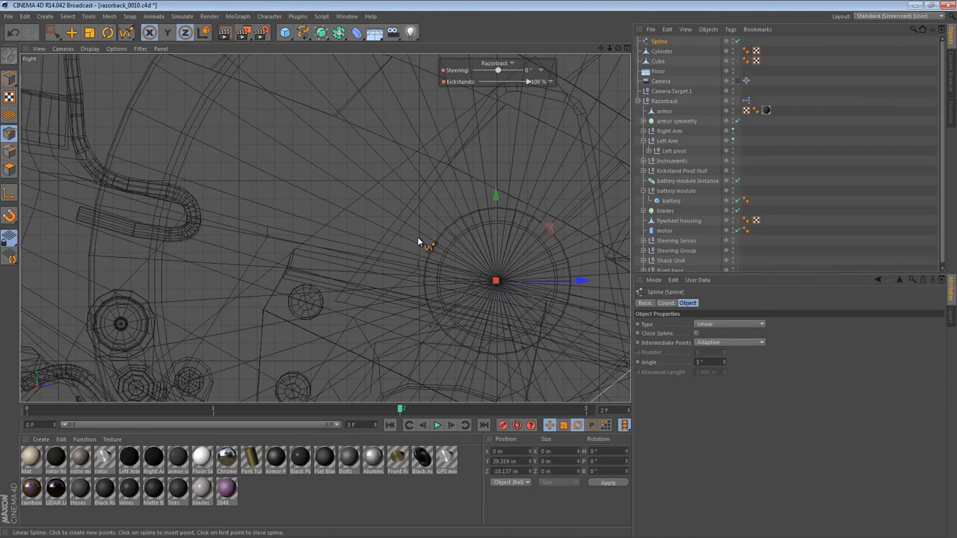
{"action": "mouse_move", "coordinate": [421, 238]}
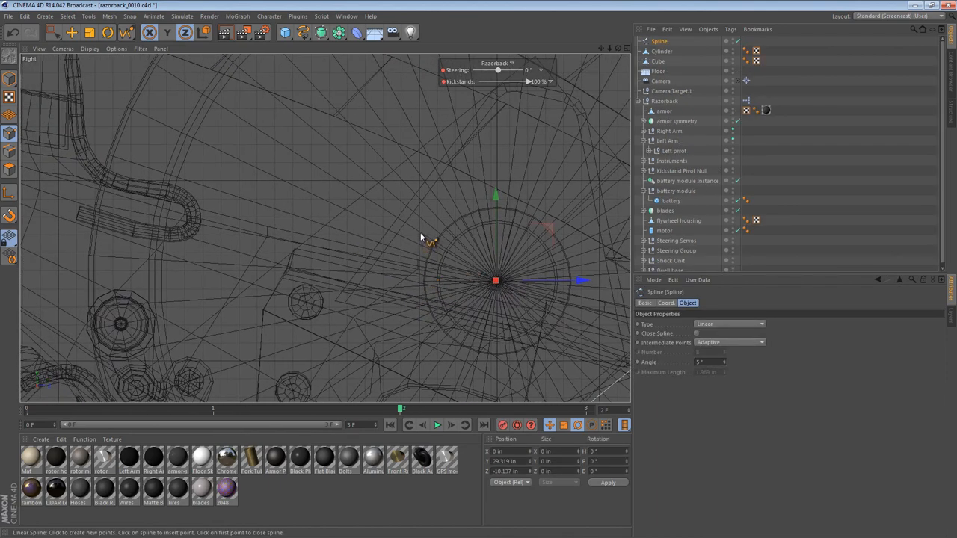
{"action": "mouse_move", "coordinate": [393, 213]}
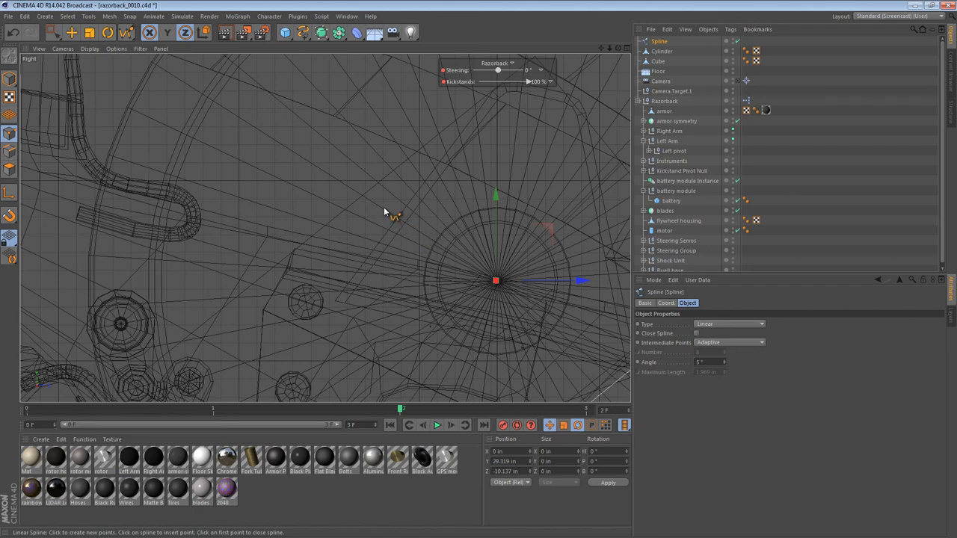
Step: Pan the Right view upward and add a linear spline bend point toward the housing
{"action": "left_click_drag", "start_coordinate": [496, 281], "coordinate": [389, 211]}
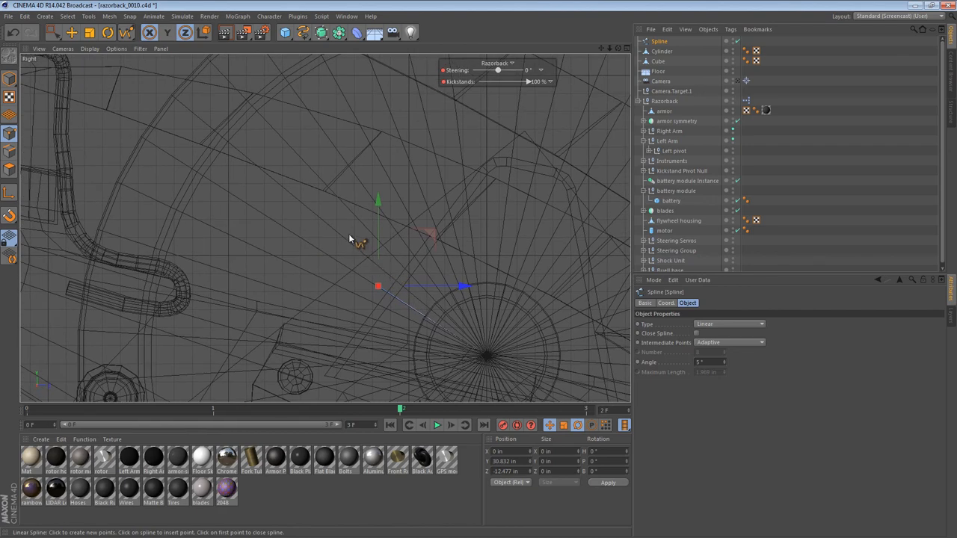
{"action": "mouse_move", "coordinate": [344, 112]}
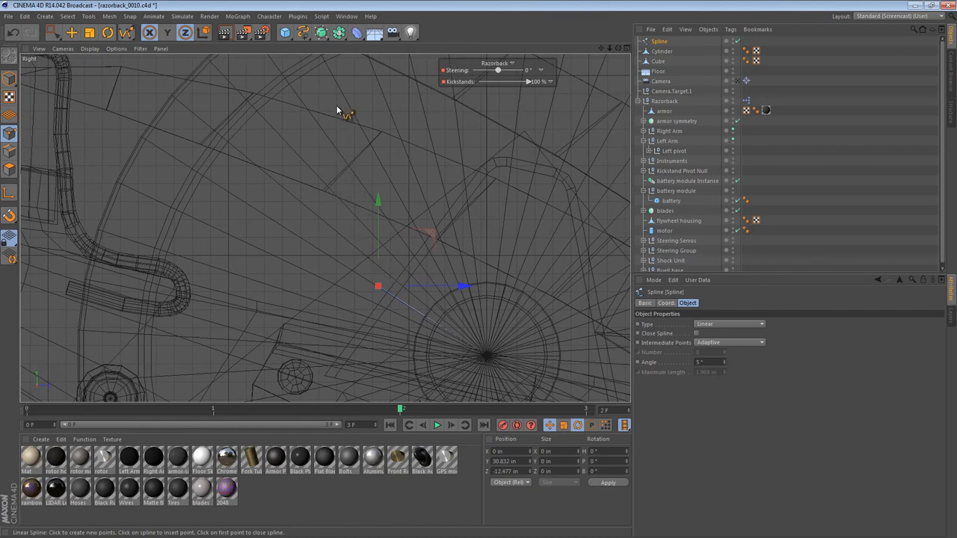
{"action": "left_click", "coordinate": [345, 86]}
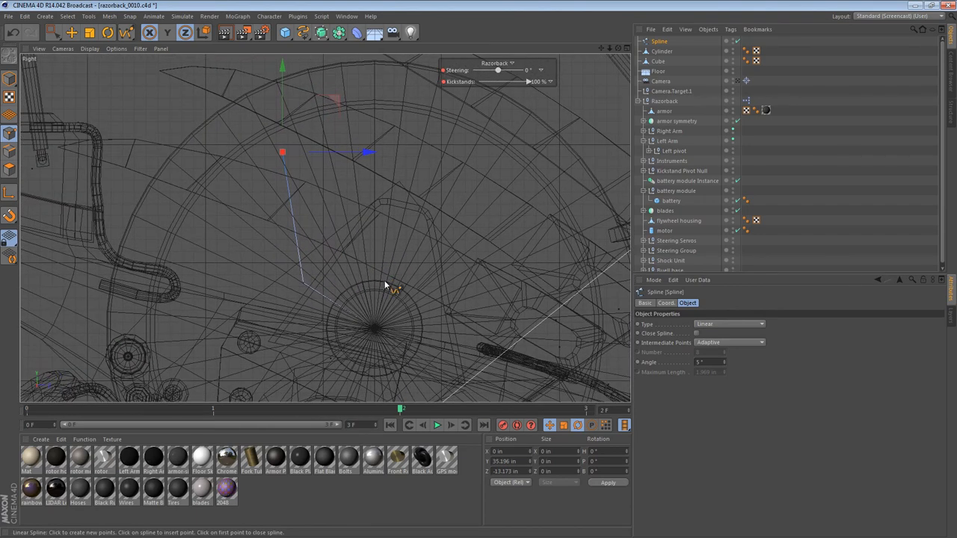
{"action": "mouse_move", "coordinate": [449, 251]}
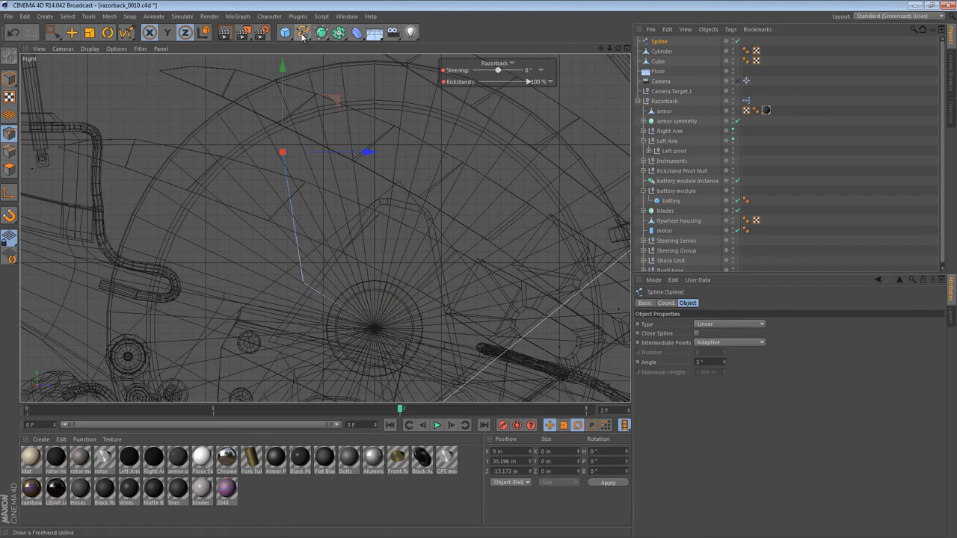
Step: Draw a second linear hose spline, Spline.1, rising from the collar centre and bending across
{"action": "left_click", "coordinate": [303, 32]}
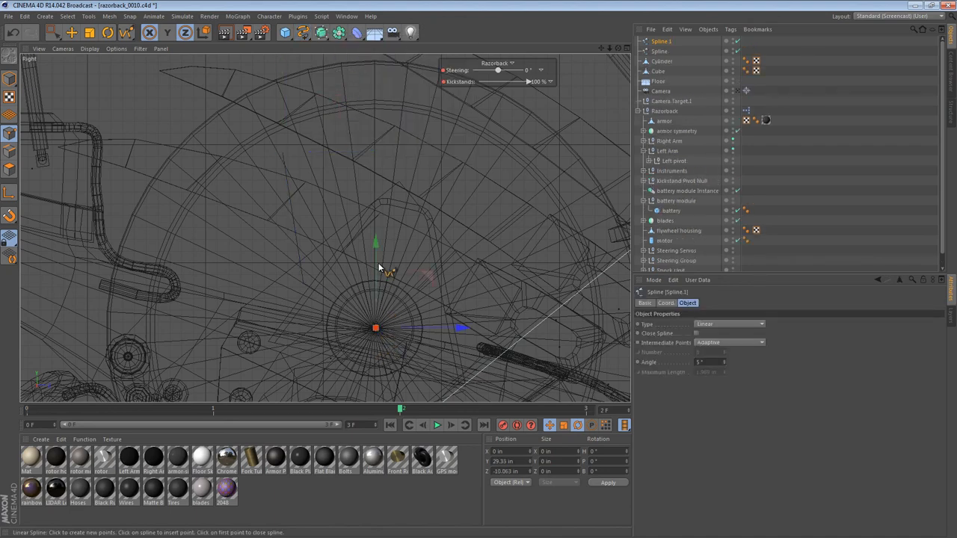
{"action": "mouse_move", "coordinate": [377, 214]}
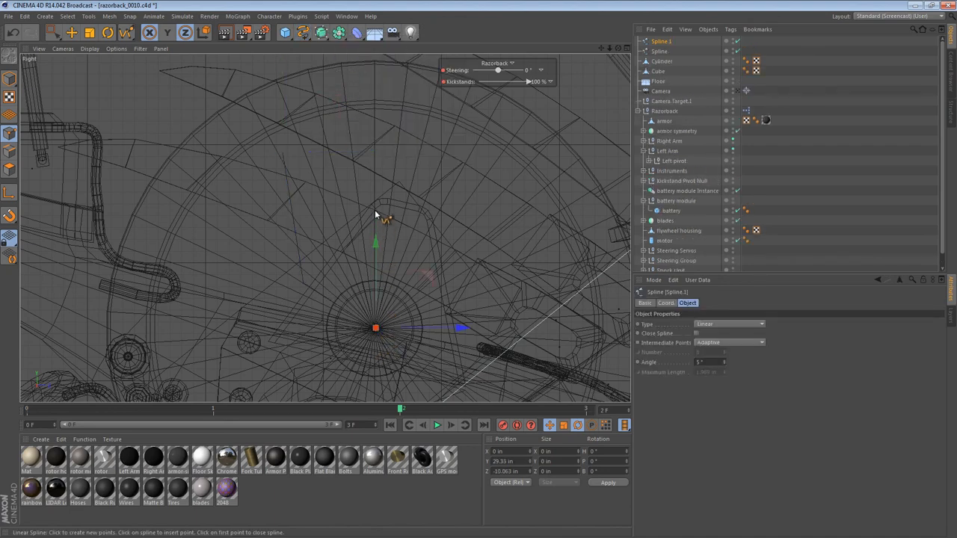
{"action": "mouse_move", "coordinate": [410, 174]}
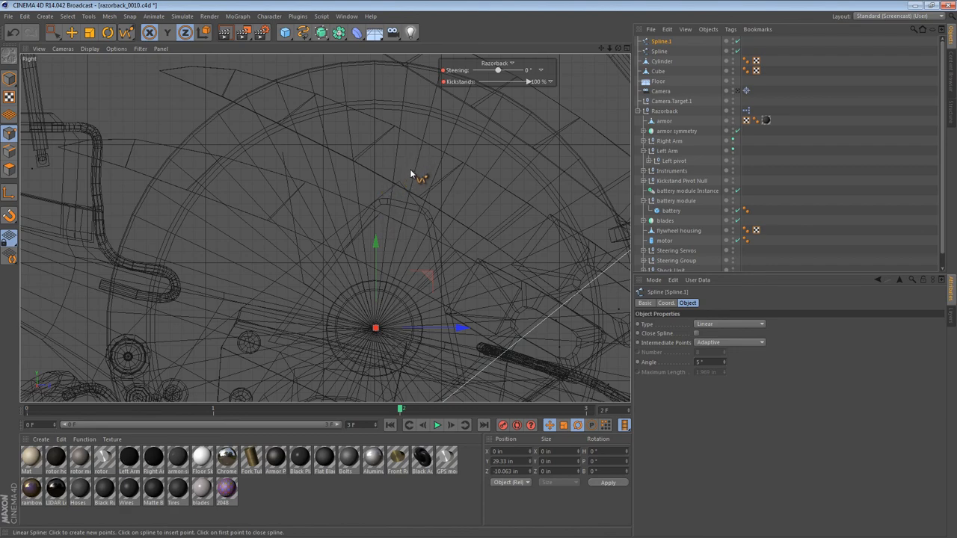
{"action": "left_click_drag", "start_coordinate": [375, 328], "coordinate": [410, 170]}
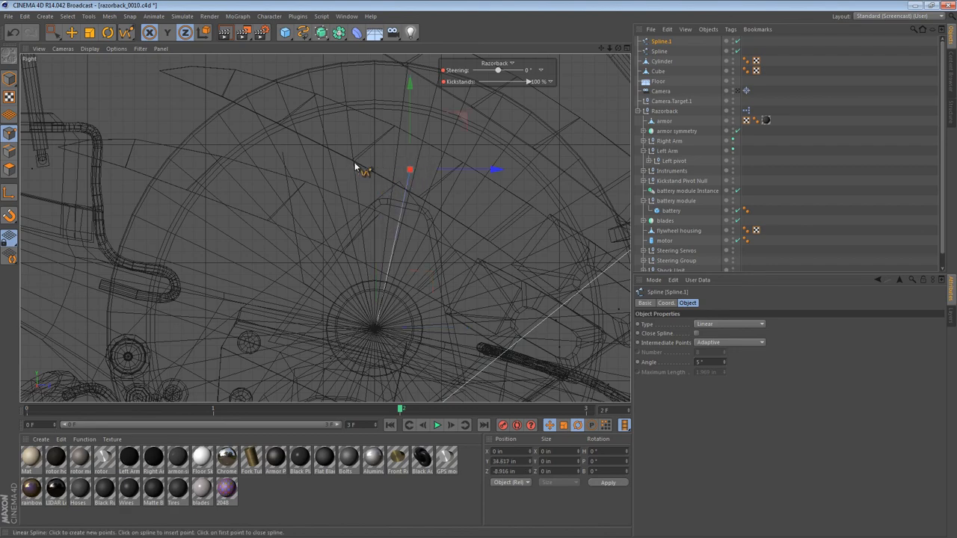
{"action": "left_click_drag", "start_coordinate": [410, 170], "coordinate": [506, 206]}
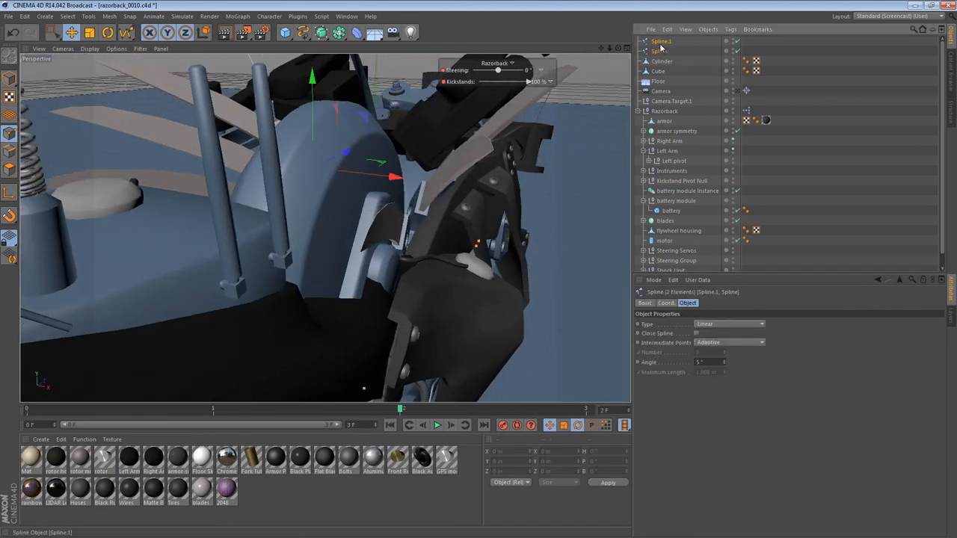
Step: Create a Sweep NURBS using an n-Side profile with 10 sides along Spline.2
{"action": "right_click", "coordinate": [661, 42]}
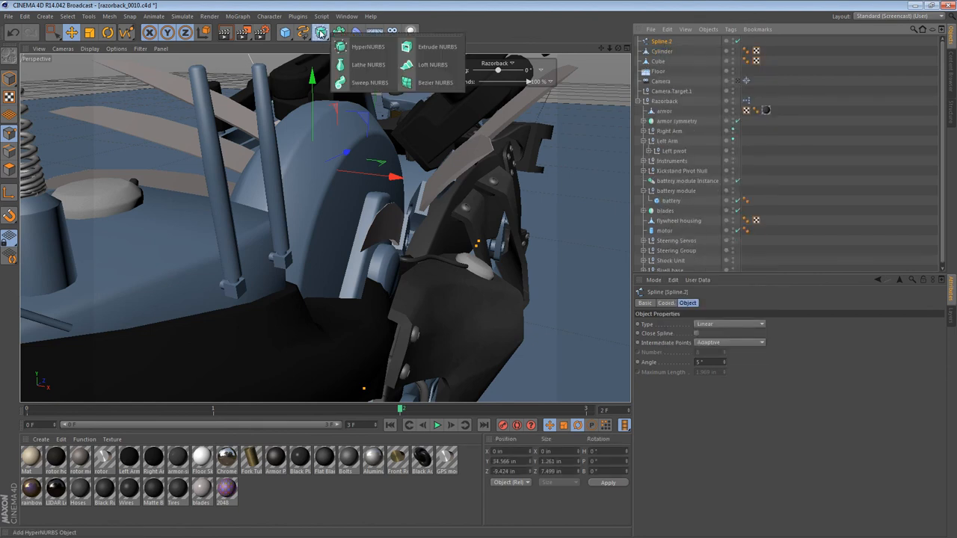
{"action": "left_click", "coordinate": [370, 83]}
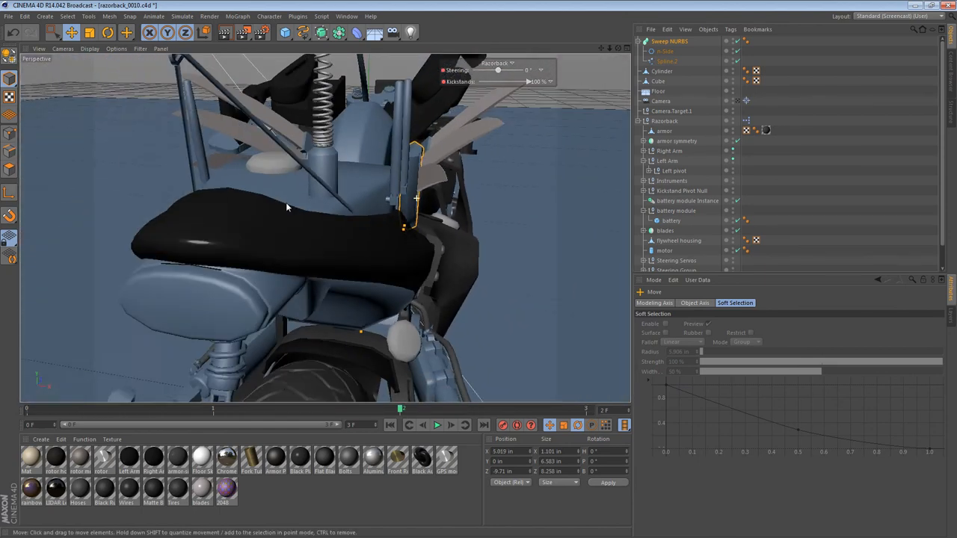
{"action": "left_click_drag", "start_coordinate": [288, 209], "coordinate": [404, 284]}
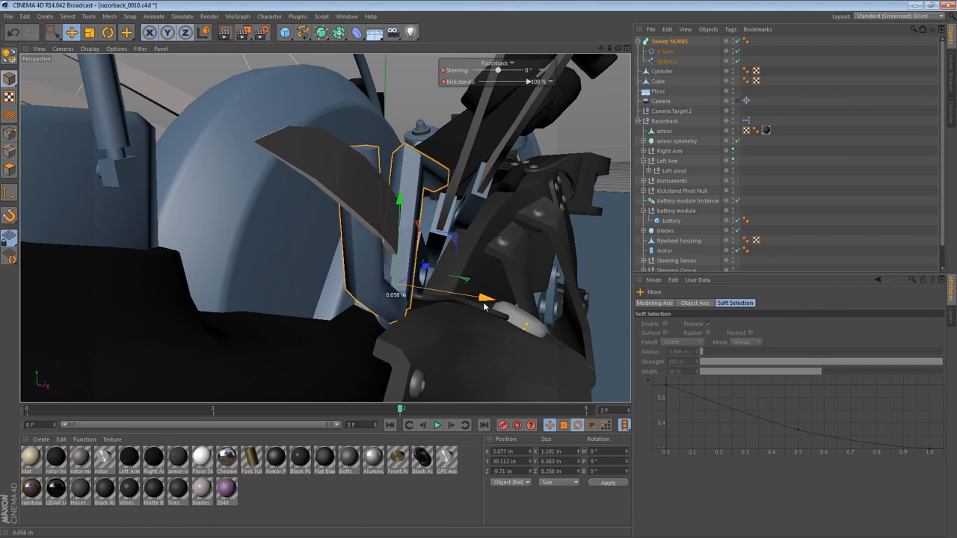
{"action": "left_click_drag", "start_coordinate": [484, 298], "coordinate": [463, 294]}
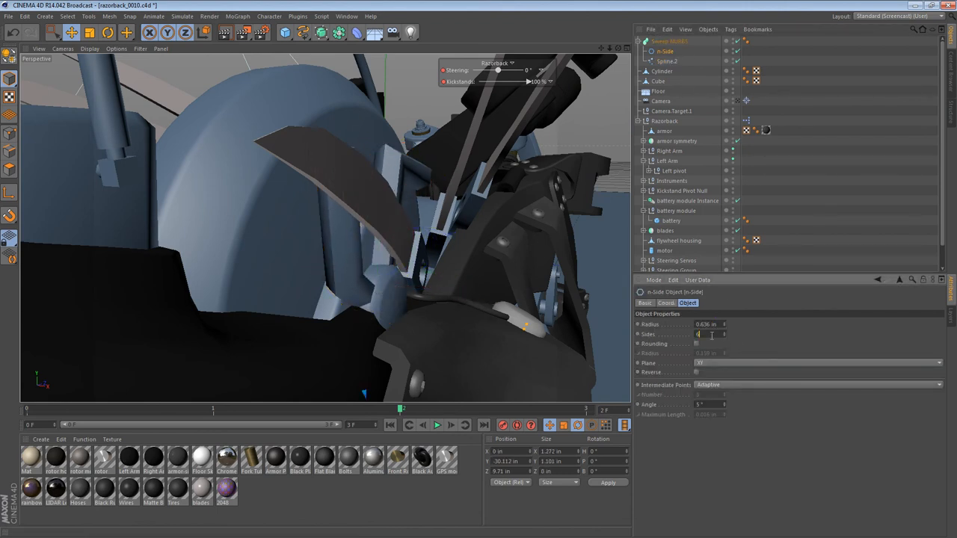
{"action": "type", "text": "10"}
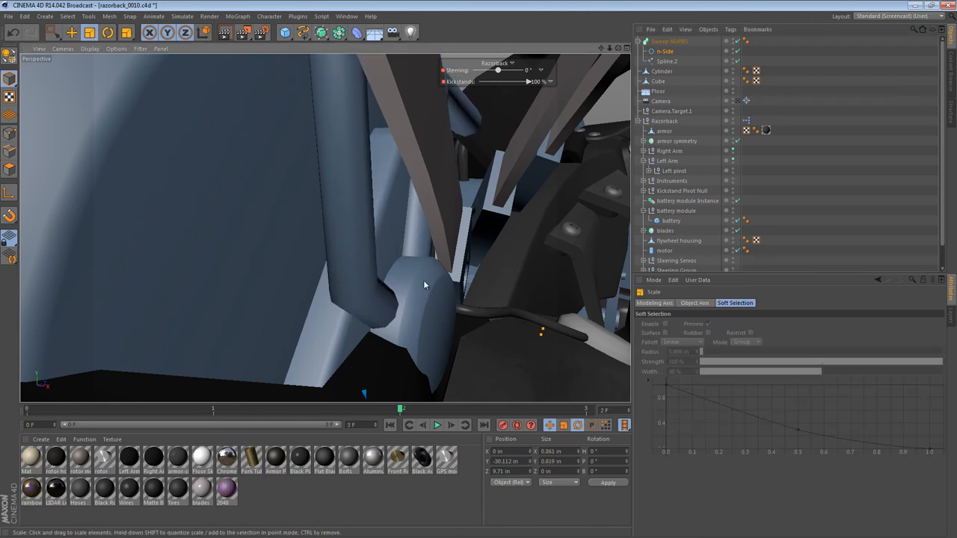
Step: Scale down the n-Side profile into a slim tube and orbit to check it against the housing
{"action": "left_click_drag", "start_coordinate": [425, 285], "coordinate": [396, 262]}
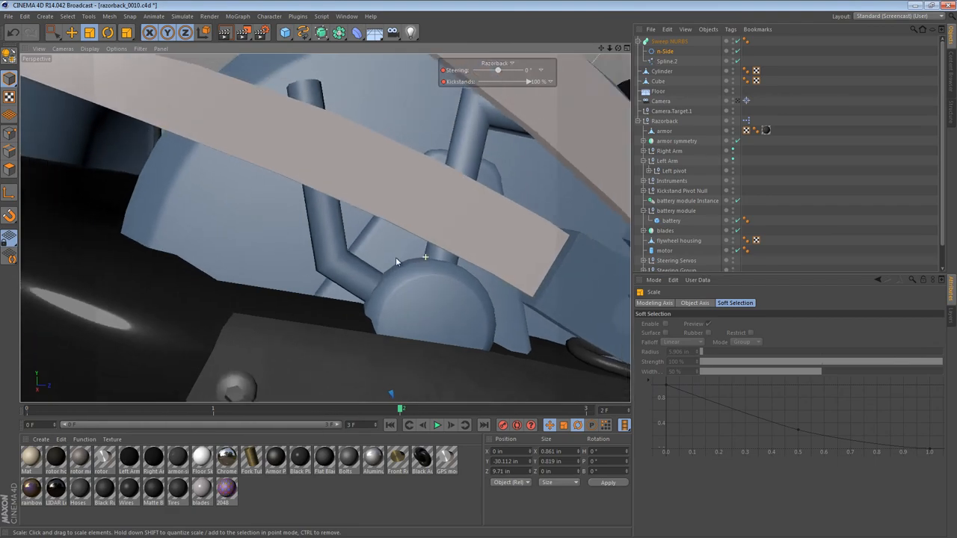
{"action": "left_click_drag", "start_coordinate": [396, 262], "coordinate": [550, 245]}
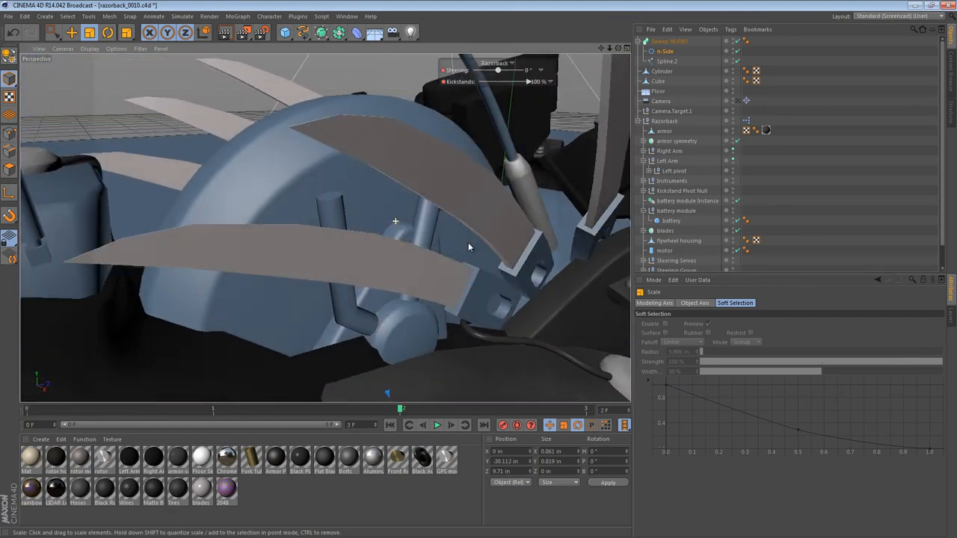
{"action": "left_click_drag", "start_coordinate": [470, 247], "coordinate": [409, 223]}
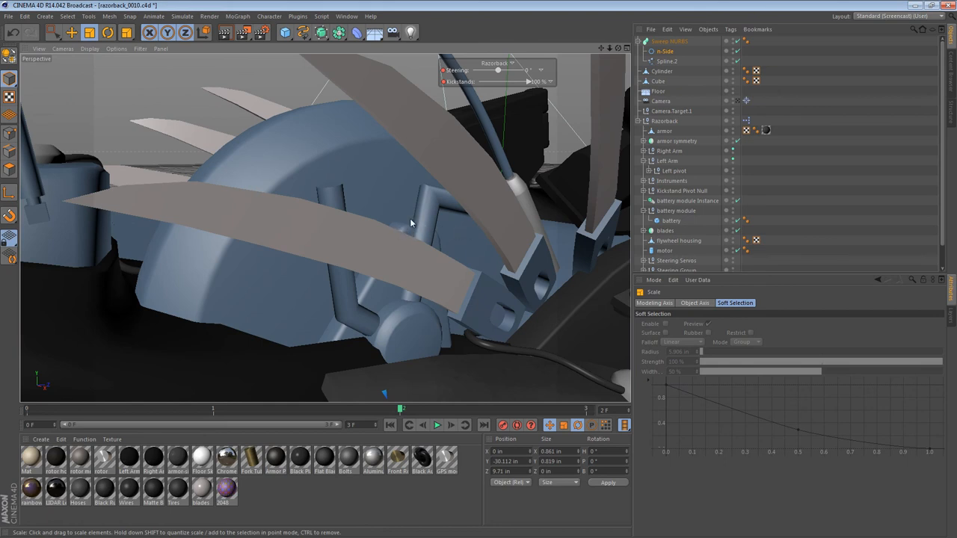
{"action": "mouse_move", "coordinate": [419, 206]}
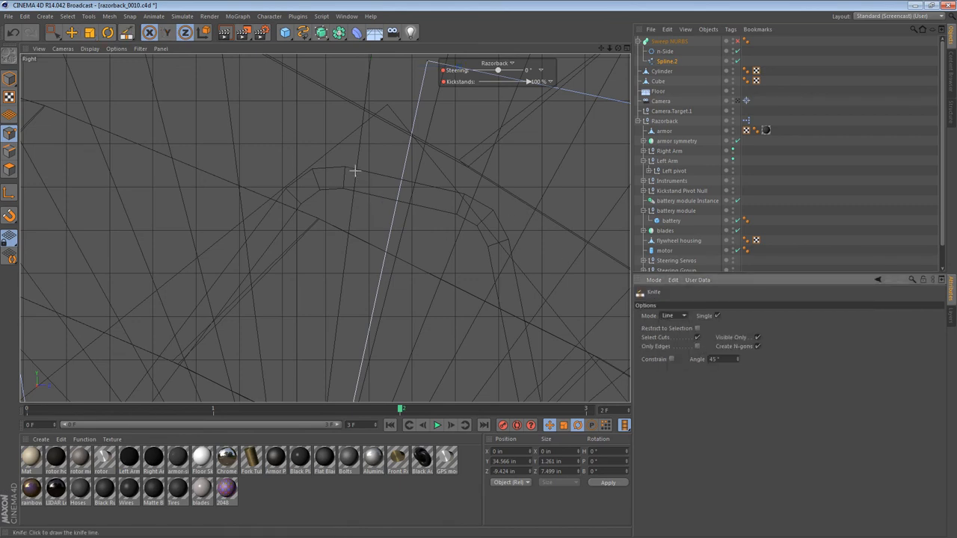
{"action": "mouse_move", "coordinate": [349, 167]}
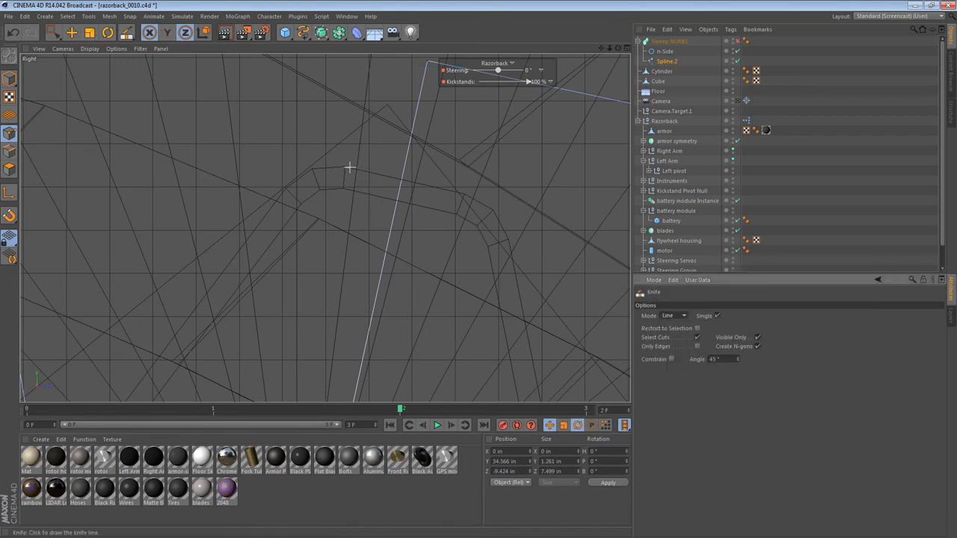
Step: Cut a new point into Spline.2 near its bend with the Knife tool
{"action": "left_click_drag", "start_coordinate": [348, 169], "coordinate": [559, 209]}
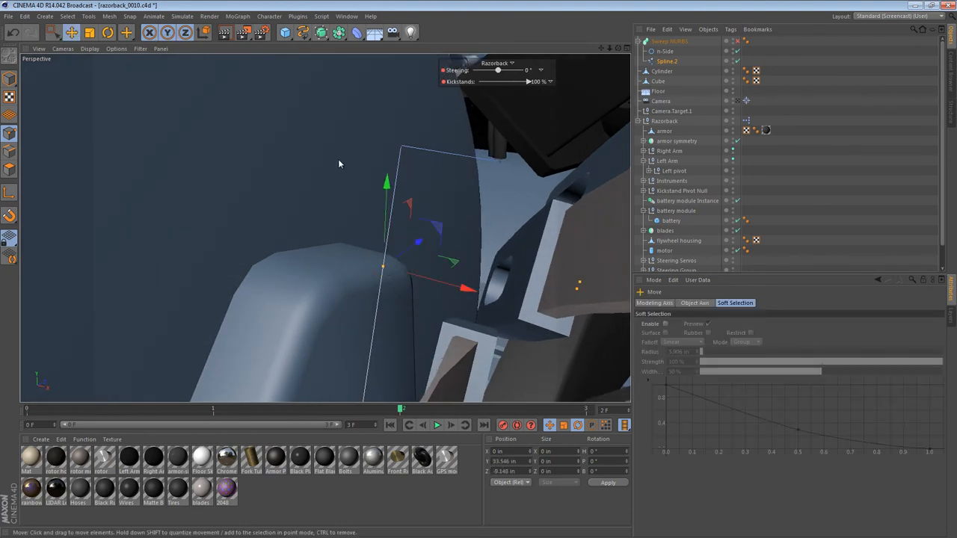
{"action": "mouse_move", "coordinate": [346, 255]}
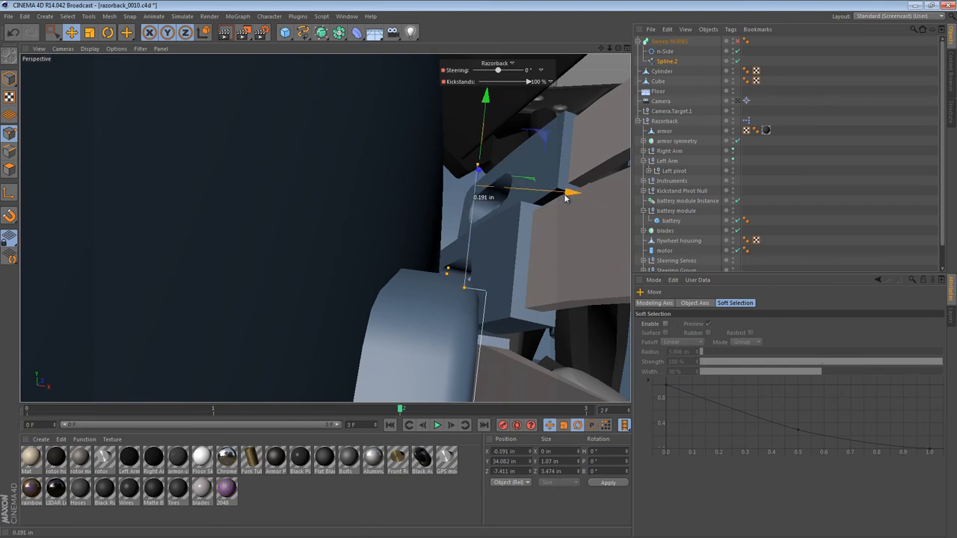
Step: Move Spline.2 points along X so the path routes outward around the bracket
{"action": "left_click_drag", "start_coordinate": [573, 193], "coordinate": [512, 189]}
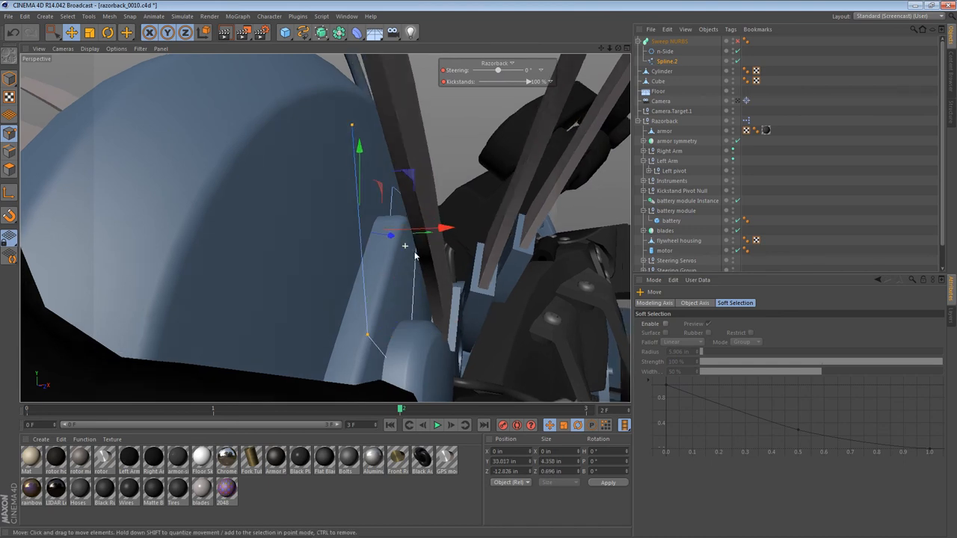
{"action": "left_click_drag", "start_coordinate": [442, 228], "coordinate": [424, 245]}
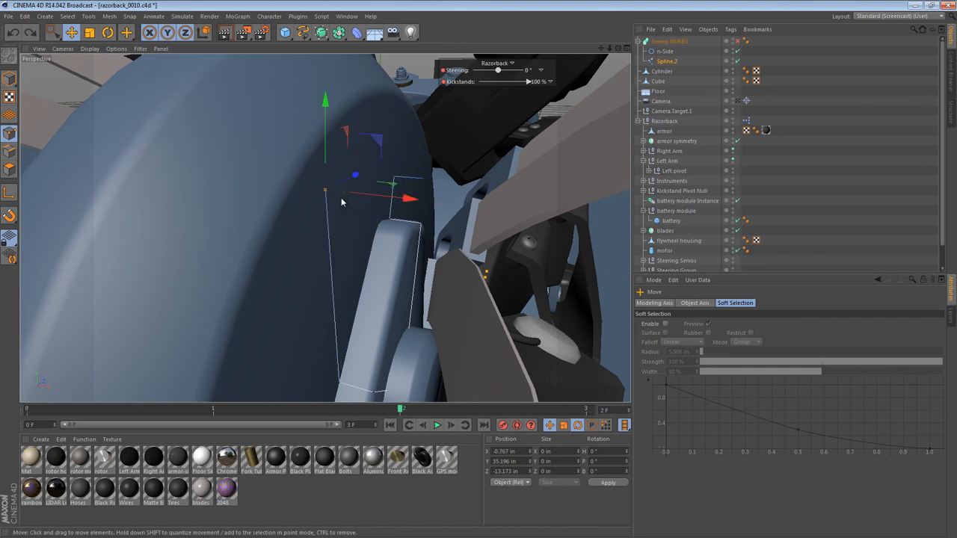
{"action": "mouse_move", "coordinate": [324, 193]}
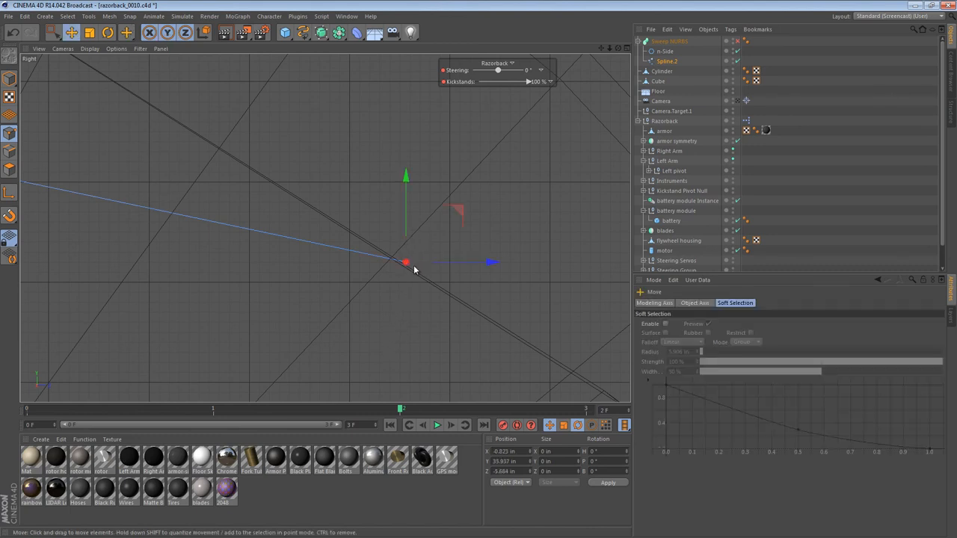
Step: Reposition the path's end and upper points and scale selected points closer together
{"action": "left_click_drag", "start_coordinate": [406, 262], "coordinate": [377, 288]}
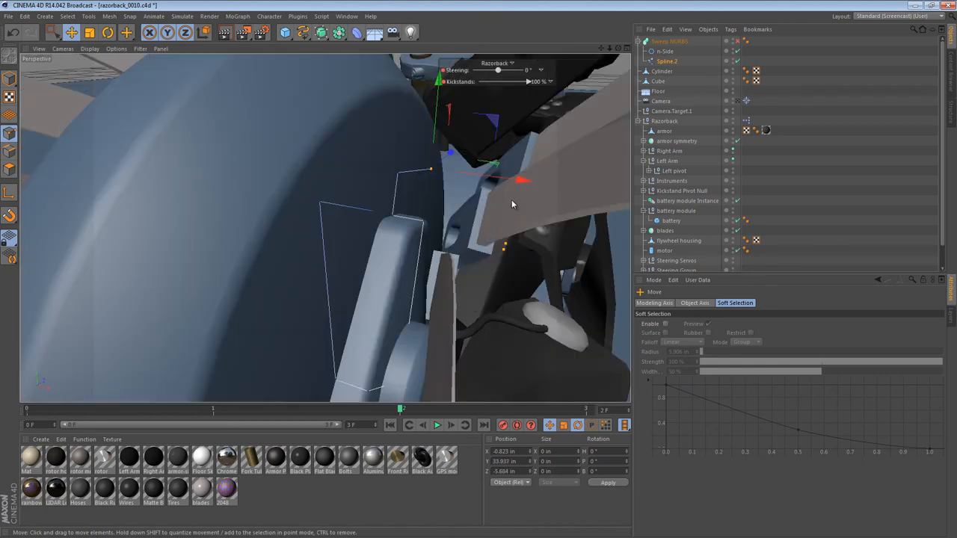
{"action": "left_click_drag", "start_coordinate": [512, 204], "coordinate": [423, 253]}
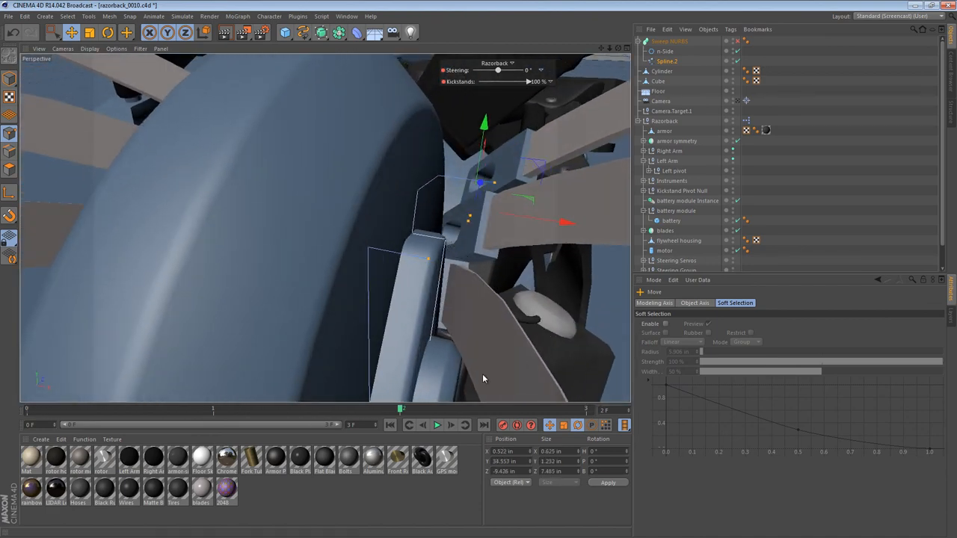
{"action": "left_click", "coordinate": [505, 451]}
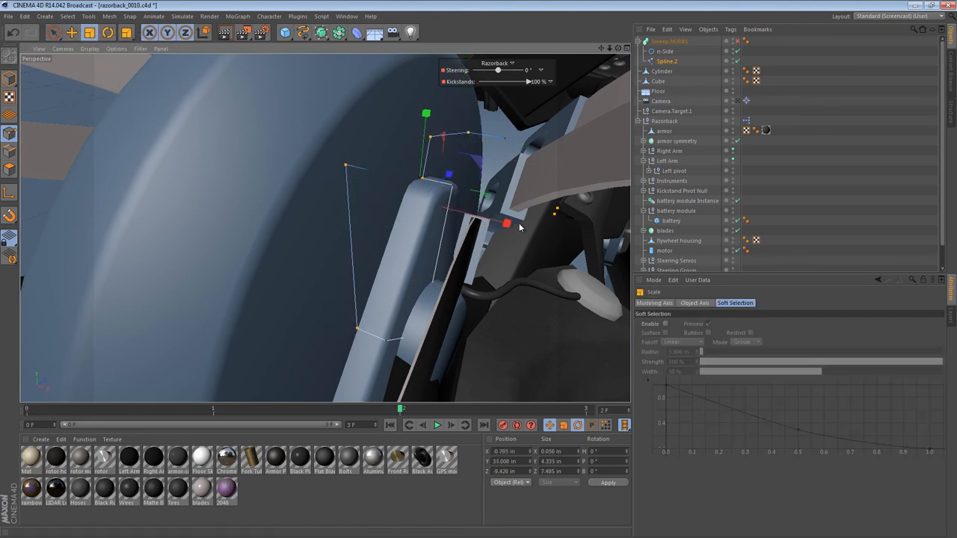
{"action": "left_click_drag", "start_coordinate": [506, 224], "coordinate": [409, 203]}
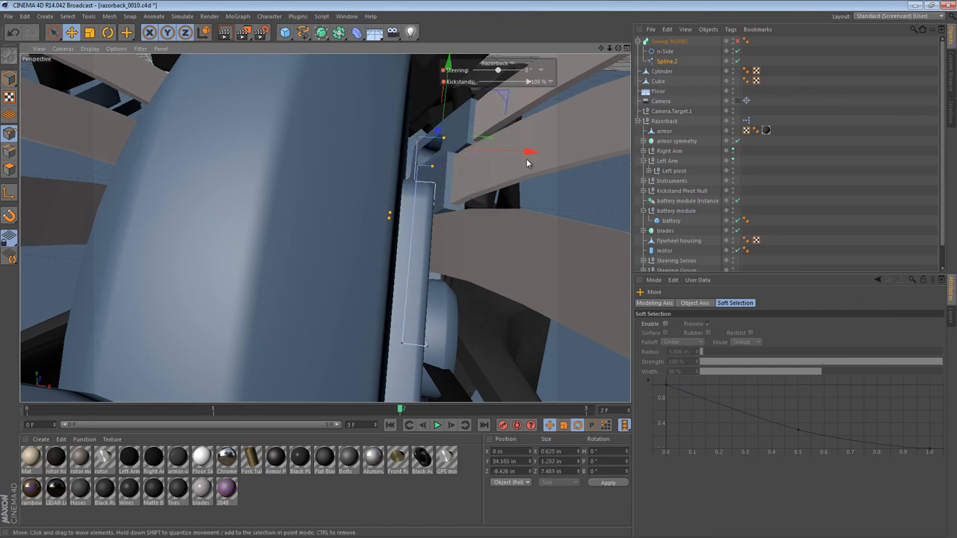
Step: Shift the top path points about 0.8 inch sideways toward the bracket
{"action": "left_click_drag", "start_coordinate": [535, 153], "coordinate": [520, 155]}
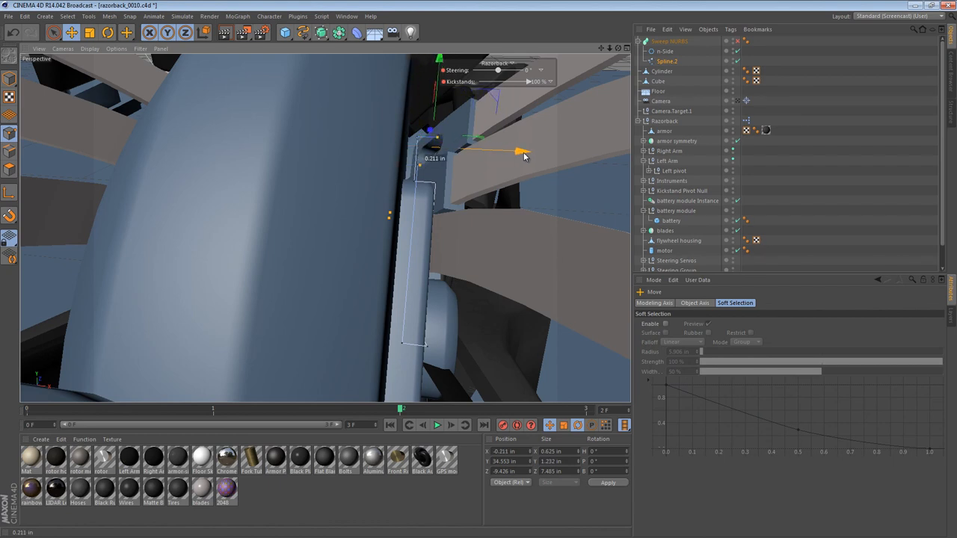
{"action": "left_click_drag", "start_coordinate": [520, 153], "coordinate": [531, 152]}
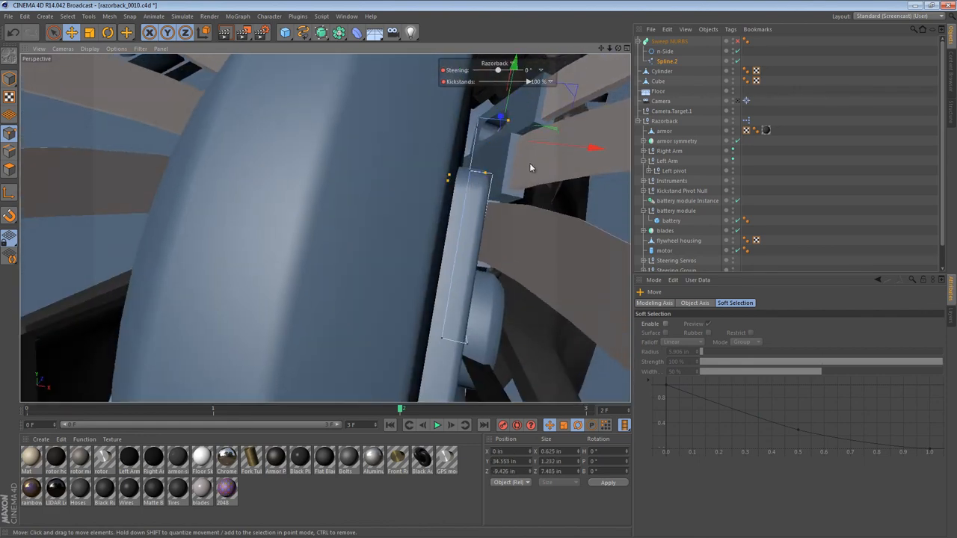
{"action": "left_click_drag", "start_coordinate": [590, 148], "coordinate": [558, 146]}
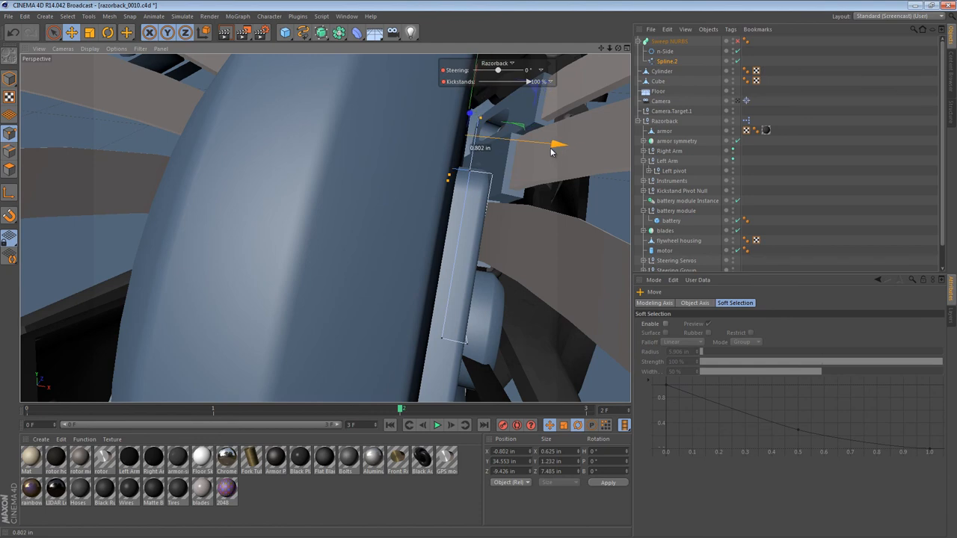
{"action": "left_click_drag", "start_coordinate": [560, 146], "coordinate": [612, 155]}
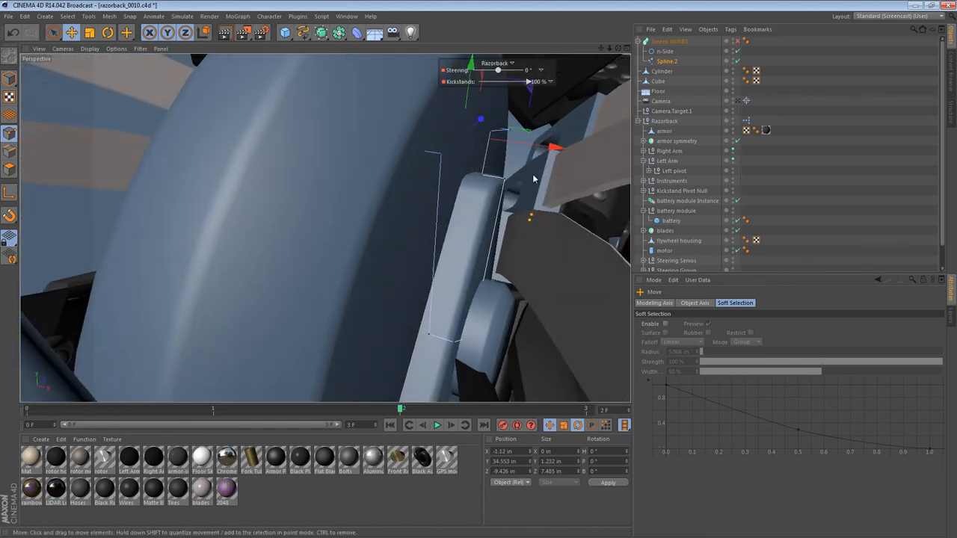
{"action": "left_click_drag", "start_coordinate": [535, 146], "coordinate": [568, 149]}
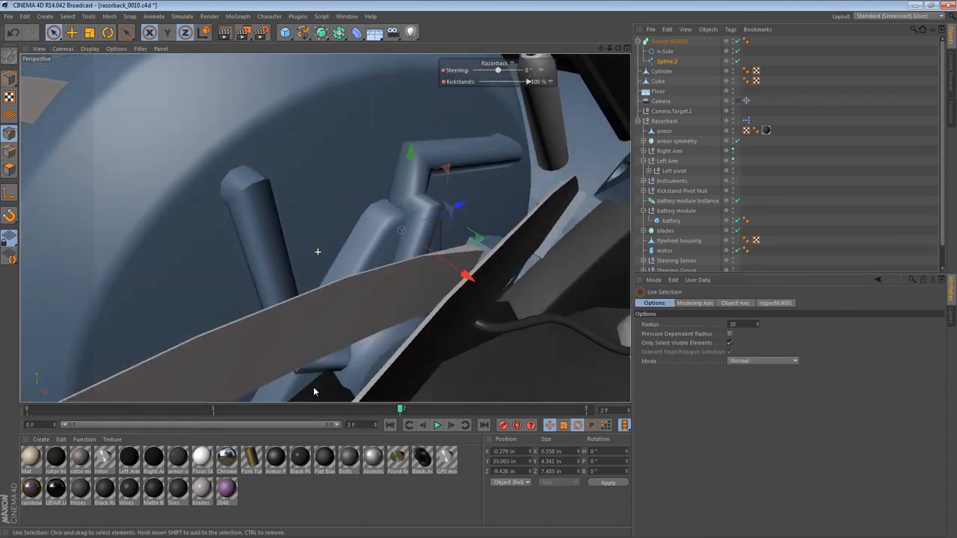
Step: Chamfer the hose path corners to about a 0.264 in radius
{"action": "right_click", "coordinate": [318, 252]}
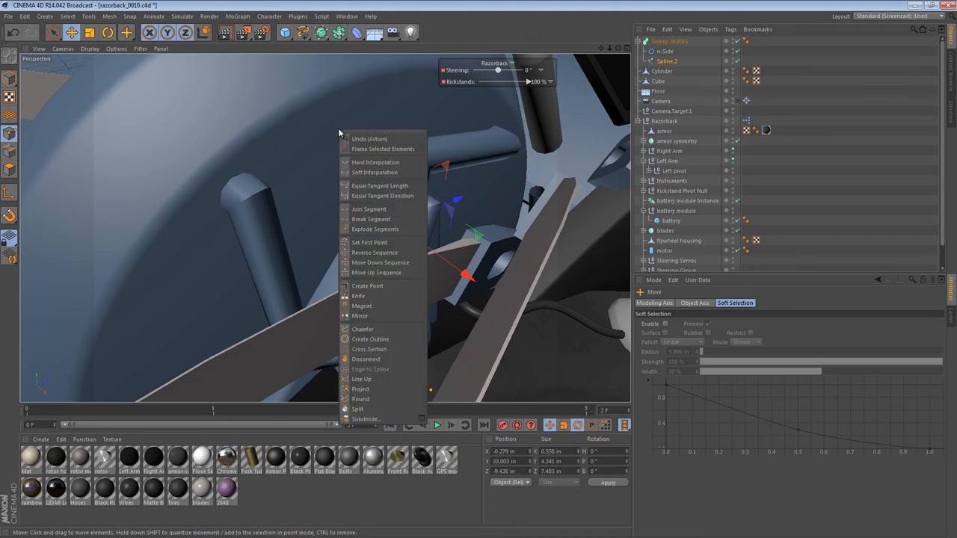
{"action": "left_click", "coordinate": [363, 329]}
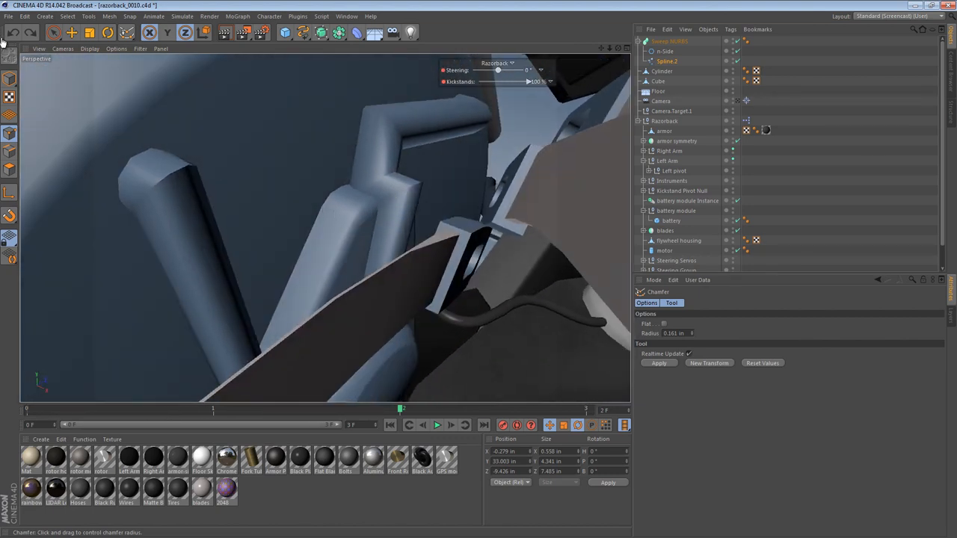
{"action": "left_click", "coordinate": [53, 33]}
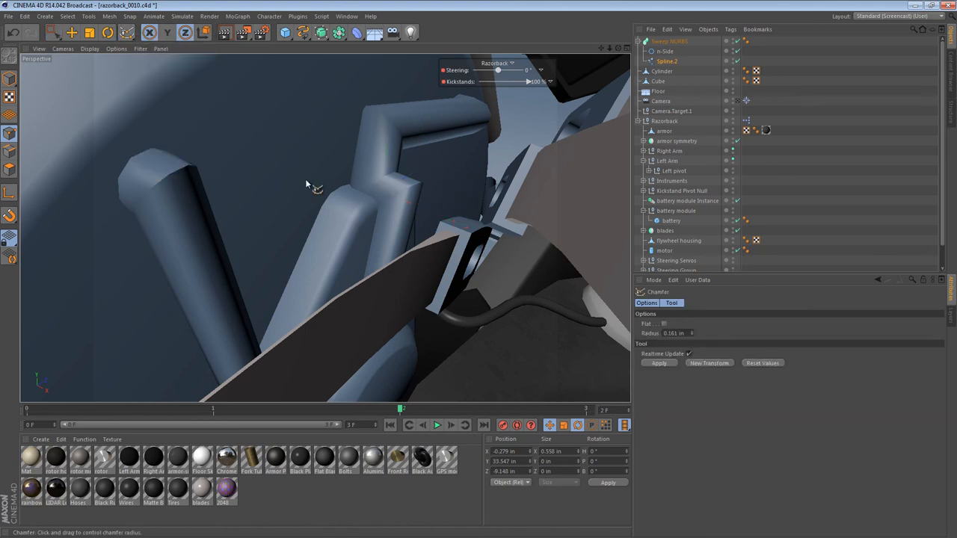
{"action": "left_click_drag", "start_coordinate": [307, 184], "coordinate": [479, 291]}
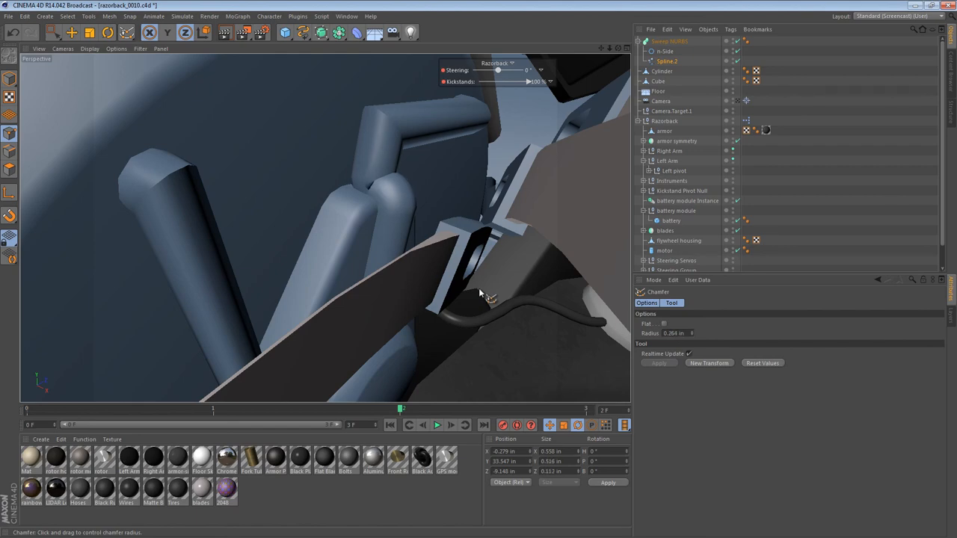
{"action": "mouse_move", "coordinate": [381, 217]}
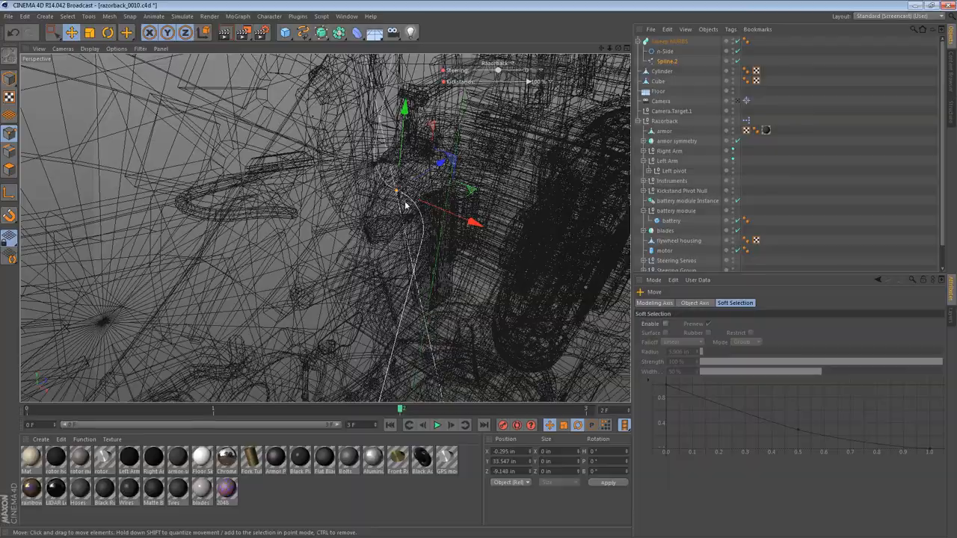
Step: Move Spline.2 points so the hose bends down around the housing edge, then orbit to inspect
{"action": "left_click_drag", "start_coordinate": [404, 194], "coordinate": [419, 254]}
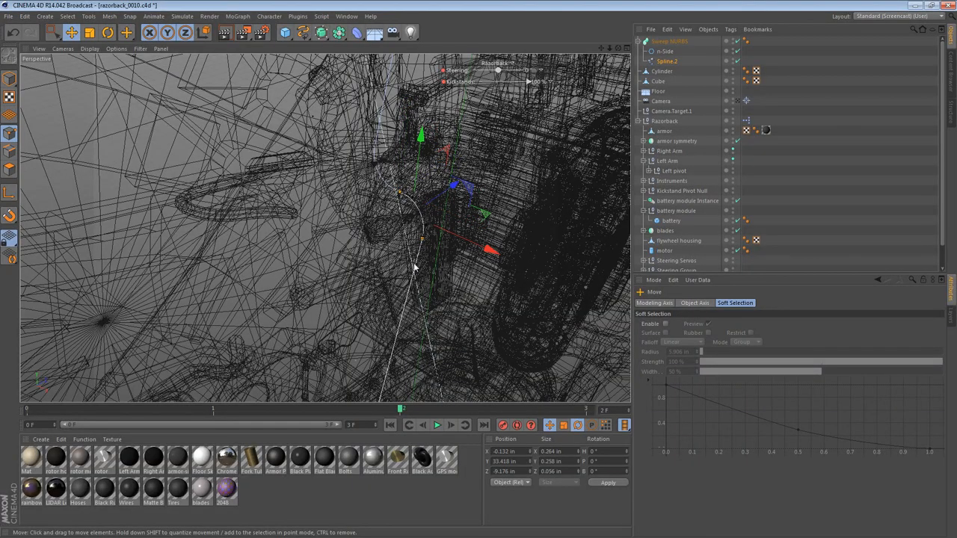
{"action": "left_click_drag", "start_coordinate": [415, 270], "coordinate": [497, 153]}
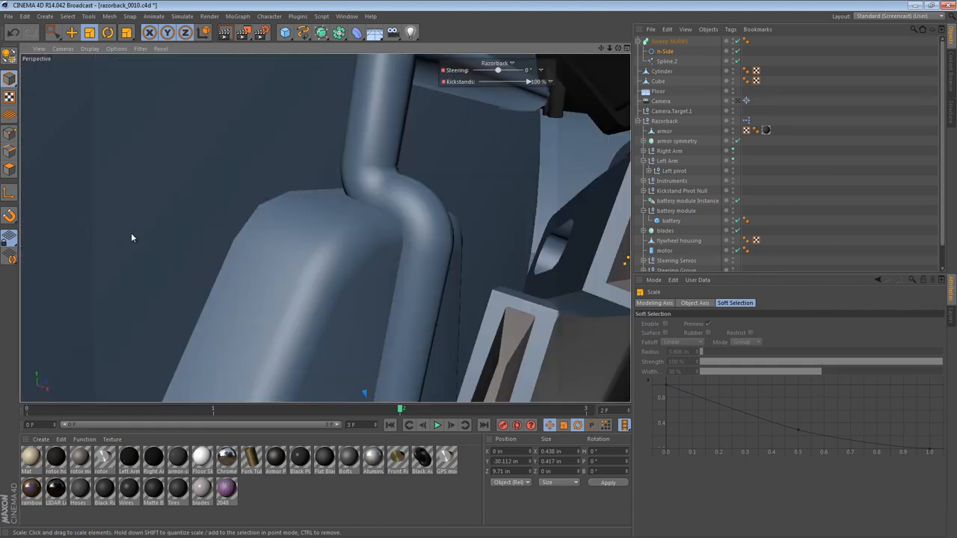
{"action": "left_click_drag", "start_coordinate": [131, 238], "coordinate": [295, 251]}
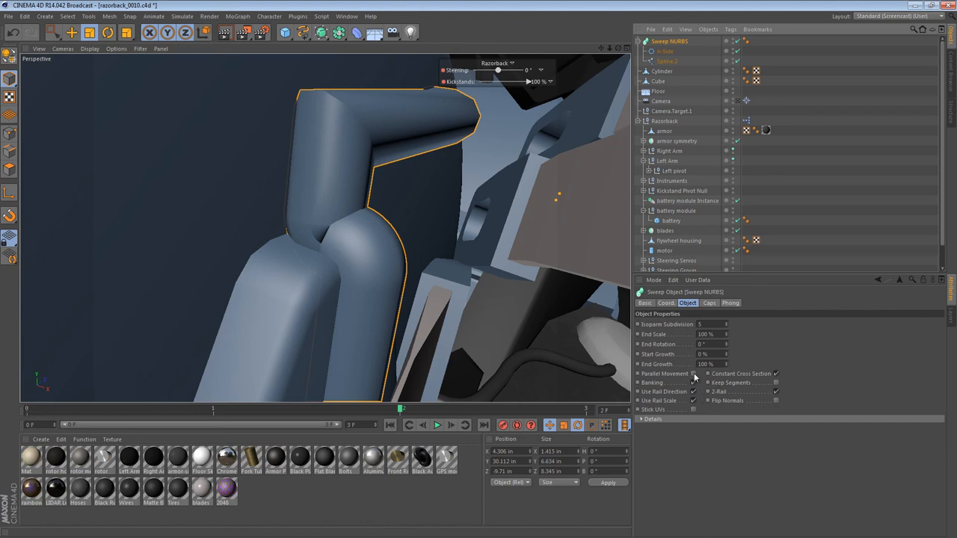
Step: Drag Spline.2's upper points to make the hose turn a tight corner against the housing
{"action": "left_click", "coordinate": [644, 303]}
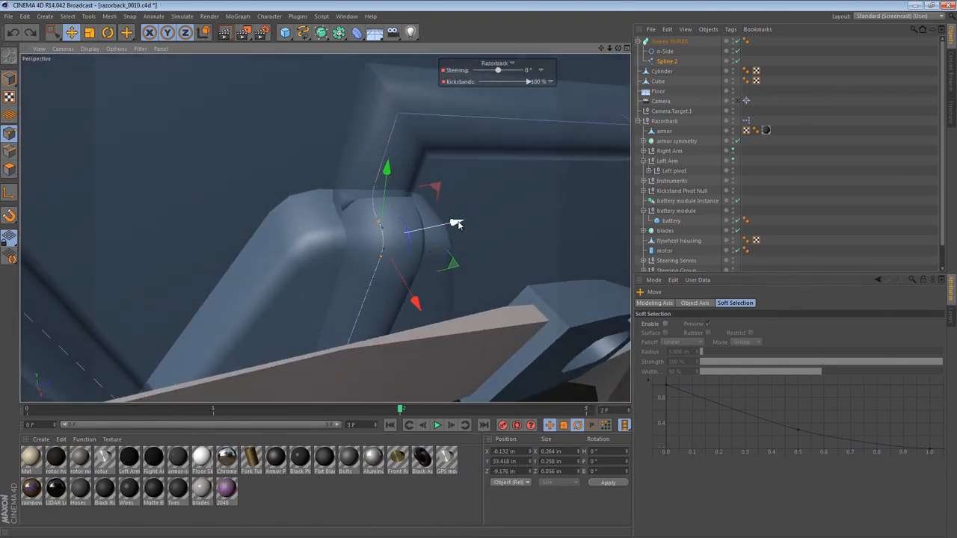
{"action": "left_click_drag", "start_coordinate": [457, 224], "coordinate": [411, 291]}
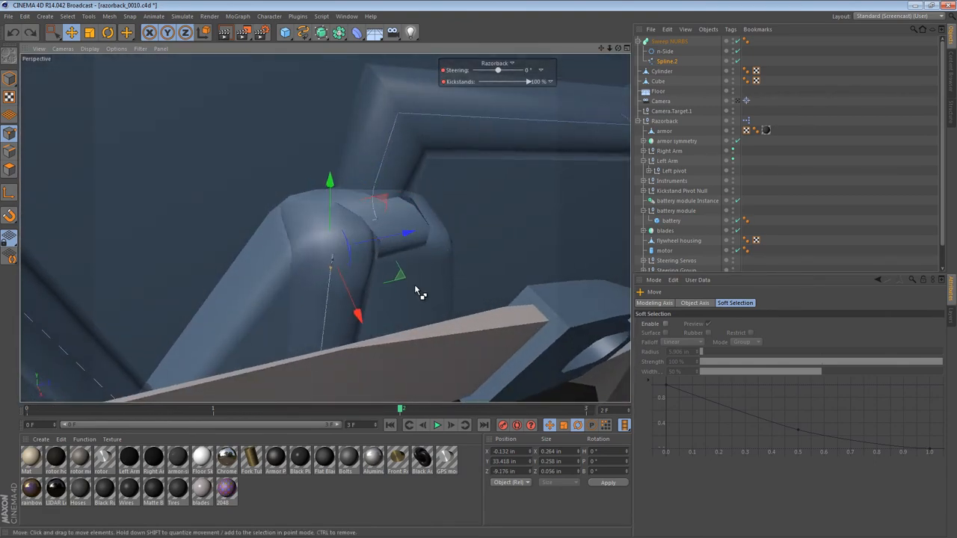
{"action": "left_click_drag", "start_coordinate": [419, 291], "coordinate": [486, 239]}
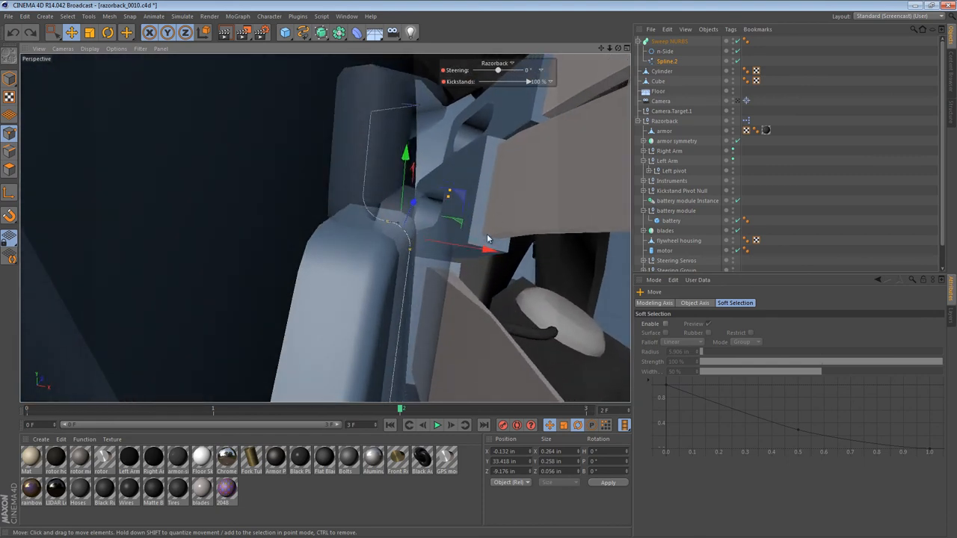
{"action": "left_click_drag", "start_coordinate": [486, 250], "coordinate": [527, 262]}
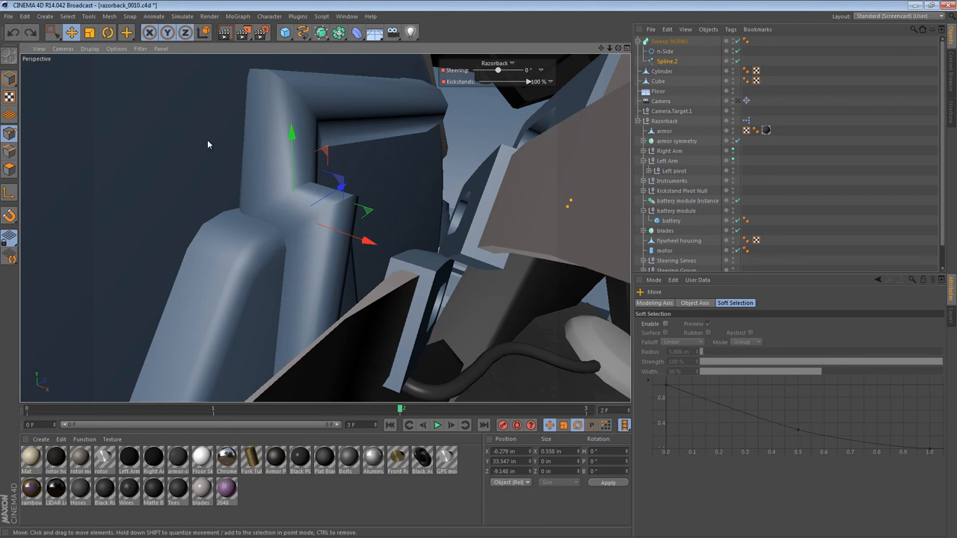
Step: Chamfer the sharp corner point to about 0.087 in and adjust its position
{"action": "left_click", "coordinate": [126, 32]}
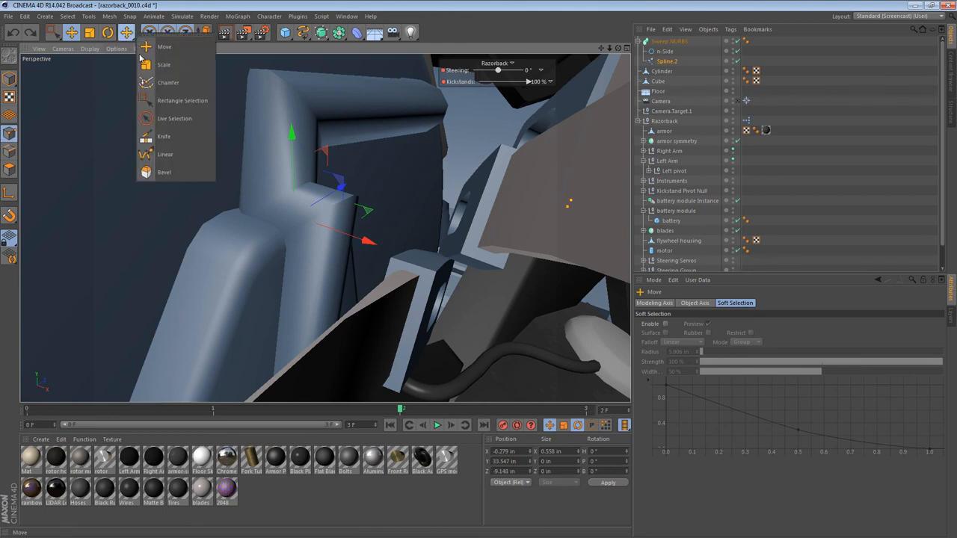
{"action": "left_click", "coordinate": [168, 82]}
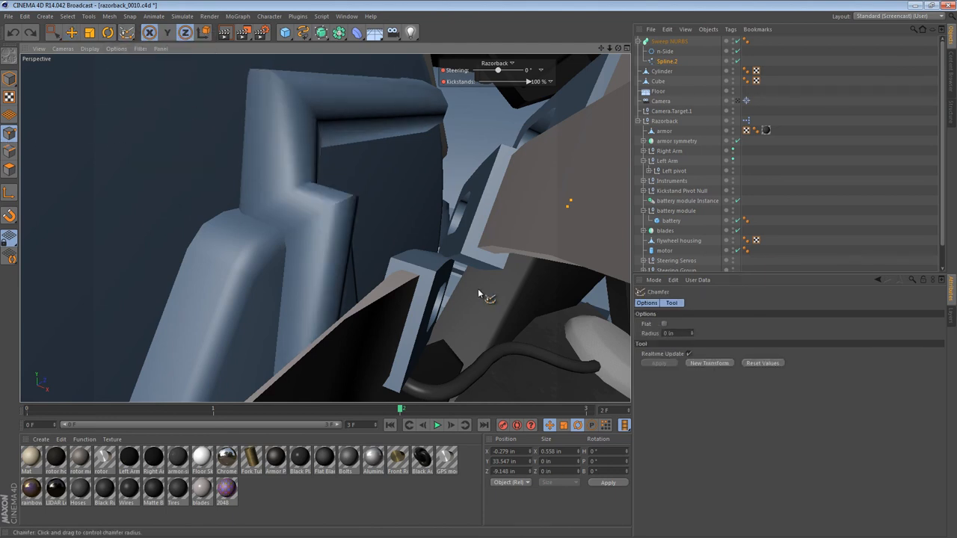
{"action": "left_click_drag", "start_coordinate": [479, 291], "coordinate": [490, 299]}
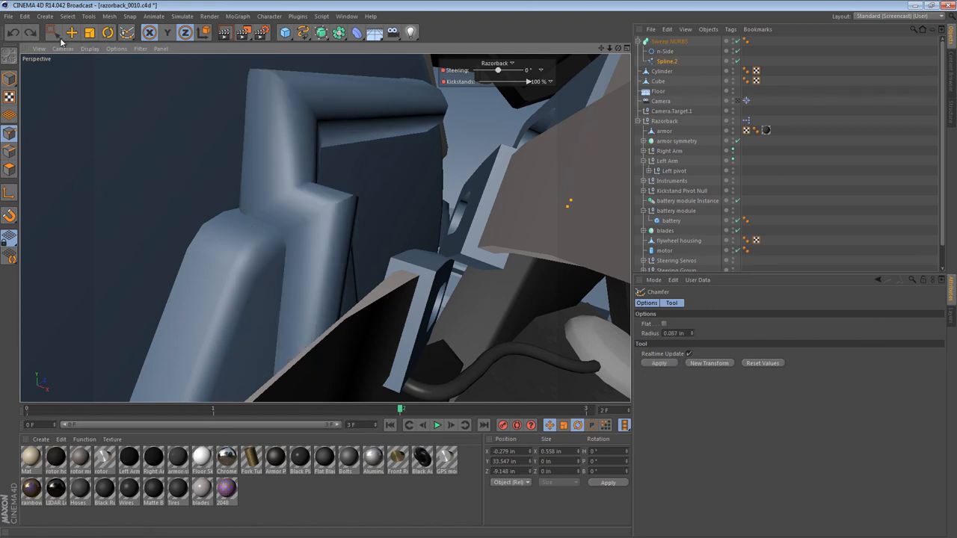
{"action": "left_click", "coordinate": [53, 32]}
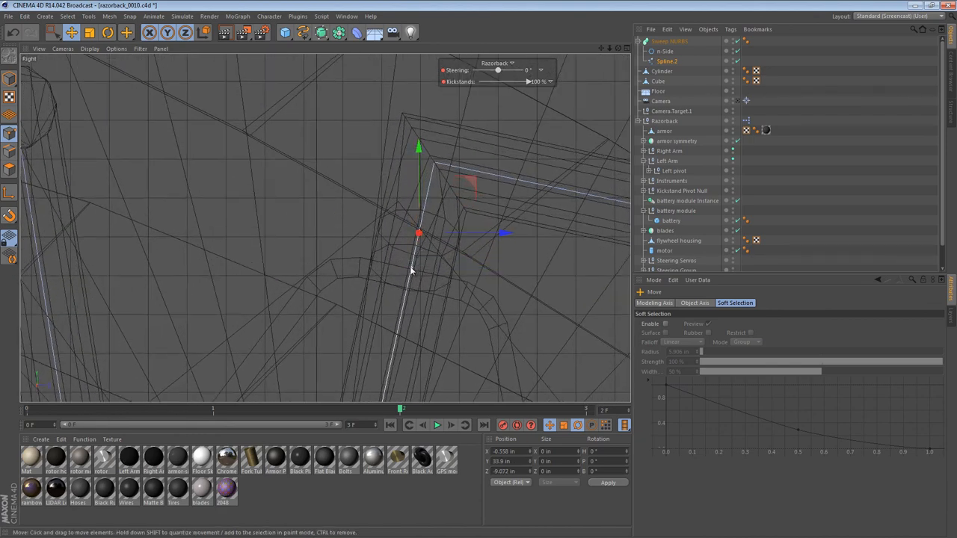
{"action": "left_click_drag", "start_coordinate": [419, 231], "coordinate": [404, 291]}
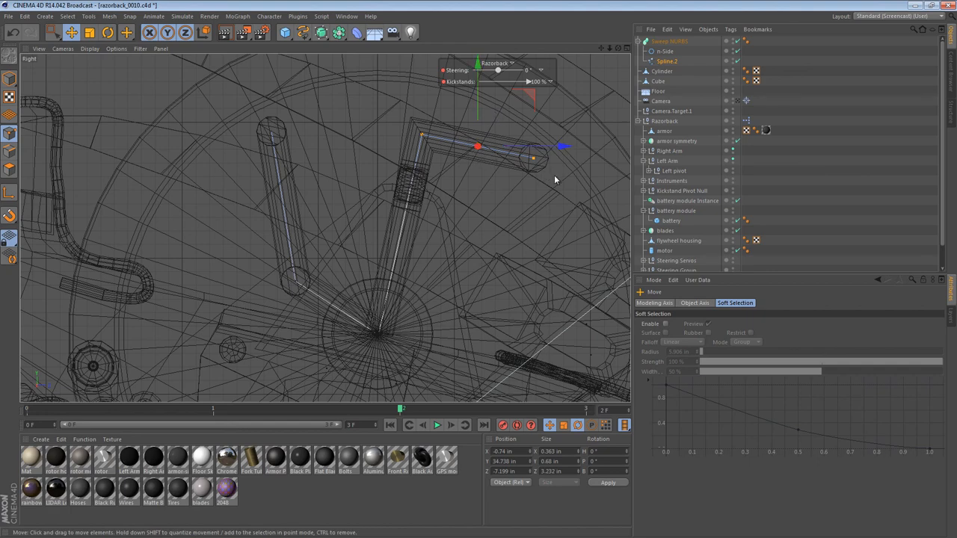
Step: In Right view, move Spline.2's upper and lower end points so the hose loops over the bracket to the collar
{"action": "left_click_drag", "start_coordinate": [479, 145], "coordinate": [523, 175]}
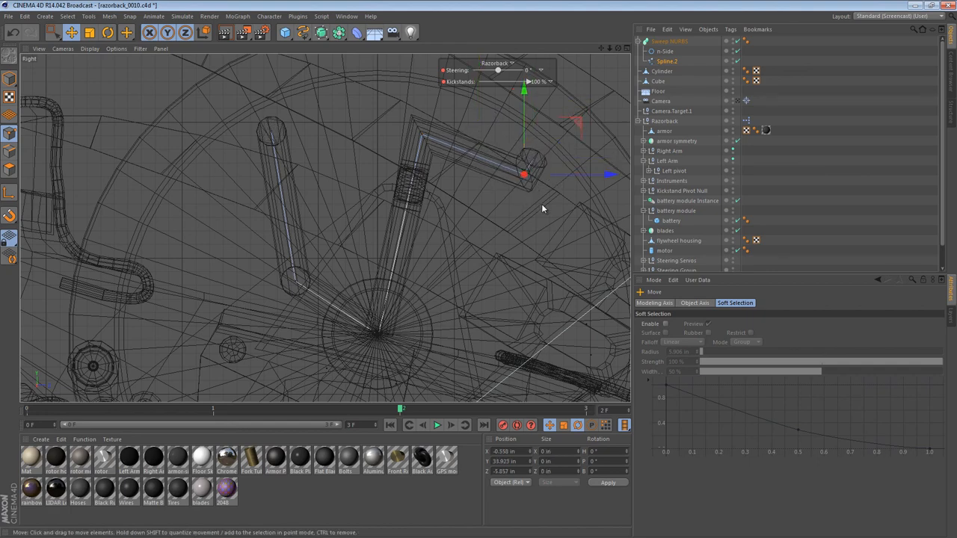
{"action": "left_click", "coordinate": [53, 32]}
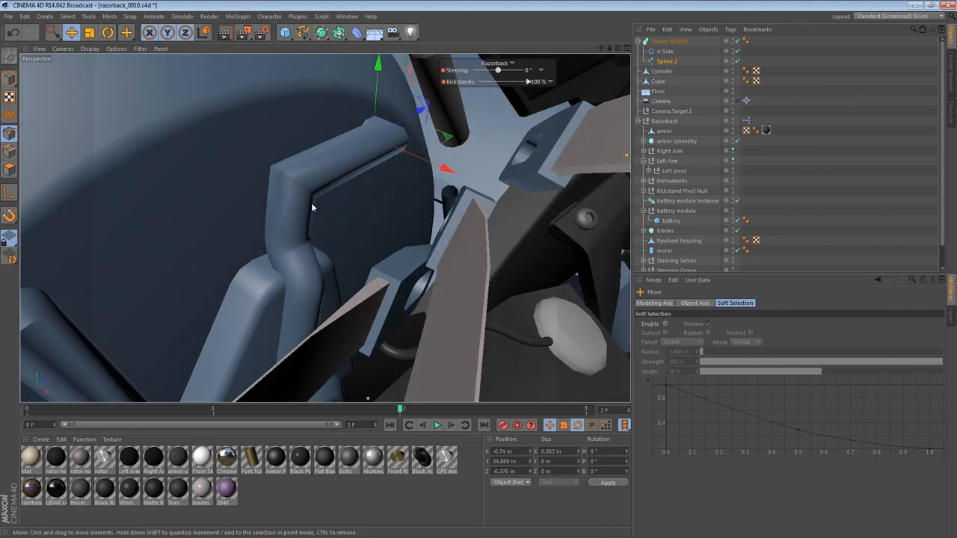
{"action": "left_click", "coordinate": [670, 41]}
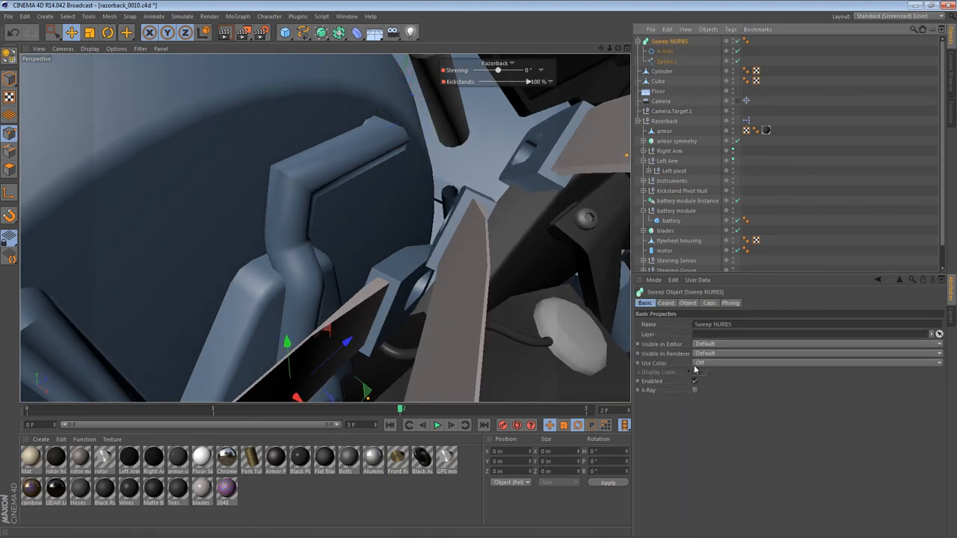
{"action": "left_click", "coordinate": [666, 61]}
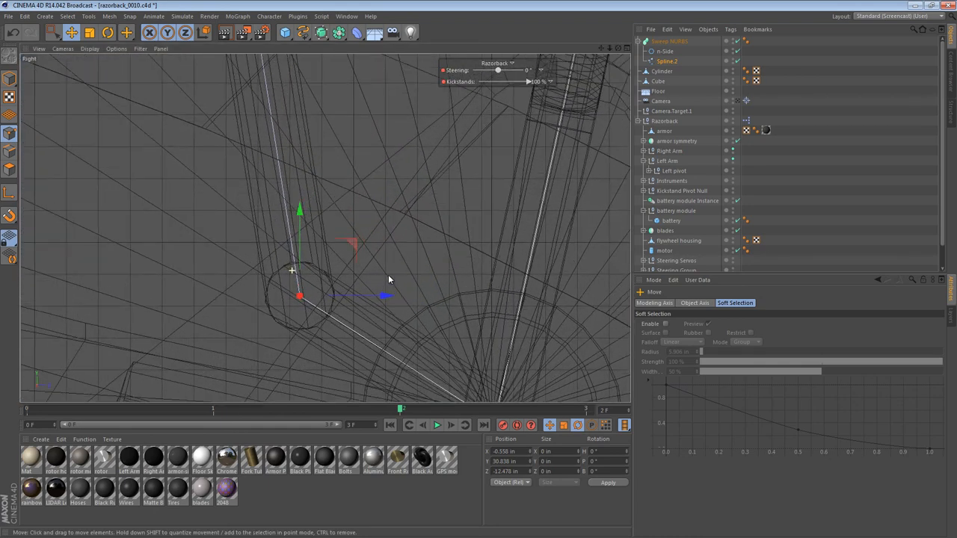
{"action": "left_click_drag", "start_coordinate": [299, 296], "coordinate": [287, 240]}
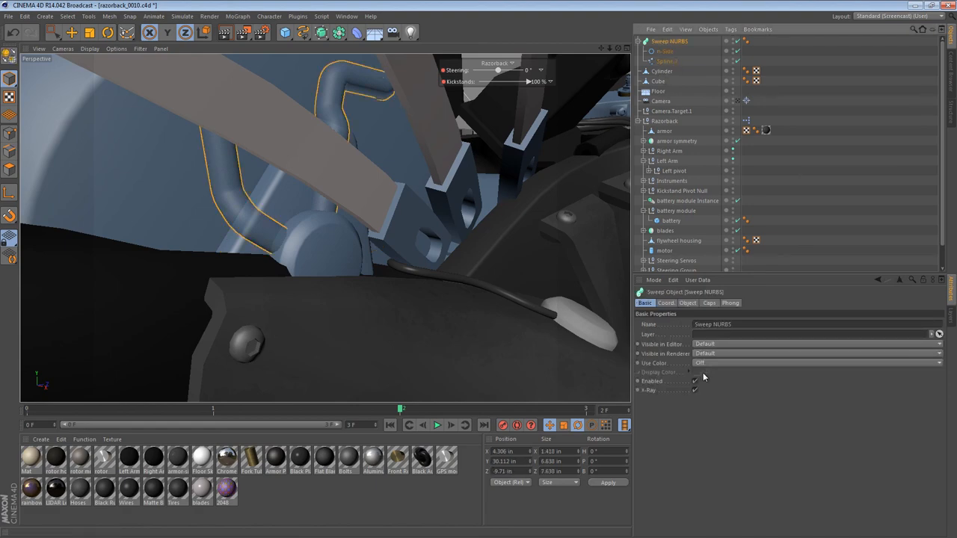
{"action": "left_click", "coordinate": [693, 389]}
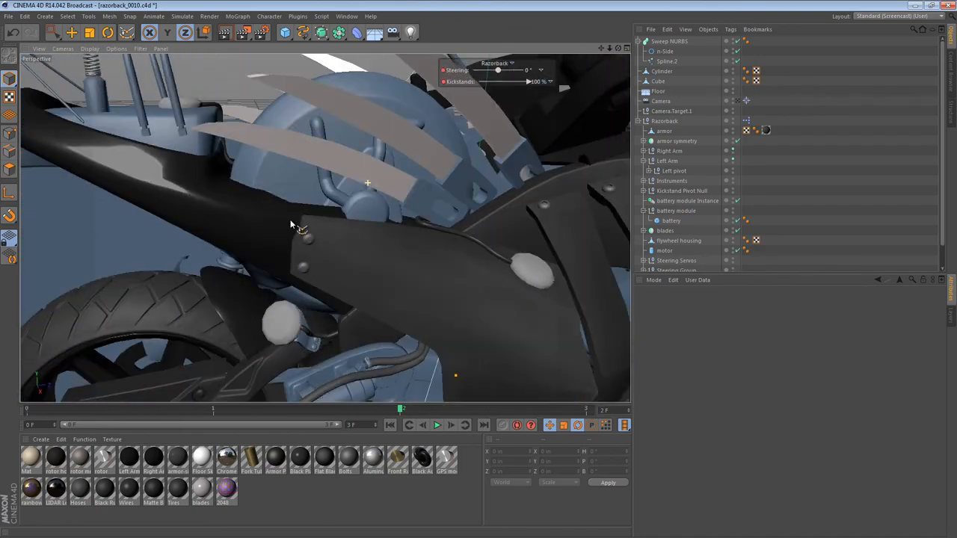
{"action": "left_click_drag", "start_coordinate": [292, 225], "coordinate": [352, 280]}
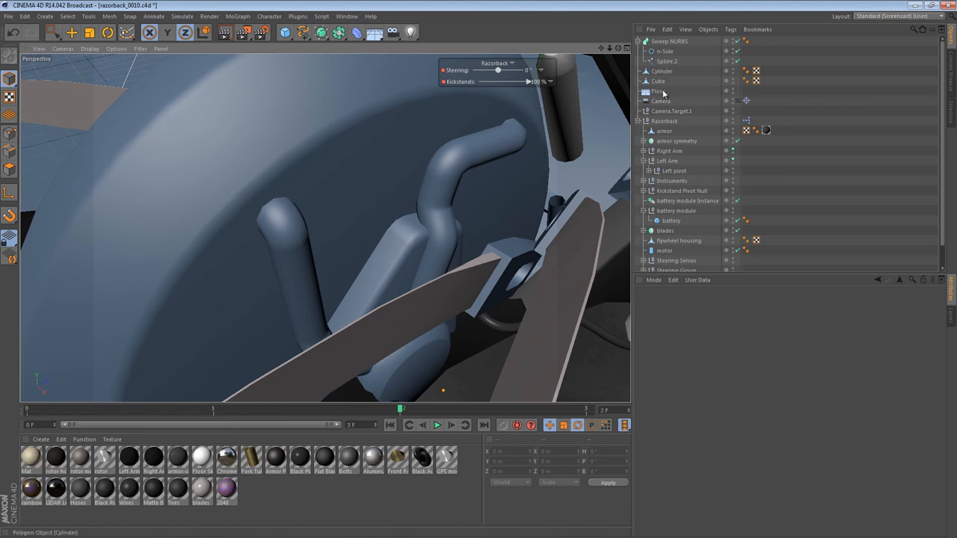
{"action": "left_click", "coordinate": [644, 121]}
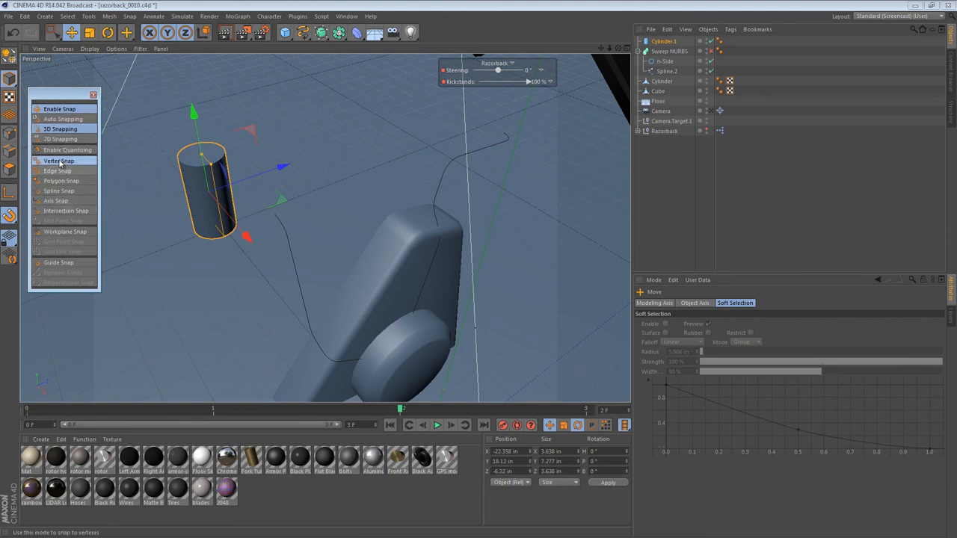
{"action": "mouse_move", "coordinate": [59, 161]}
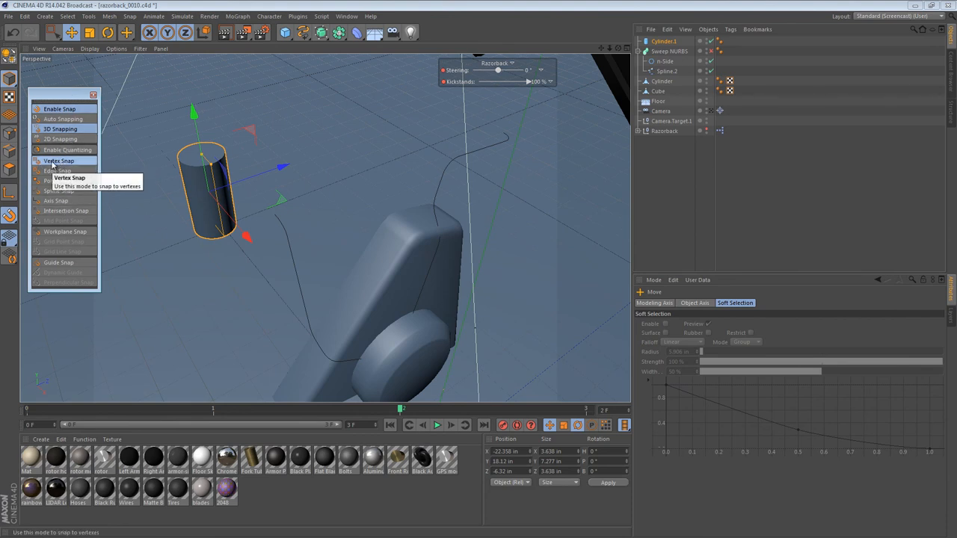
{"action": "mouse_move", "coordinate": [49, 264]}
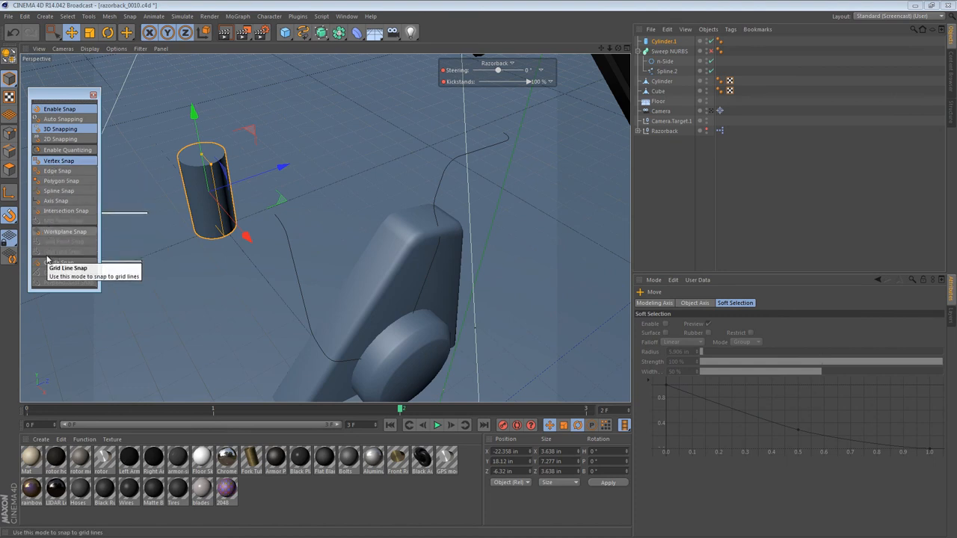
{"action": "mouse_move", "coordinate": [56, 263]}
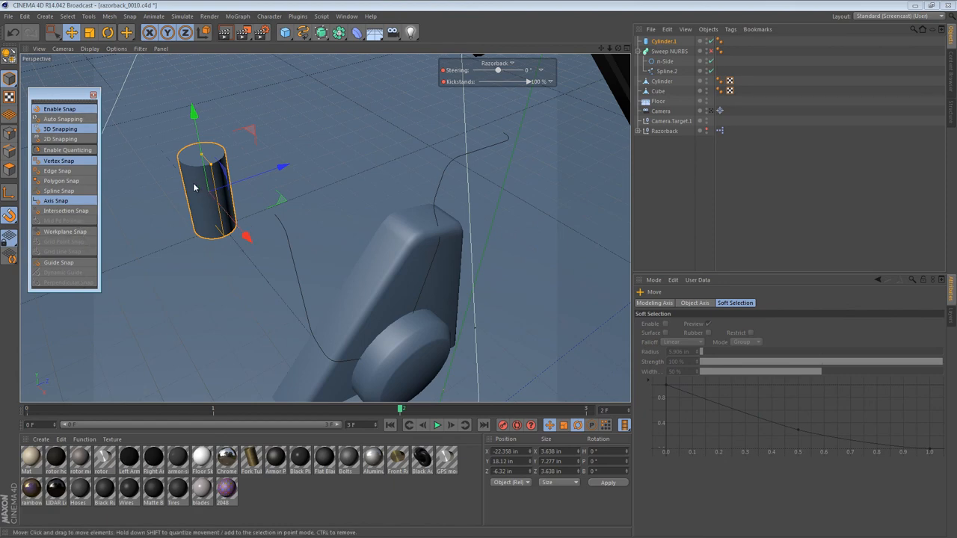
{"action": "mouse_move", "coordinate": [223, 206]}
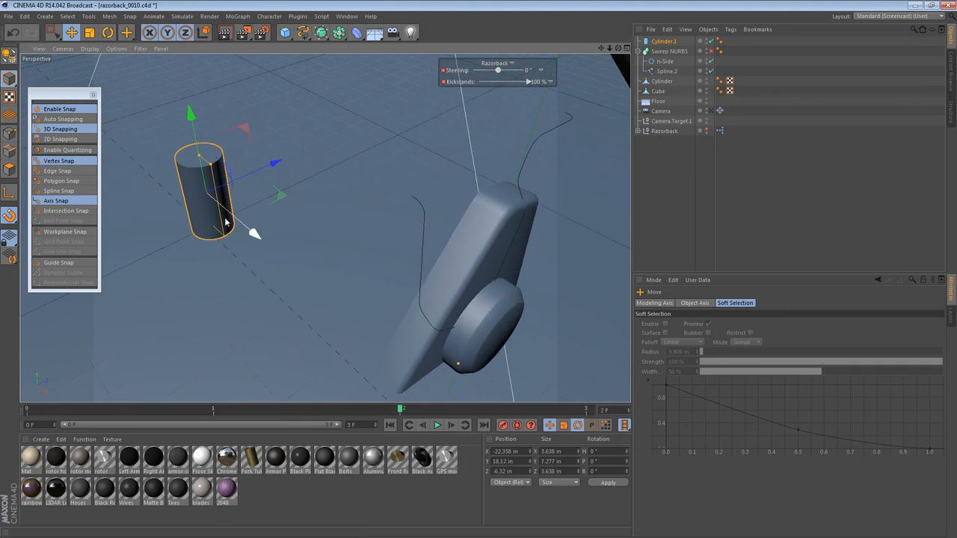
Step: Drag Cylinder.1 in the Right view and snap it onto the hose end
{"action": "left_click_drag", "start_coordinate": [202, 187], "coordinate": [404, 202]}
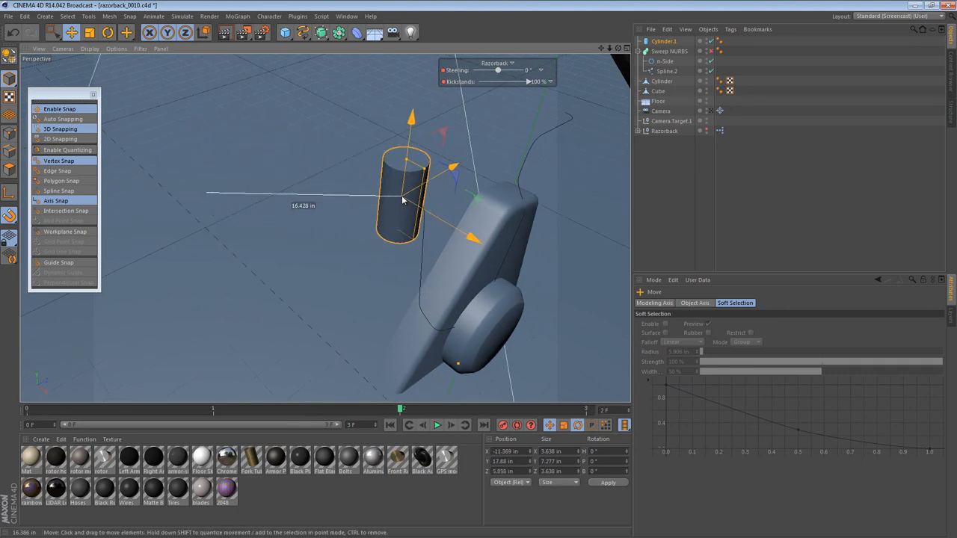
{"action": "left_click_drag", "start_coordinate": [404, 206], "coordinate": [404, 196]}
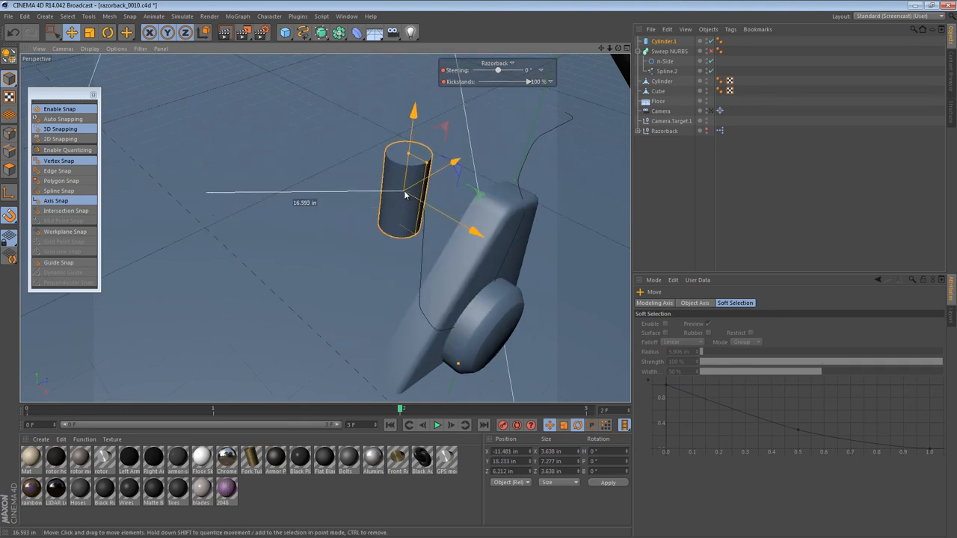
{"action": "left_click_drag", "start_coordinate": [408, 196], "coordinate": [411, 196]}
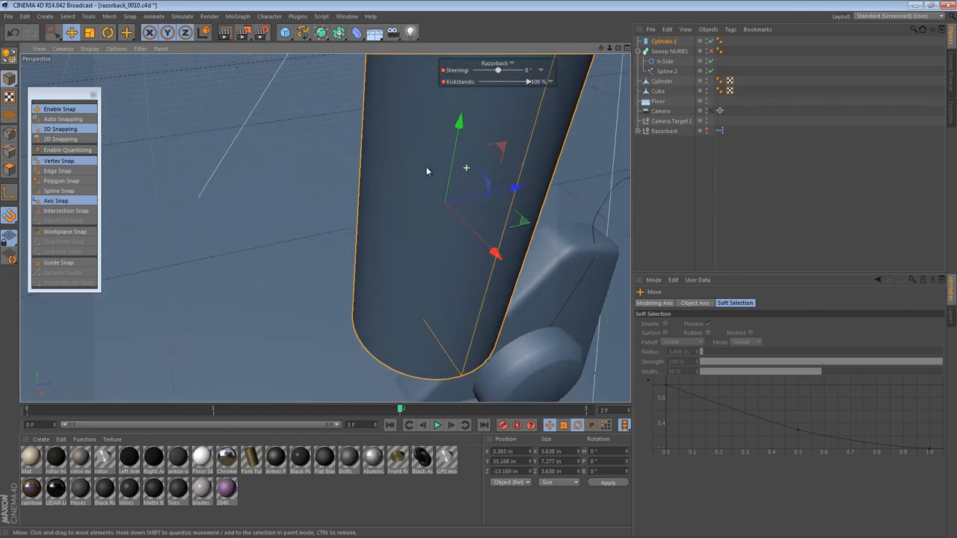
{"action": "left_click", "coordinate": [89, 32]}
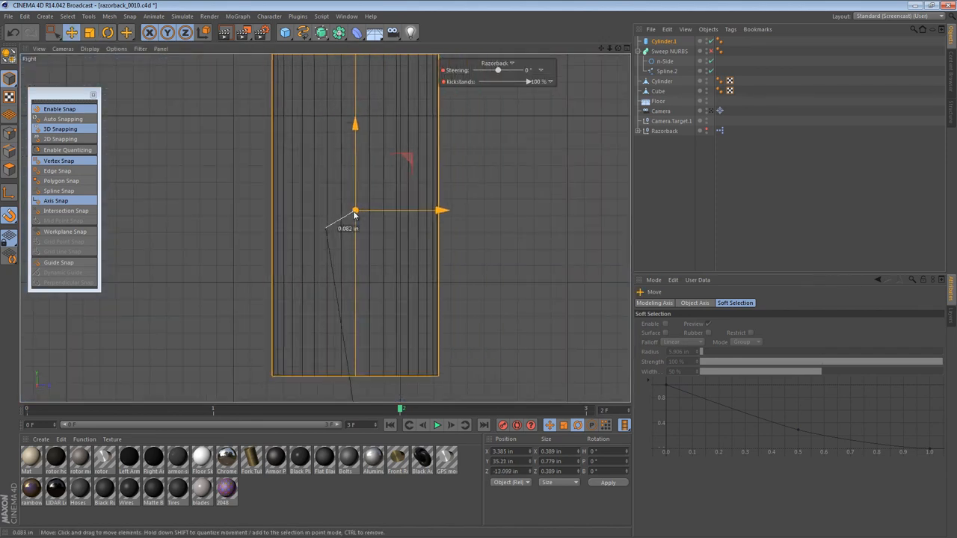
{"action": "left_click_drag", "start_coordinate": [355, 211], "coordinate": [326, 228]}
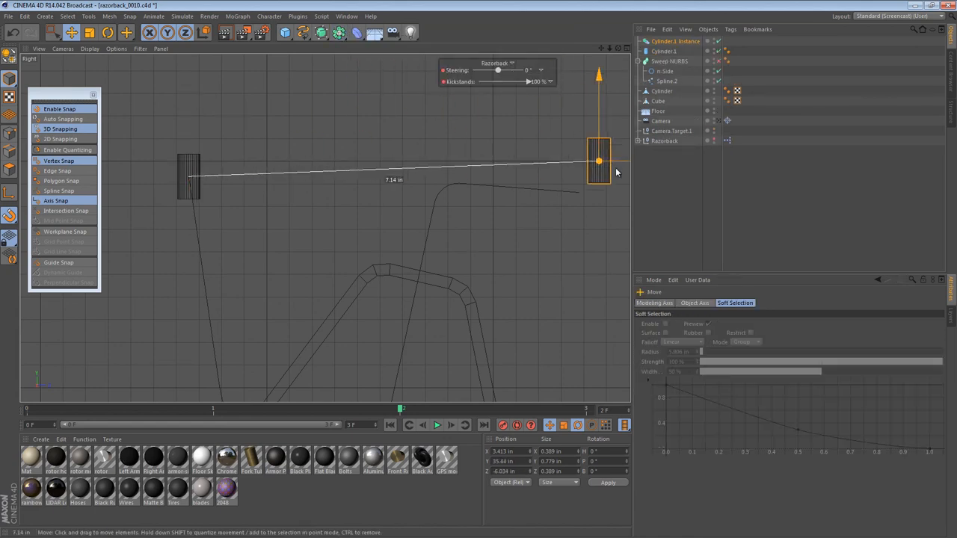
Step: Drag the Cylinder.1 instance to the opposite hose end, about 7.14 in away
{"action": "left_click_drag", "start_coordinate": [598, 161], "coordinate": [579, 193]}
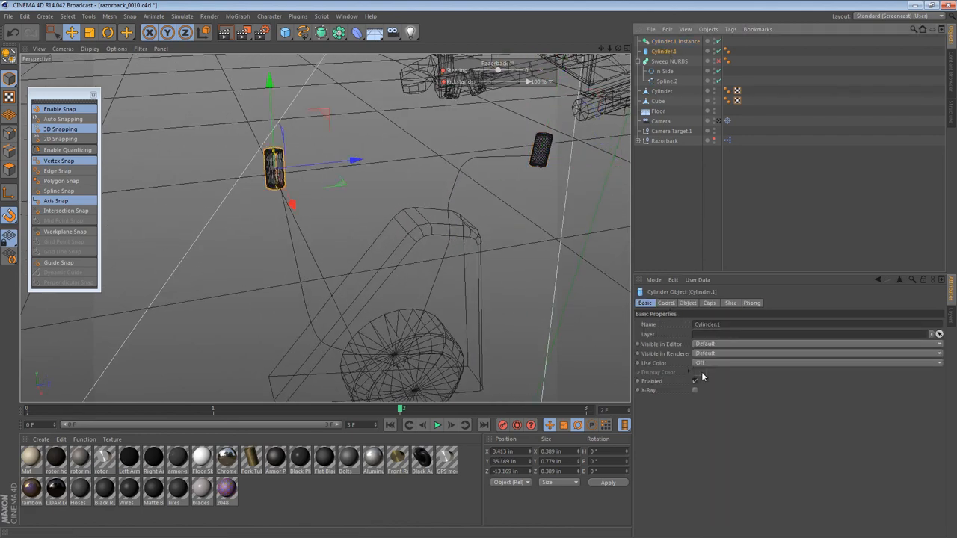
Step: Orient Cylinder.1 along +X (radius 0.538 in, height 0.377 in, 20 segments) and seat it on the hose
{"action": "left_click", "coordinate": [688, 303]}
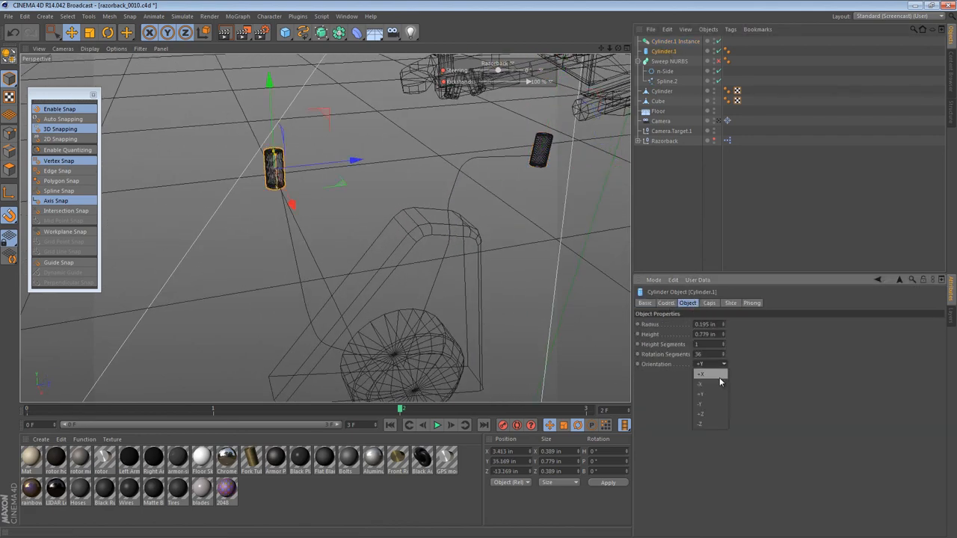
{"action": "left_click", "coordinate": [702, 374]}
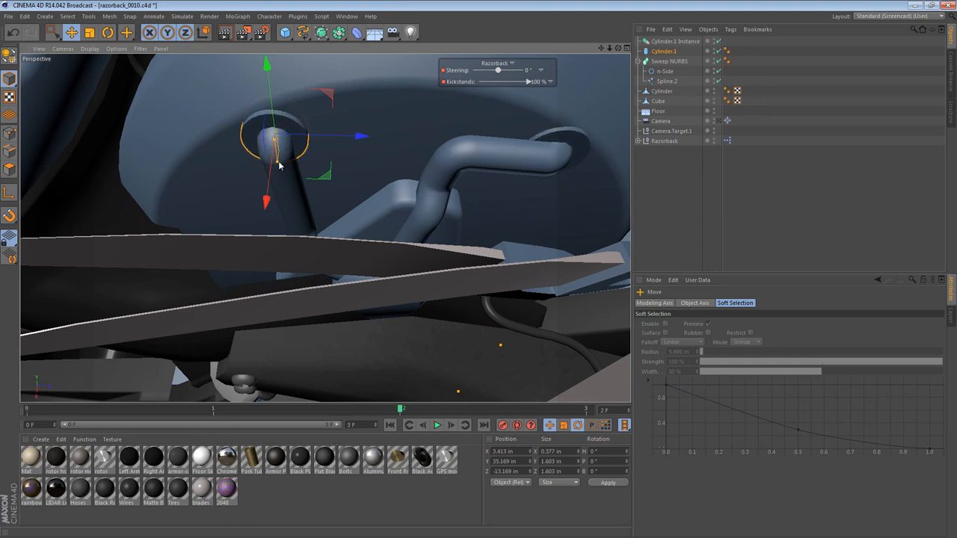
{"action": "left_click_drag", "start_coordinate": [277, 165], "coordinate": [278, 155]}
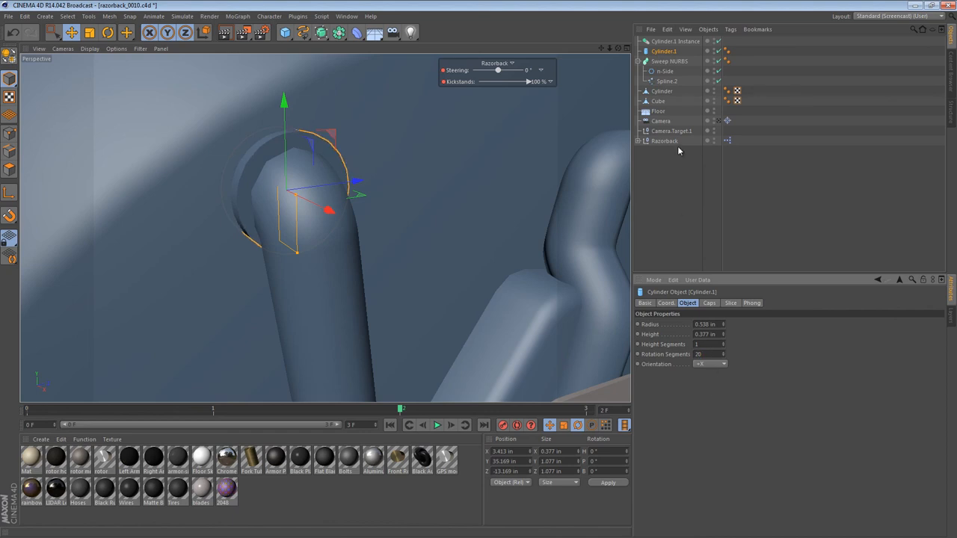
{"action": "left_click", "coordinate": [664, 51]}
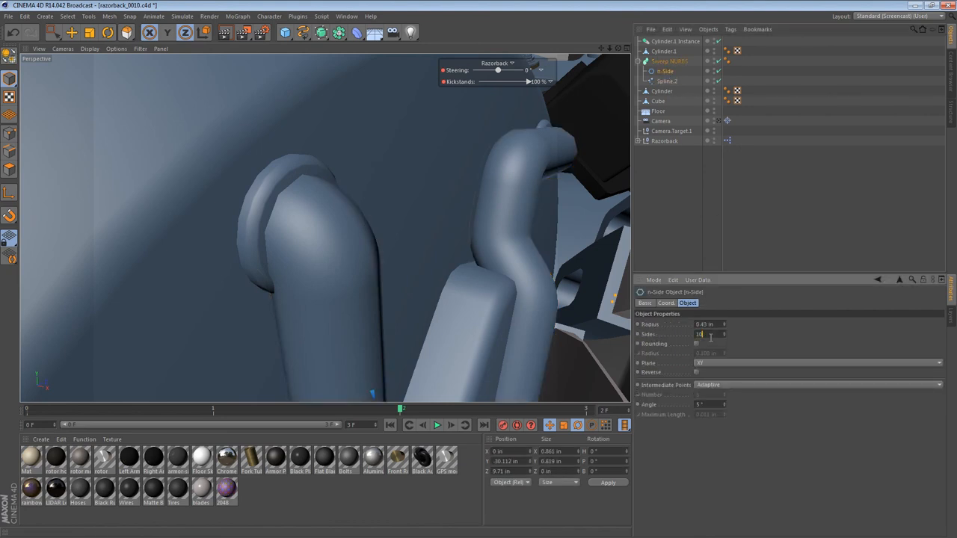
Step: Give the n-Side profile 16 sides and set Spline.2's Intermediate Points Angle to 15°
{"action": "type", "text": "13"}
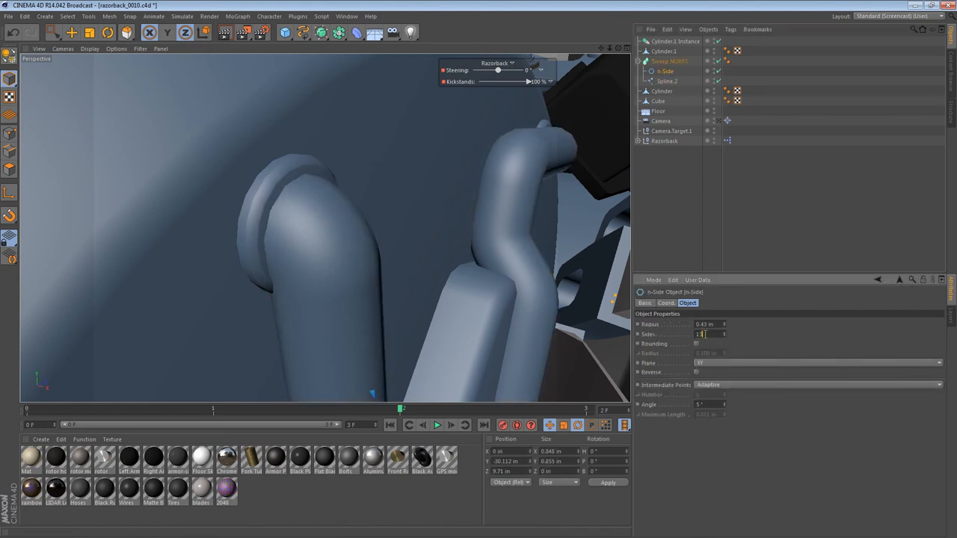
{"action": "type", "text": "16"}
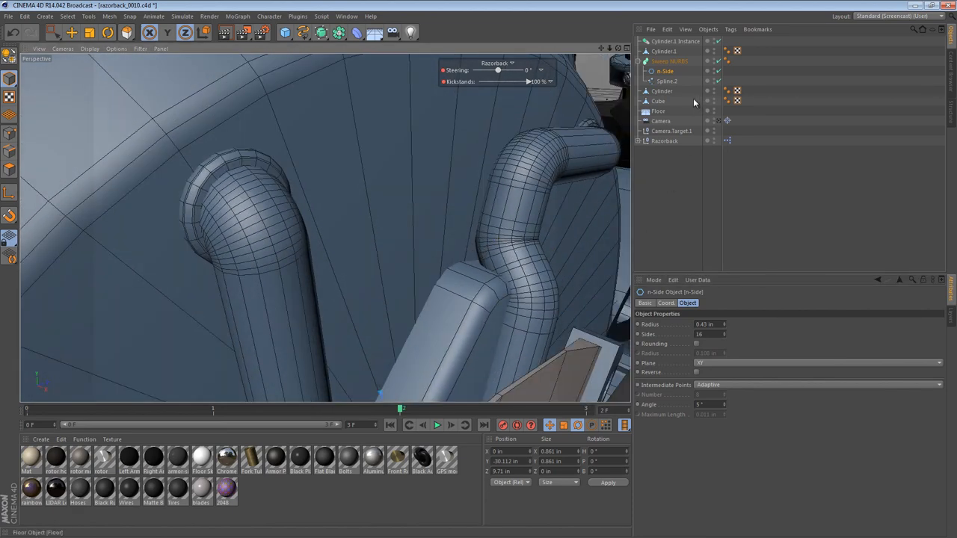
{"action": "left_click", "coordinate": [667, 80]}
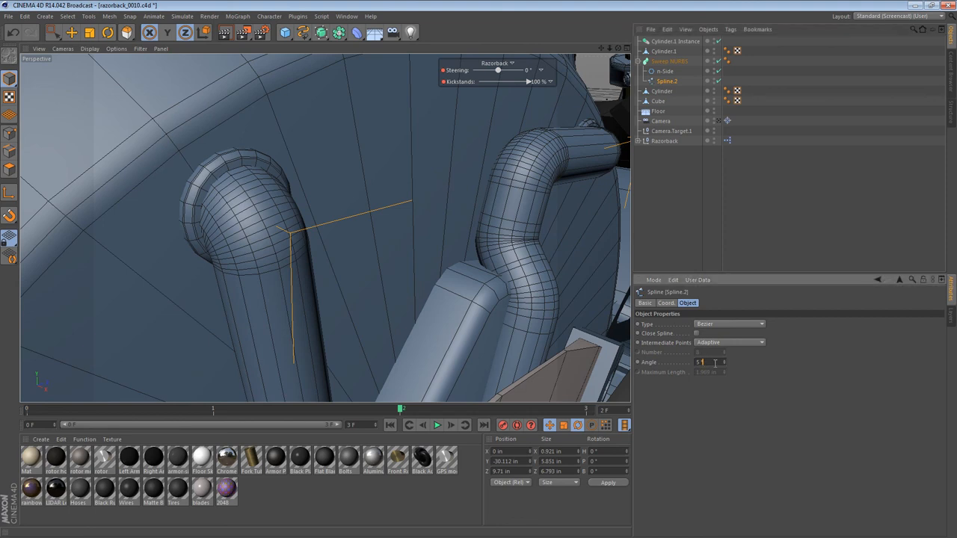
{"action": "type", "text": "14"}
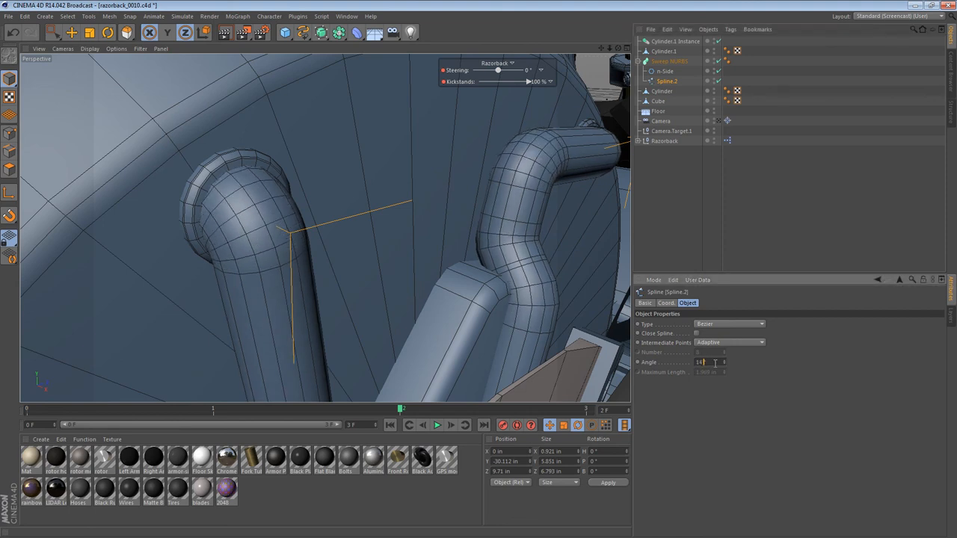
{"action": "type", "text": "15"}
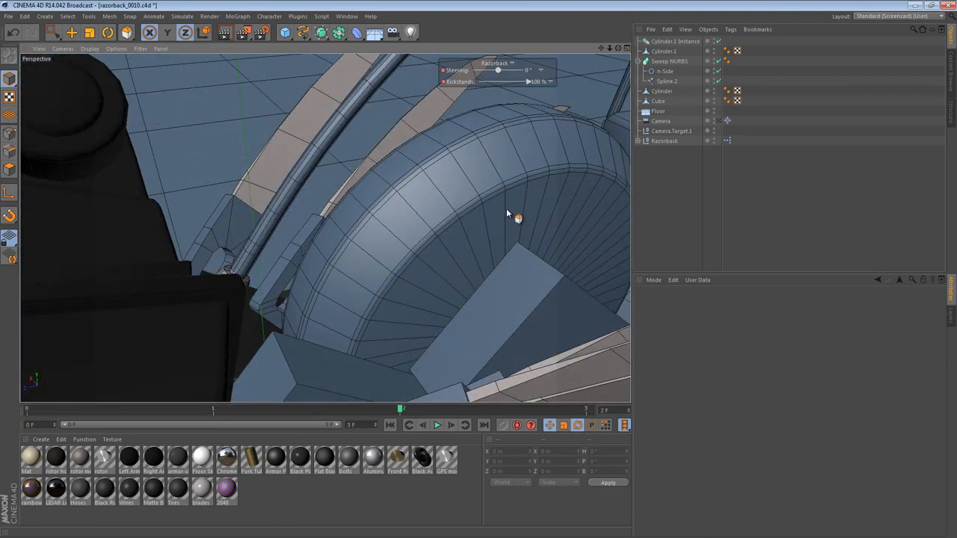
Step: Orbit the Perspective view to look under the flywheel housing at the battery module
{"action": "left_click_drag", "start_coordinate": [507, 214], "coordinate": [325, 228]}
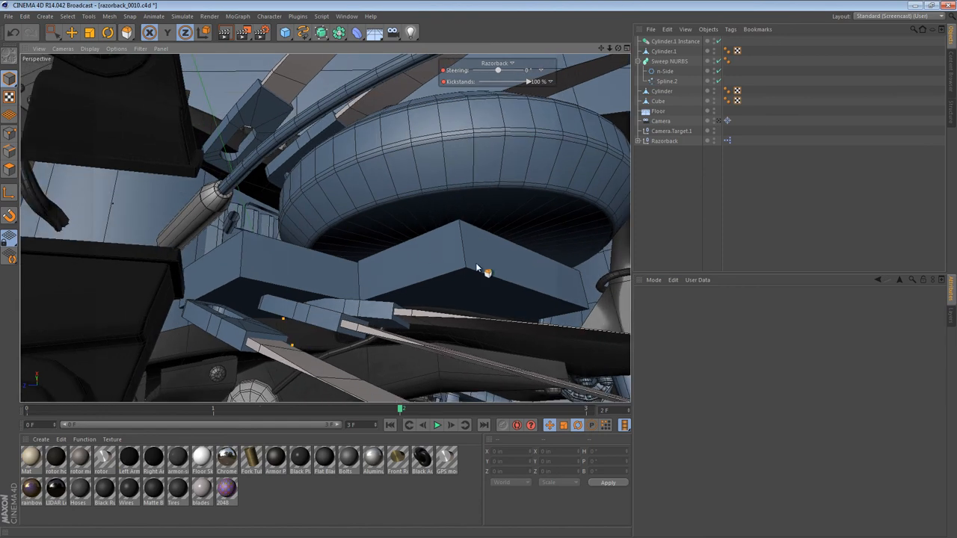
{"action": "mouse_move", "coordinate": [398, 253]}
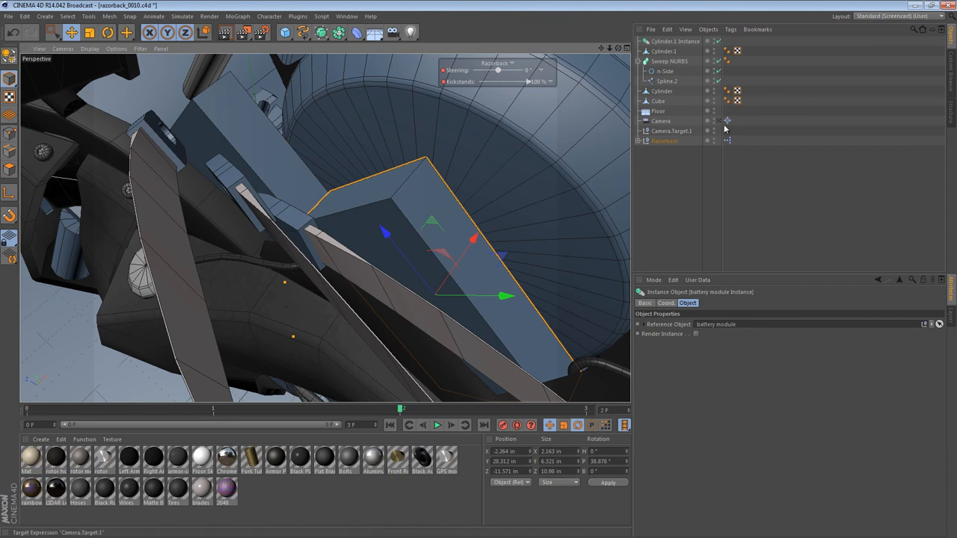
{"action": "mouse_move", "coordinate": [677, 61]}
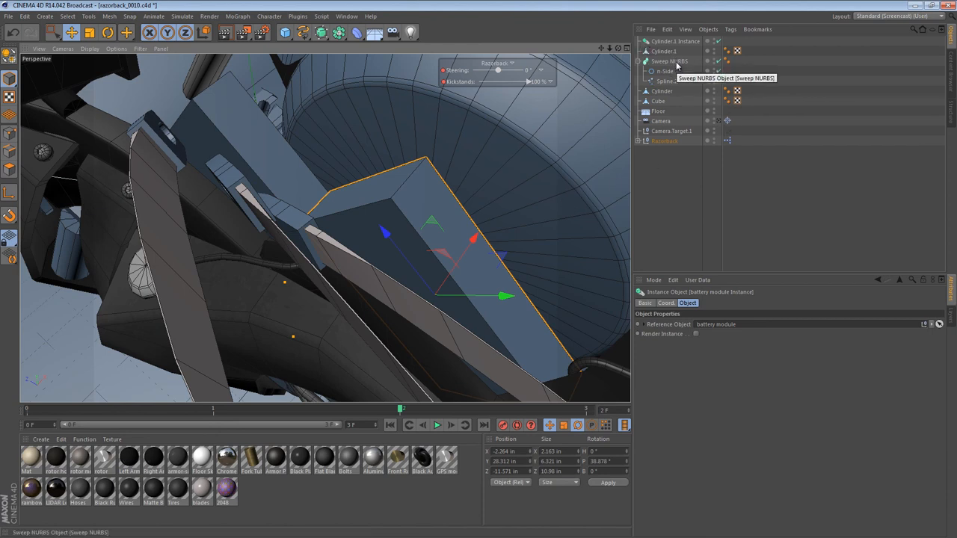
Step: Use Scroll to First Active to reveal the battery module and select its battery cube
{"action": "left_click", "coordinate": [685, 29]}
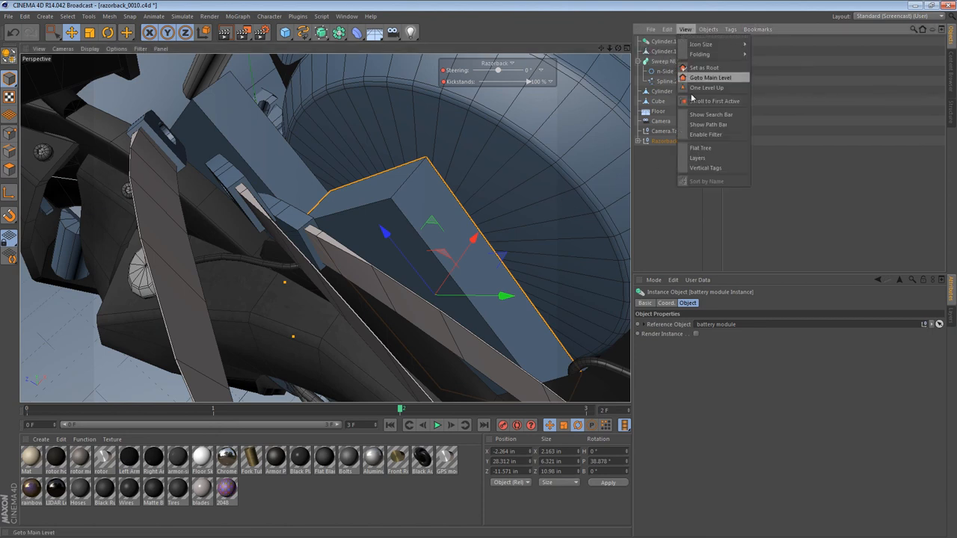
{"action": "left_click", "coordinate": [708, 77]}
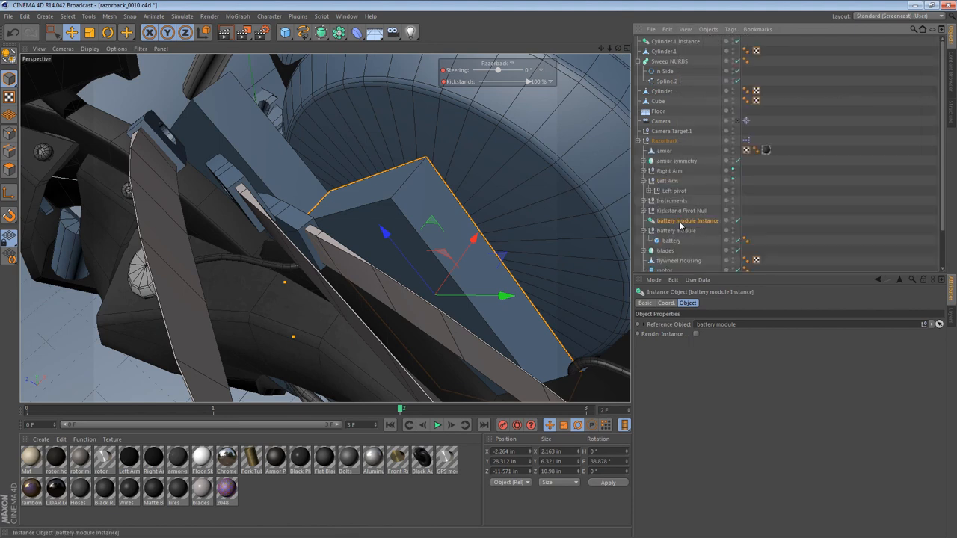
{"action": "left_click", "coordinate": [671, 240]}
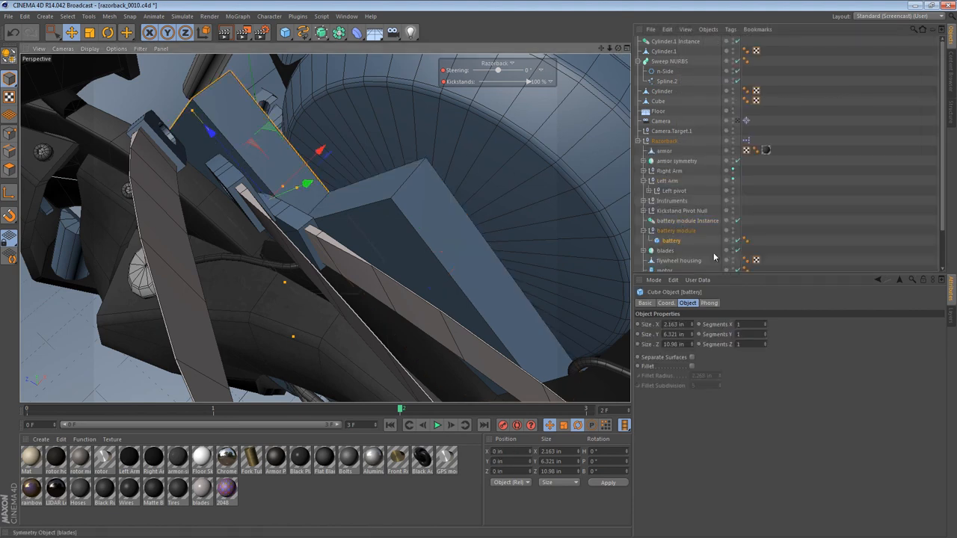
{"action": "left_click", "coordinate": [671, 240]}
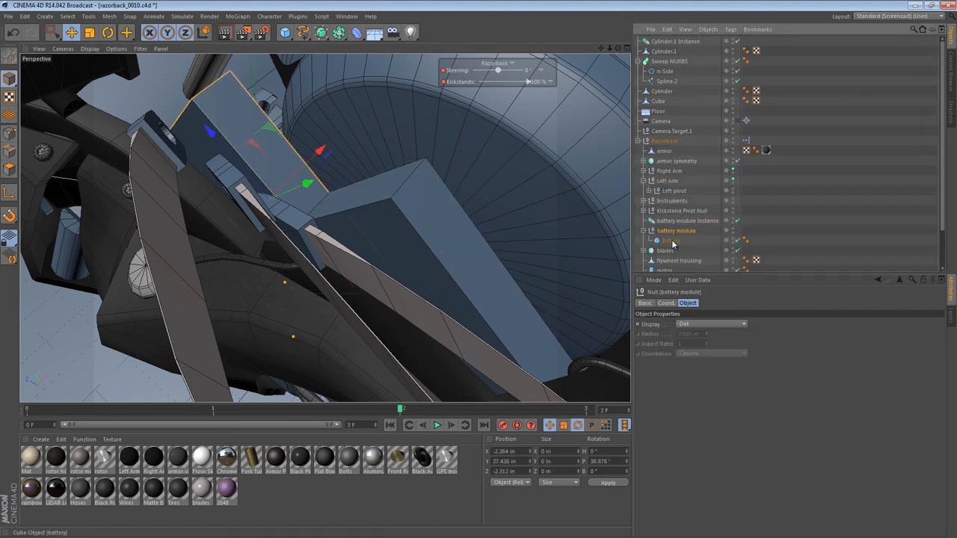
{"action": "left_click", "coordinate": [671, 240]}
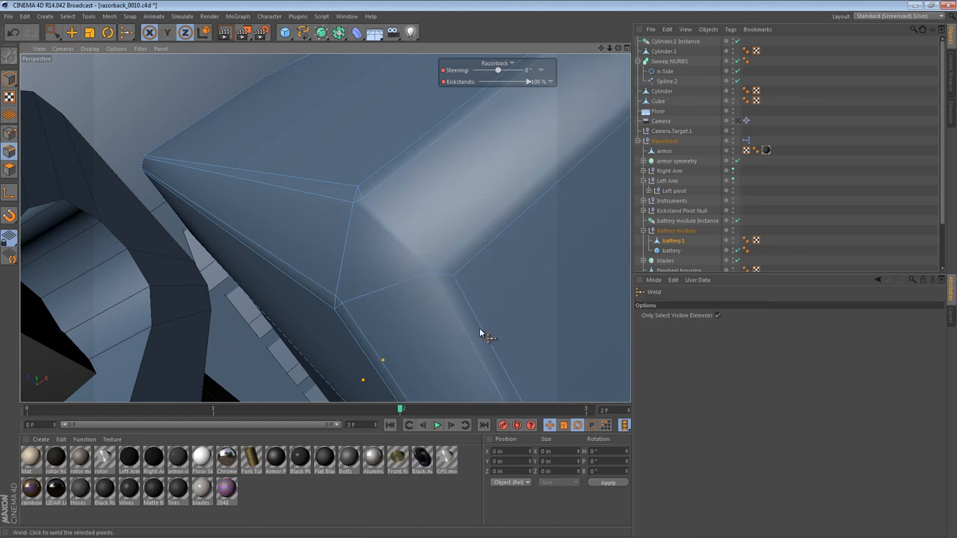
Step: Weld battery.1's selected points and bevel its top edges by 0.016 in
{"action": "left_click", "coordinate": [433, 274]}
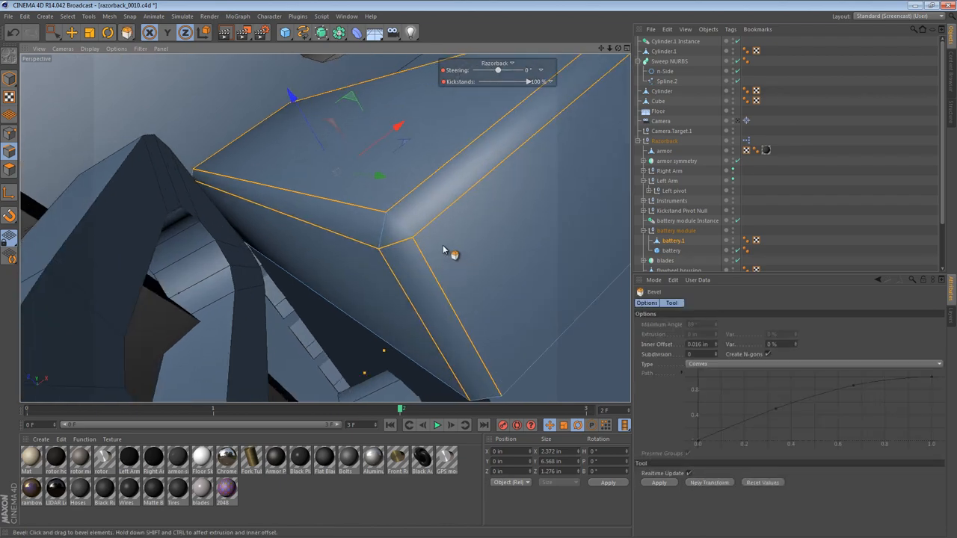
{"action": "left_click_drag", "start_coordinate": [455, 255], "coordinate": [490, 299]}
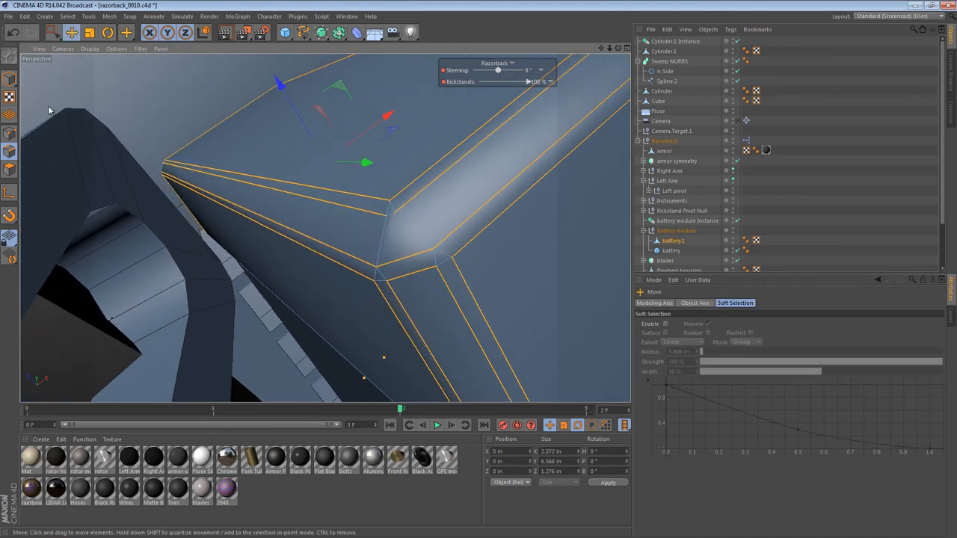
{"action": "left_click_drag", "start_coordinate": [367, 161], "coordinate": [397, 254]}
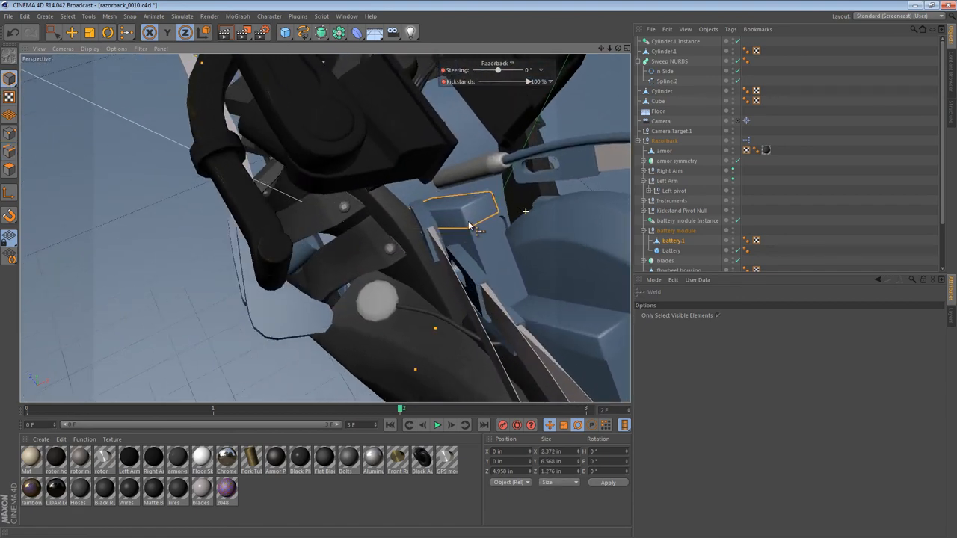
Step: Move the view to bring the original battery cube into view
{"action": "left_click_drag", "start_coordinate": [471, 224], "coordinate": [478, 232]}
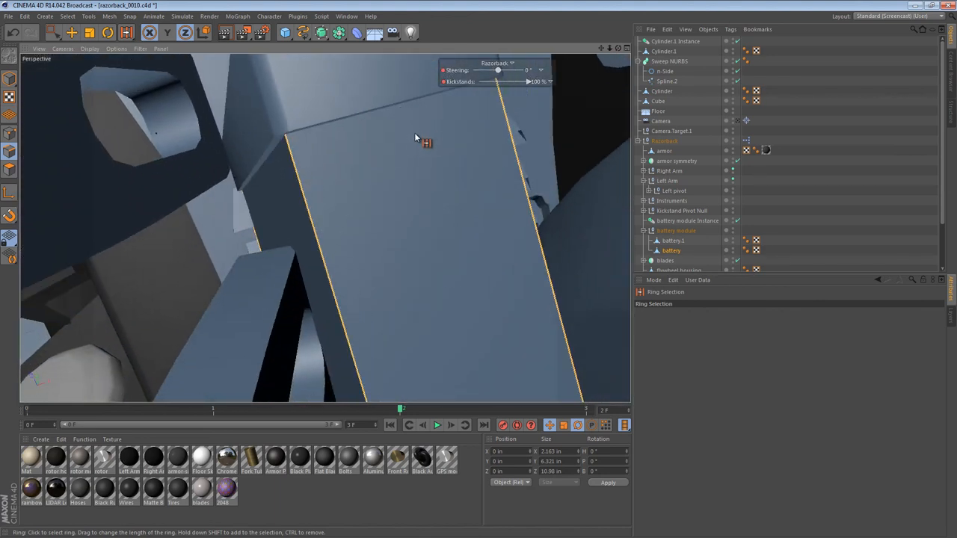
{"action": "mouse_move", "coordinate": [424, 160]}
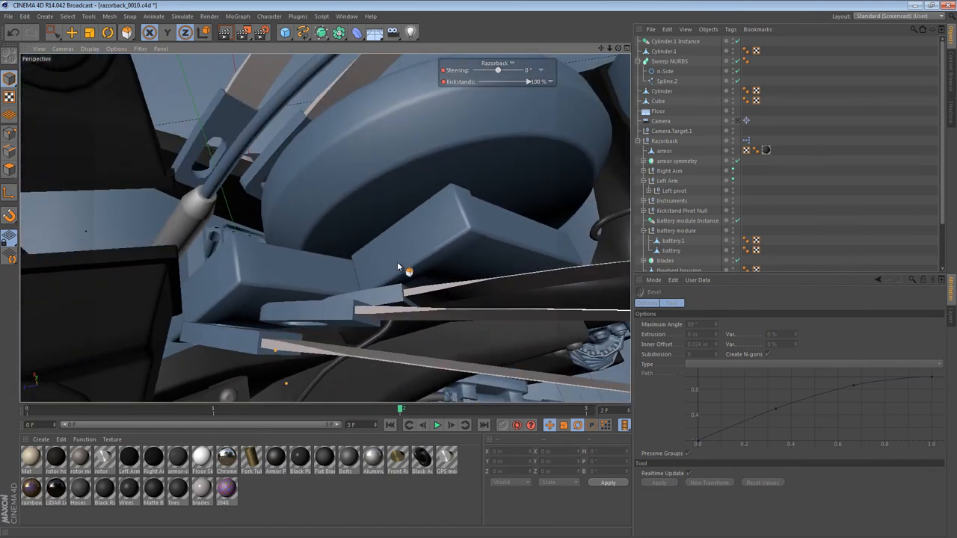
{"action": "mouse_move", "coordinate": [208, 208]}
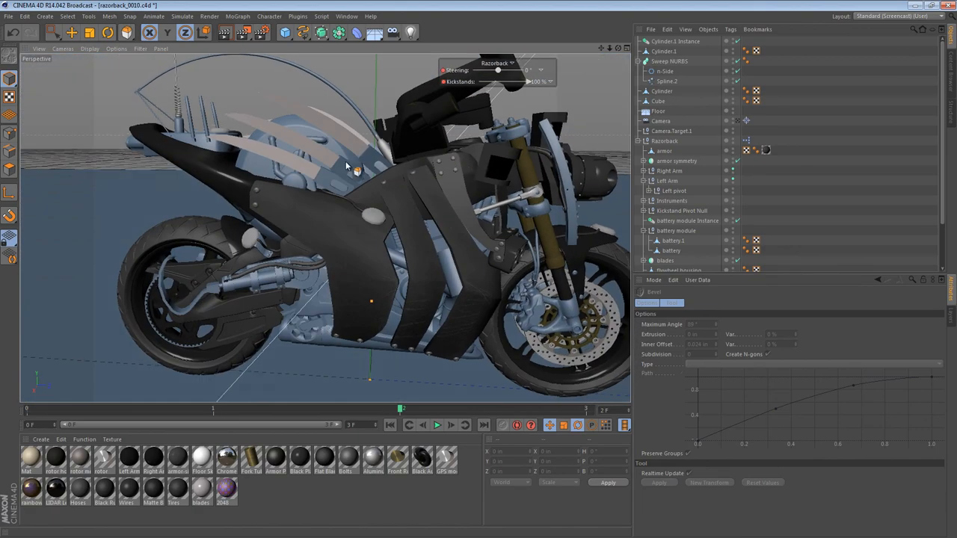
{"action": "mouse_move", "coordinate": [475, 253]}
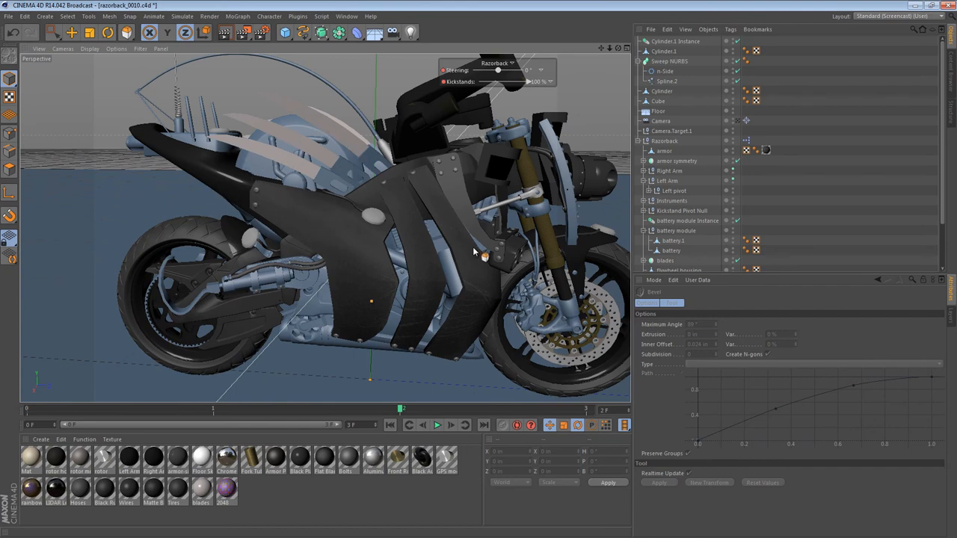